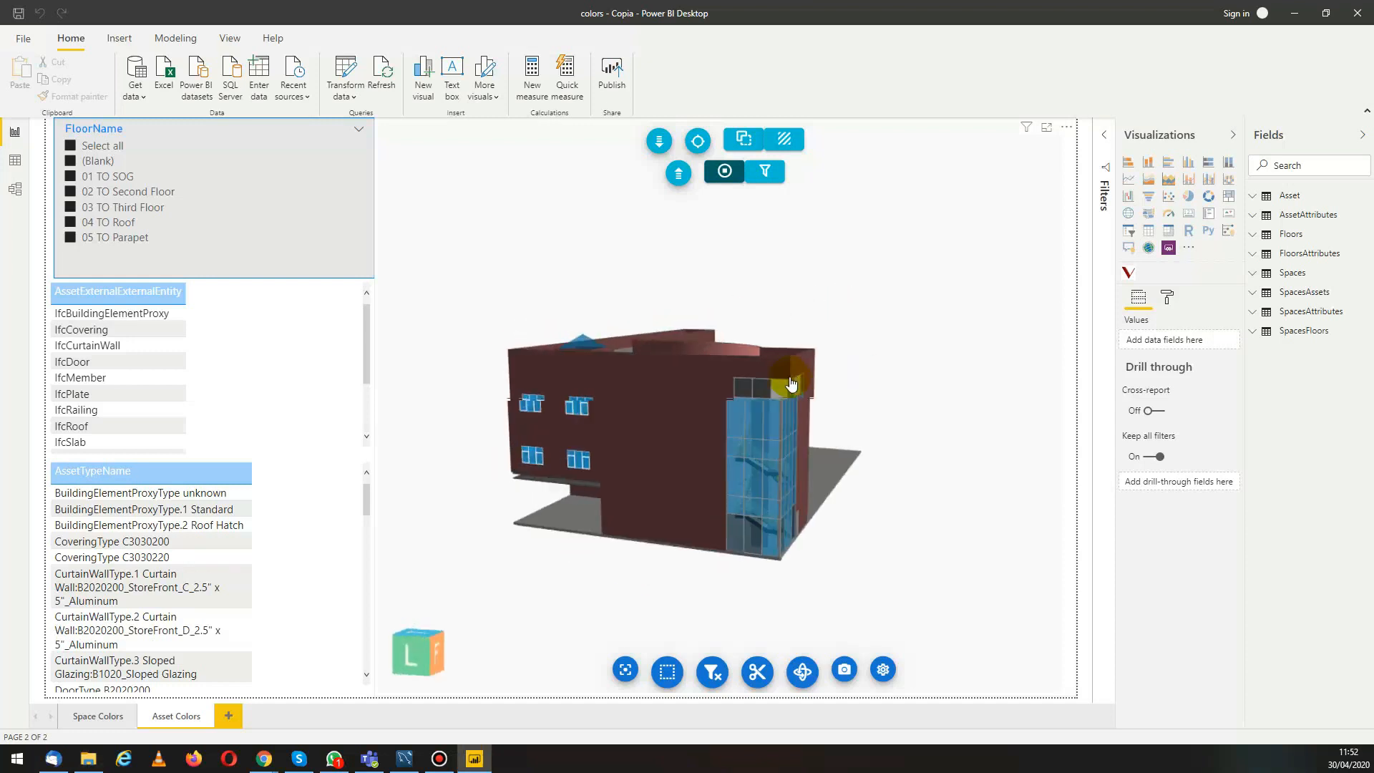
Orbit the building model to its other side and bring up the Transform data options.
drag(789, 384, 616, 447)
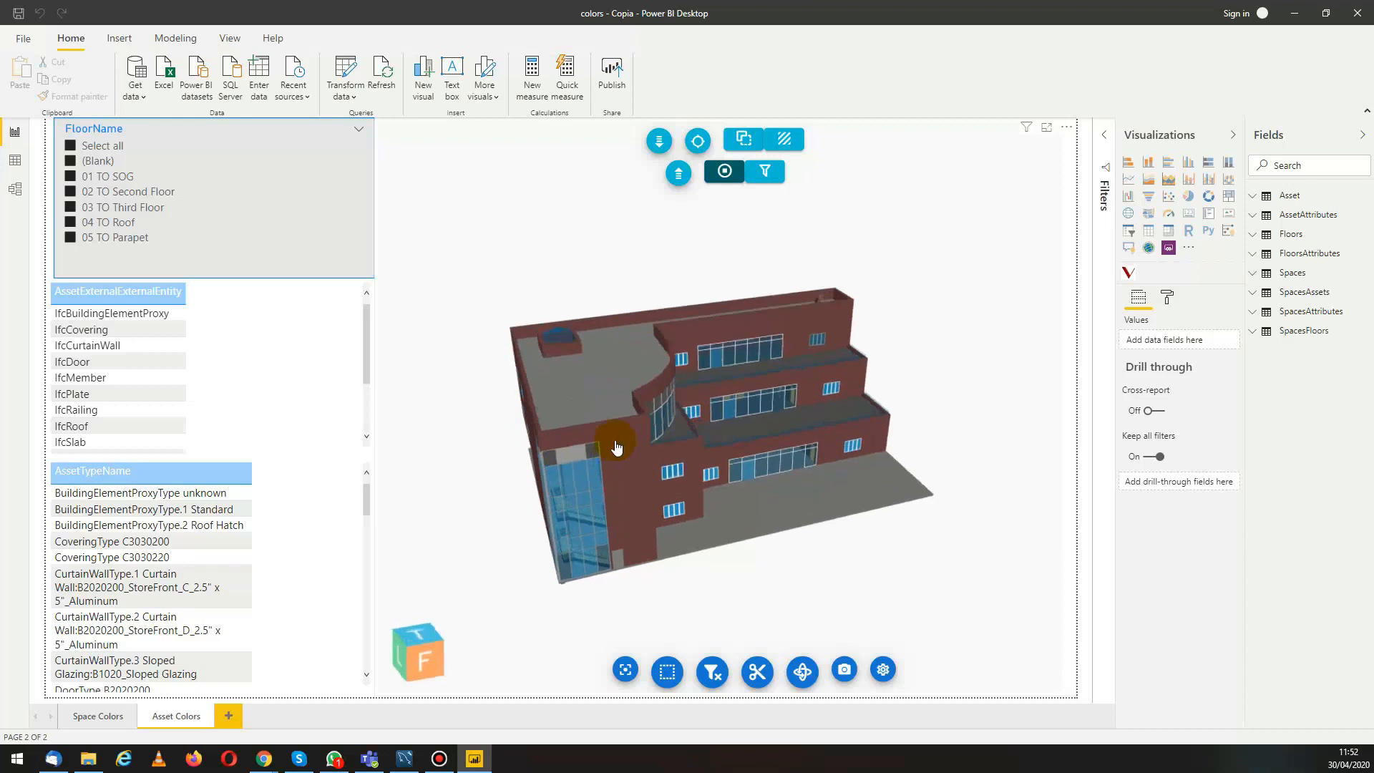
mouse_move(805, 526)
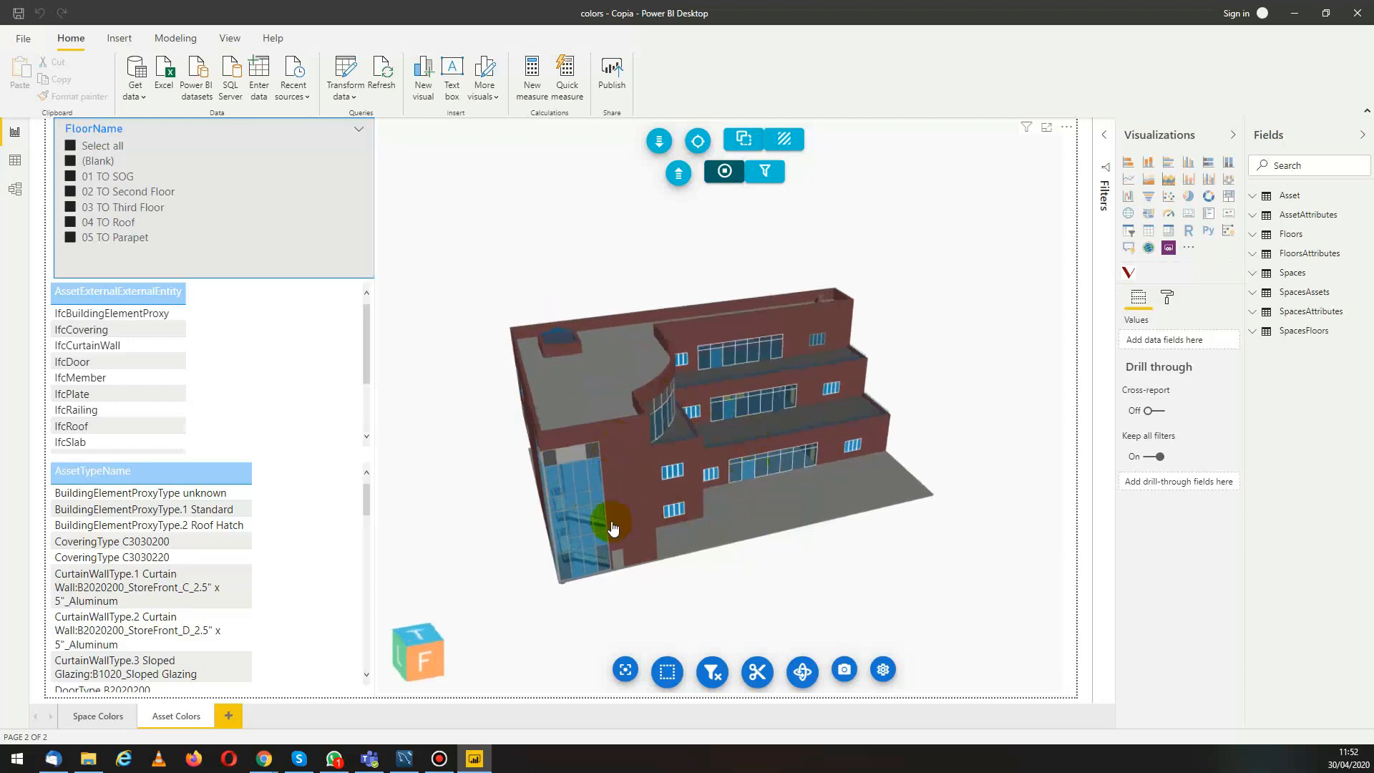
mouse_move(610, 495)
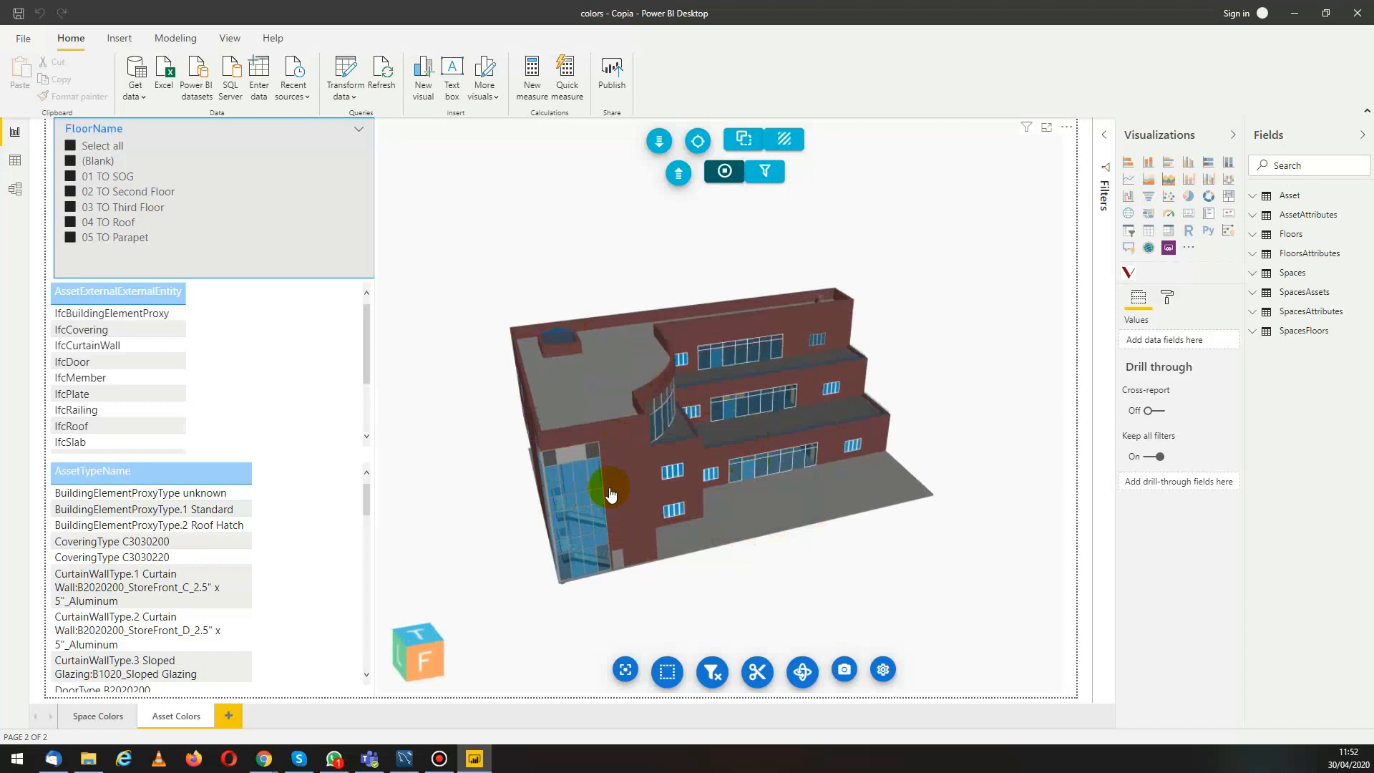
mouse_move(463, 366)
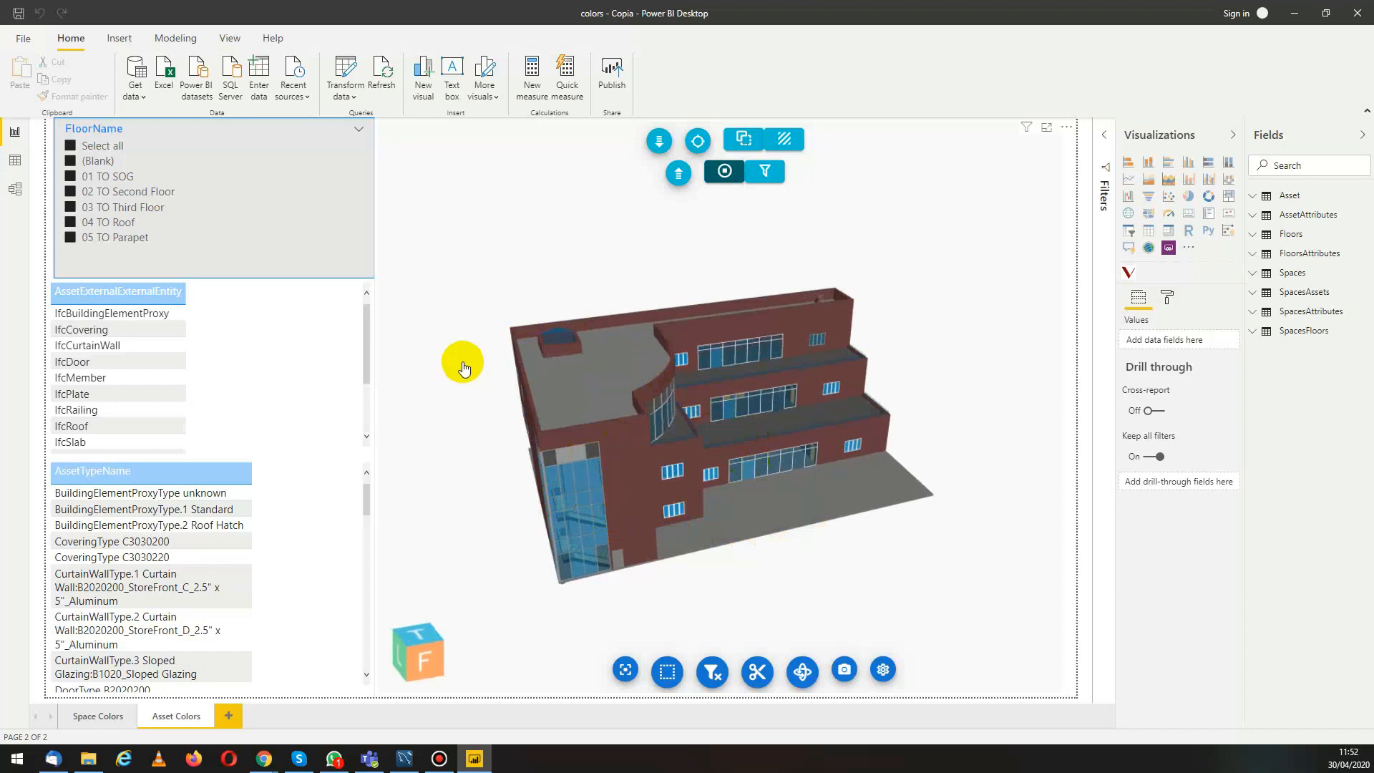
click(345, 72)
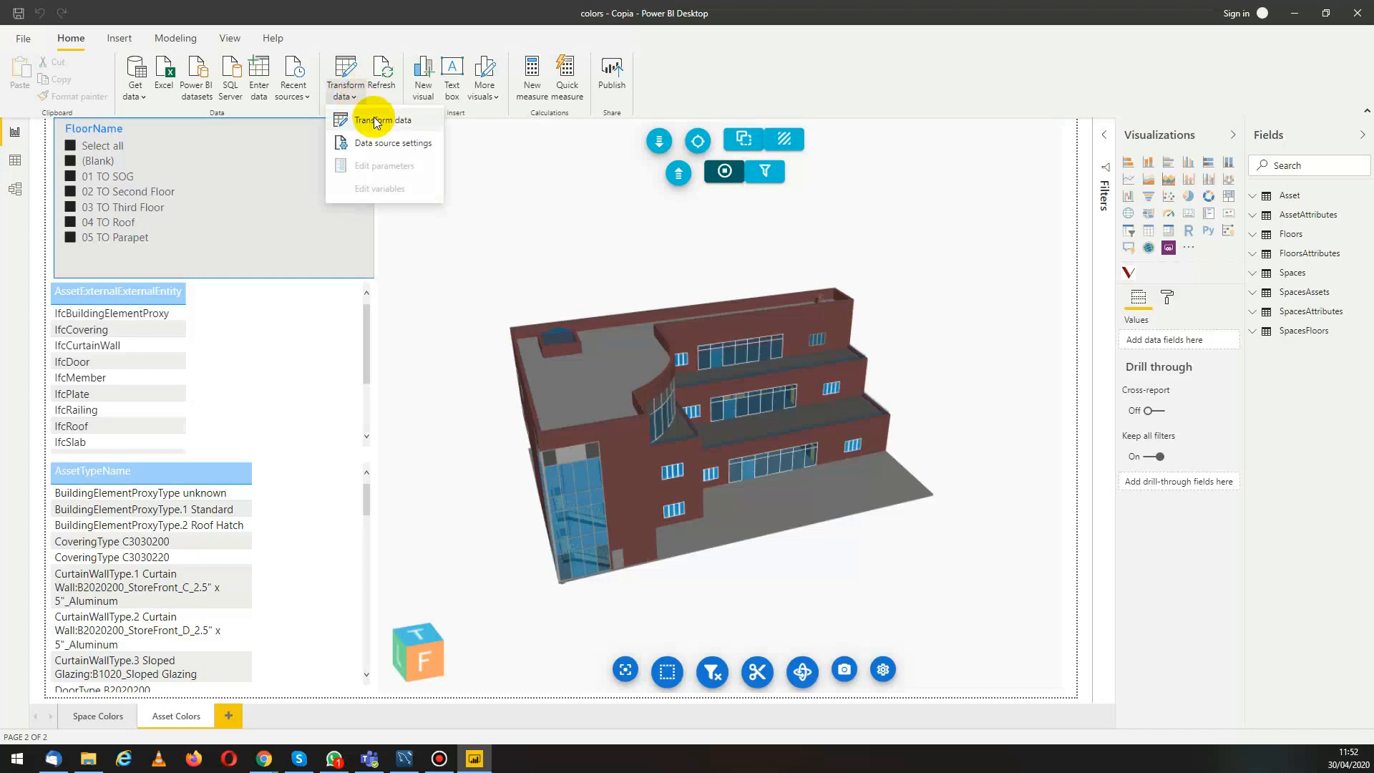
In Power Query Editor, review ColorTable's hex codes (#5F6B6D, #FB8281) and show the color function query.
click(382, 120)
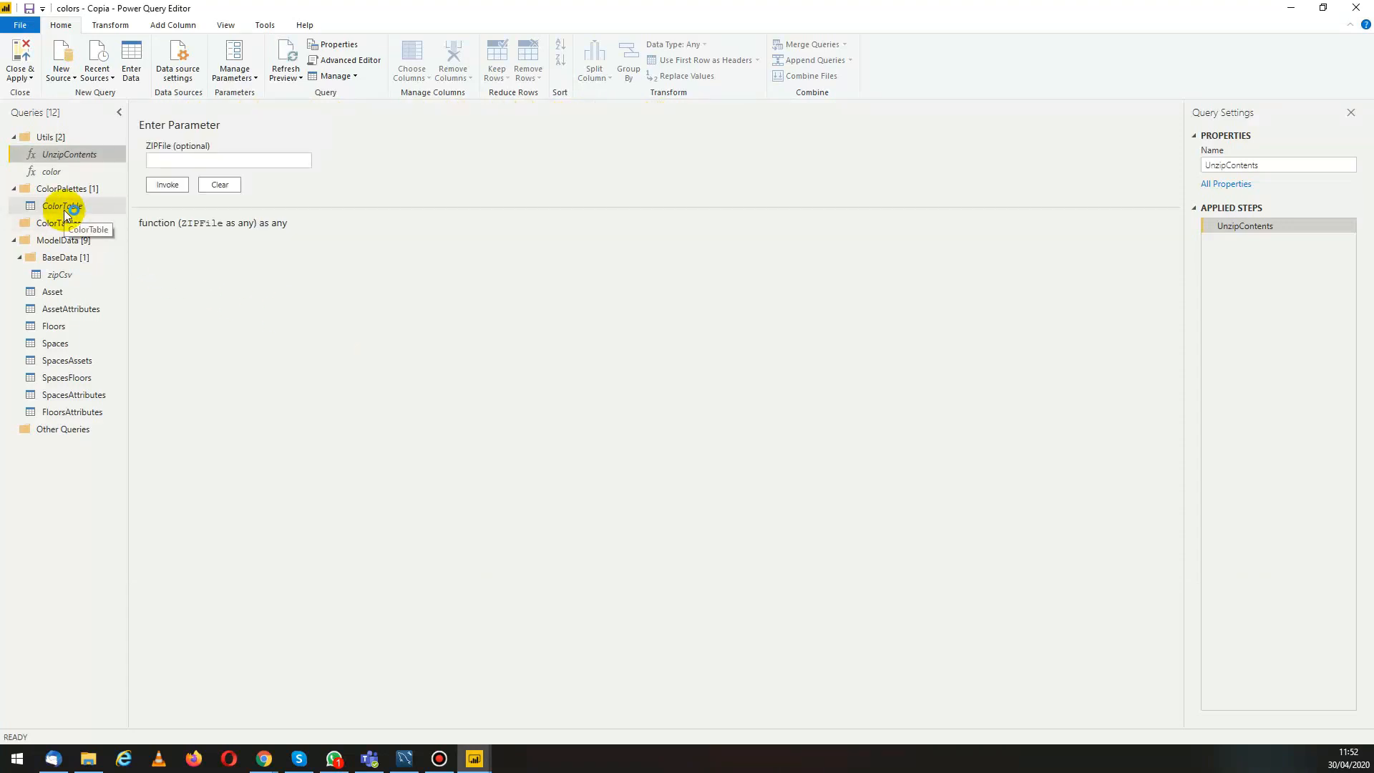
click(61, 206)
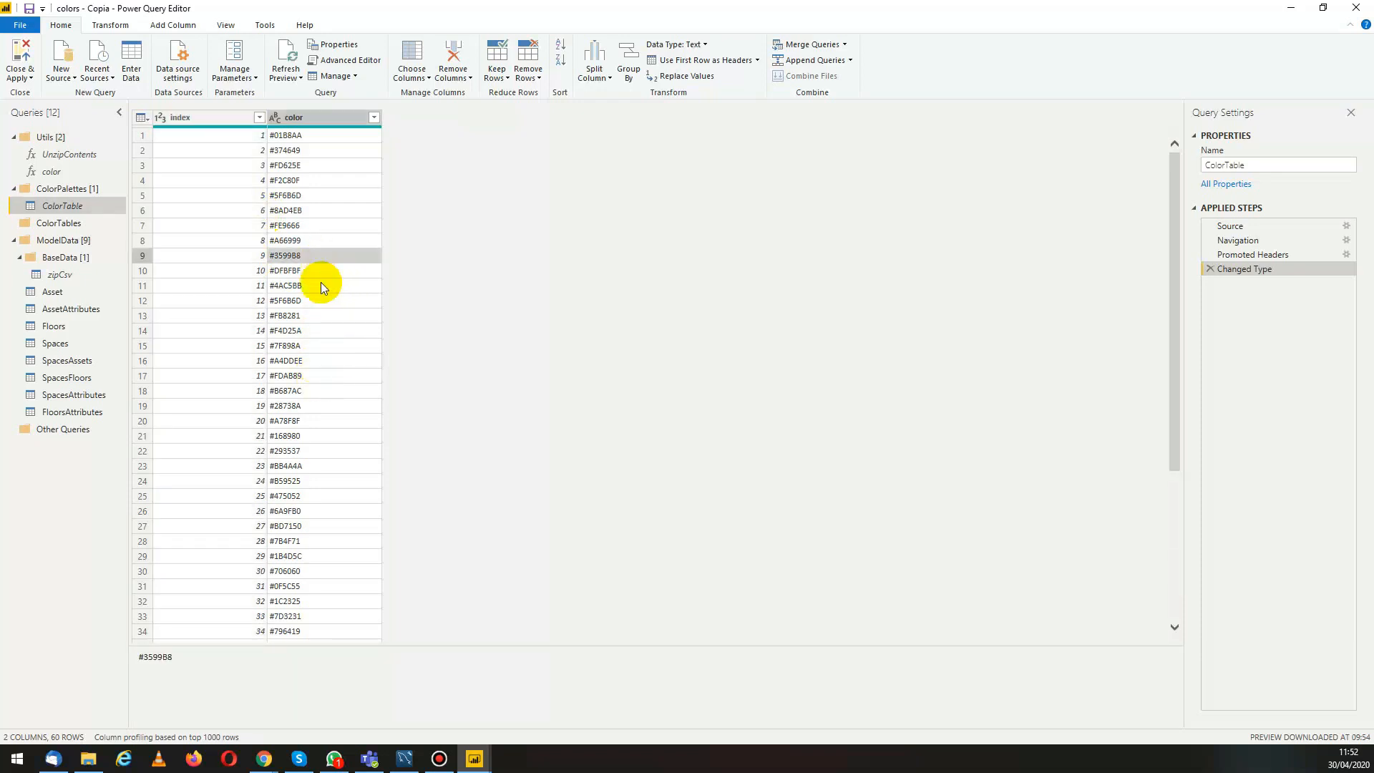
click(321, 300)
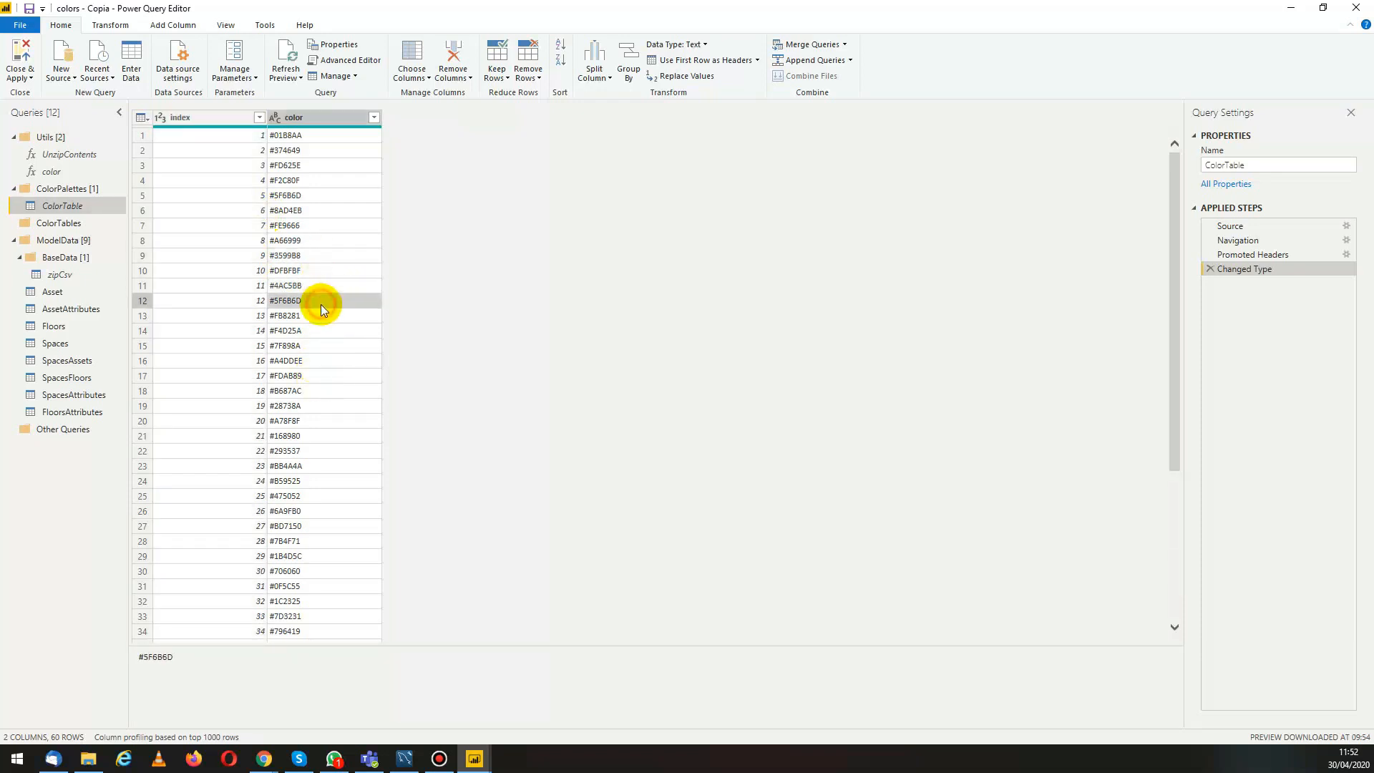
click(294, 314)
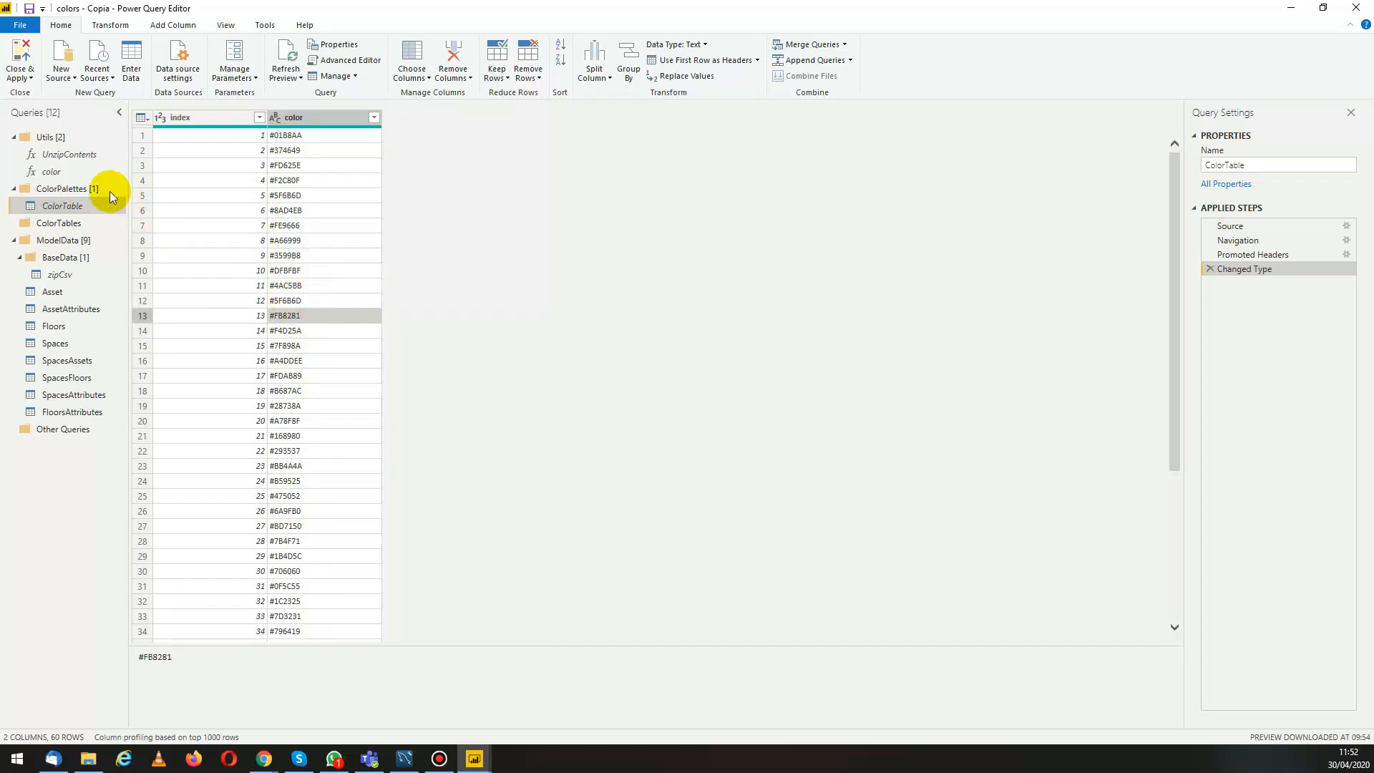
click(46, 171)
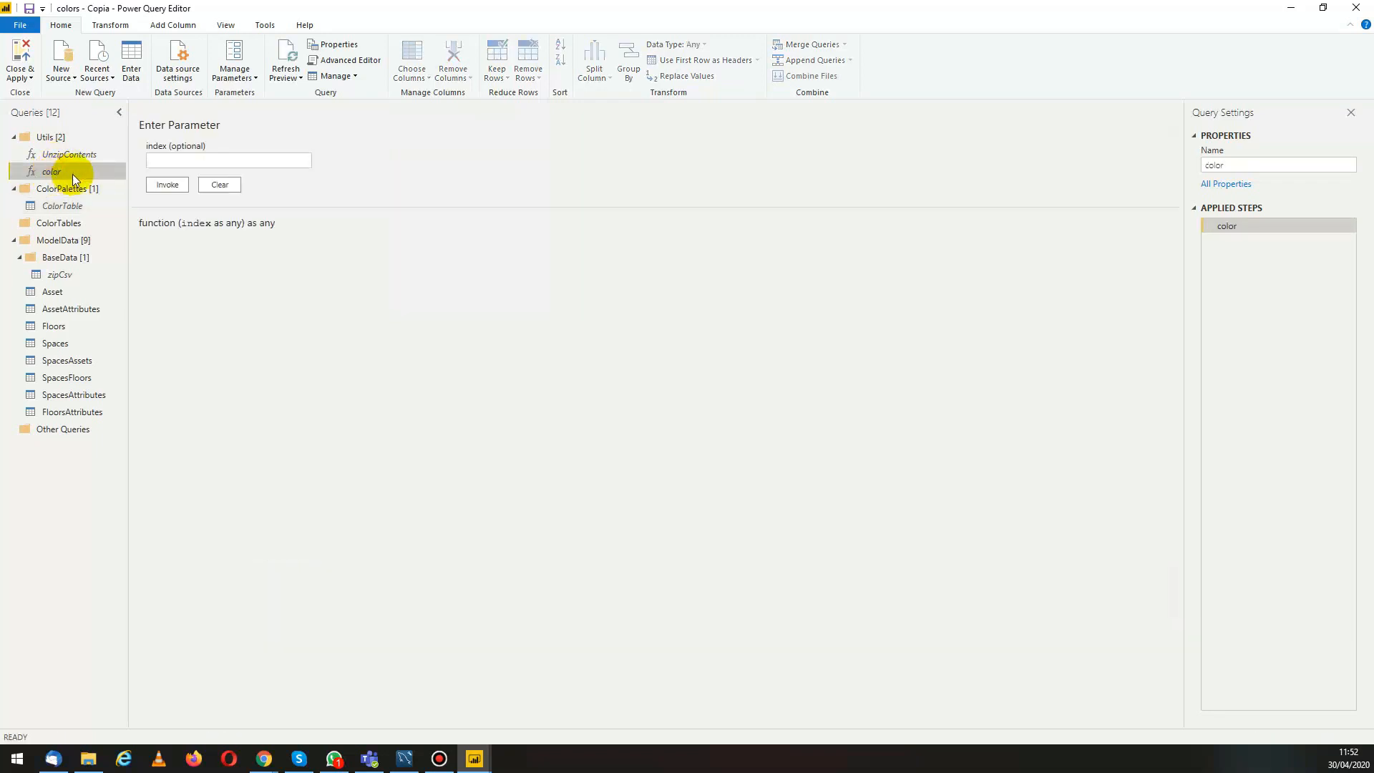
right_click(49, 171)
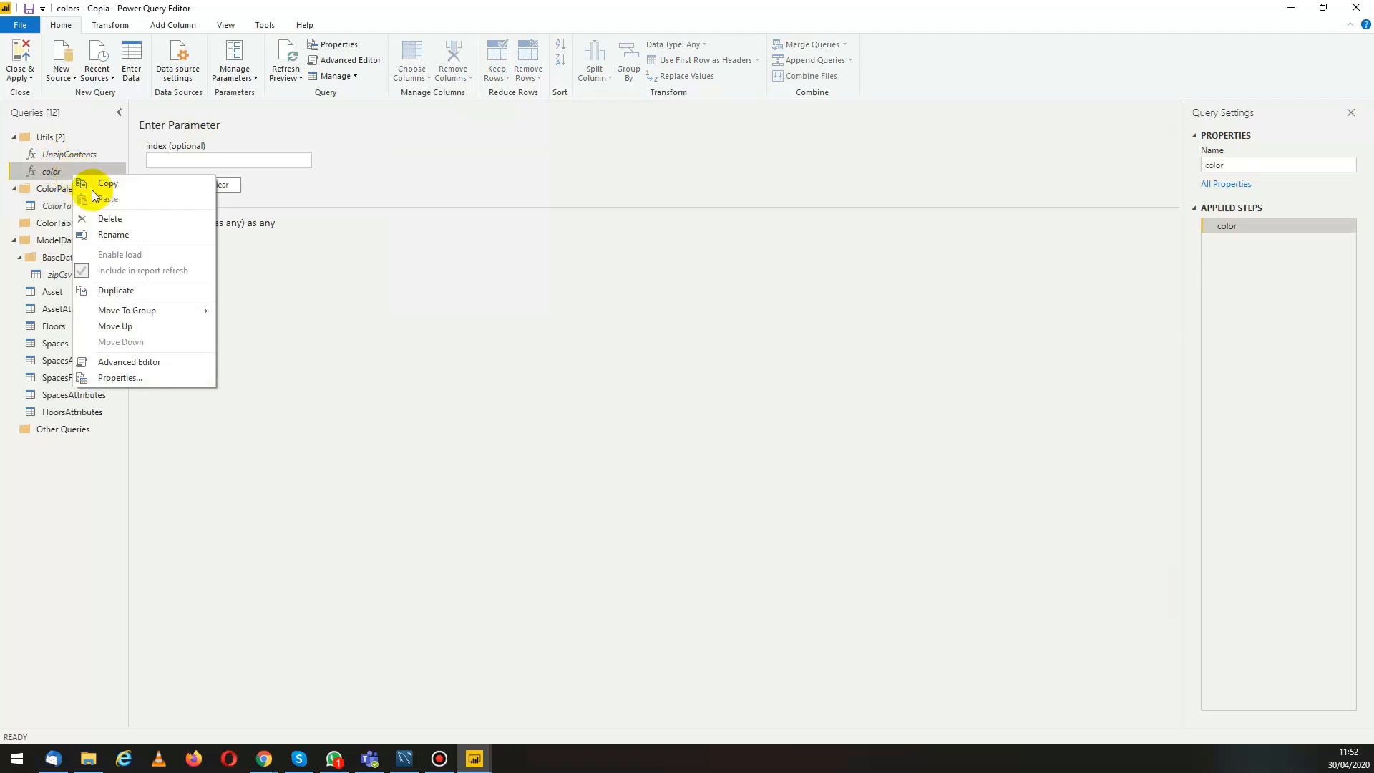
click(129, 361)
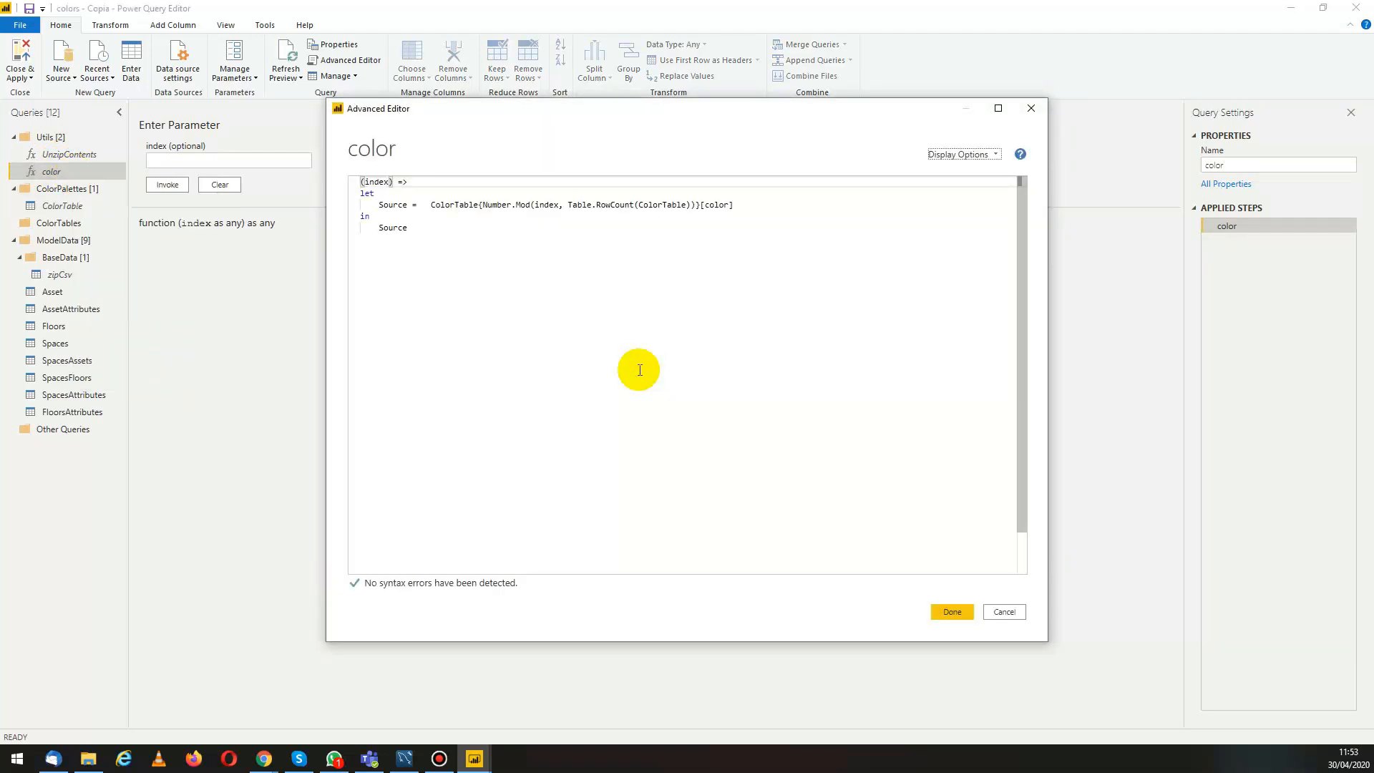
mouse_move(689, 324)
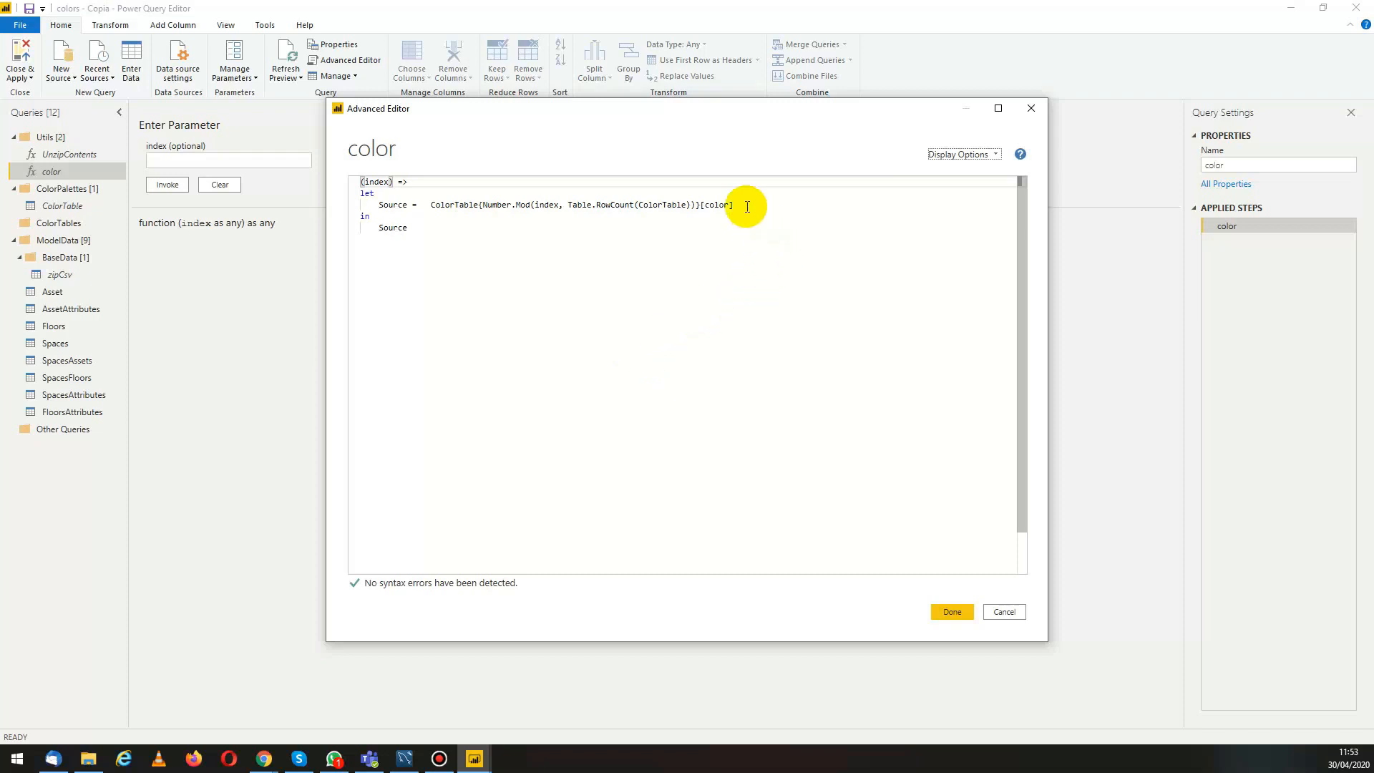
drag(733, 204, 429, 204)
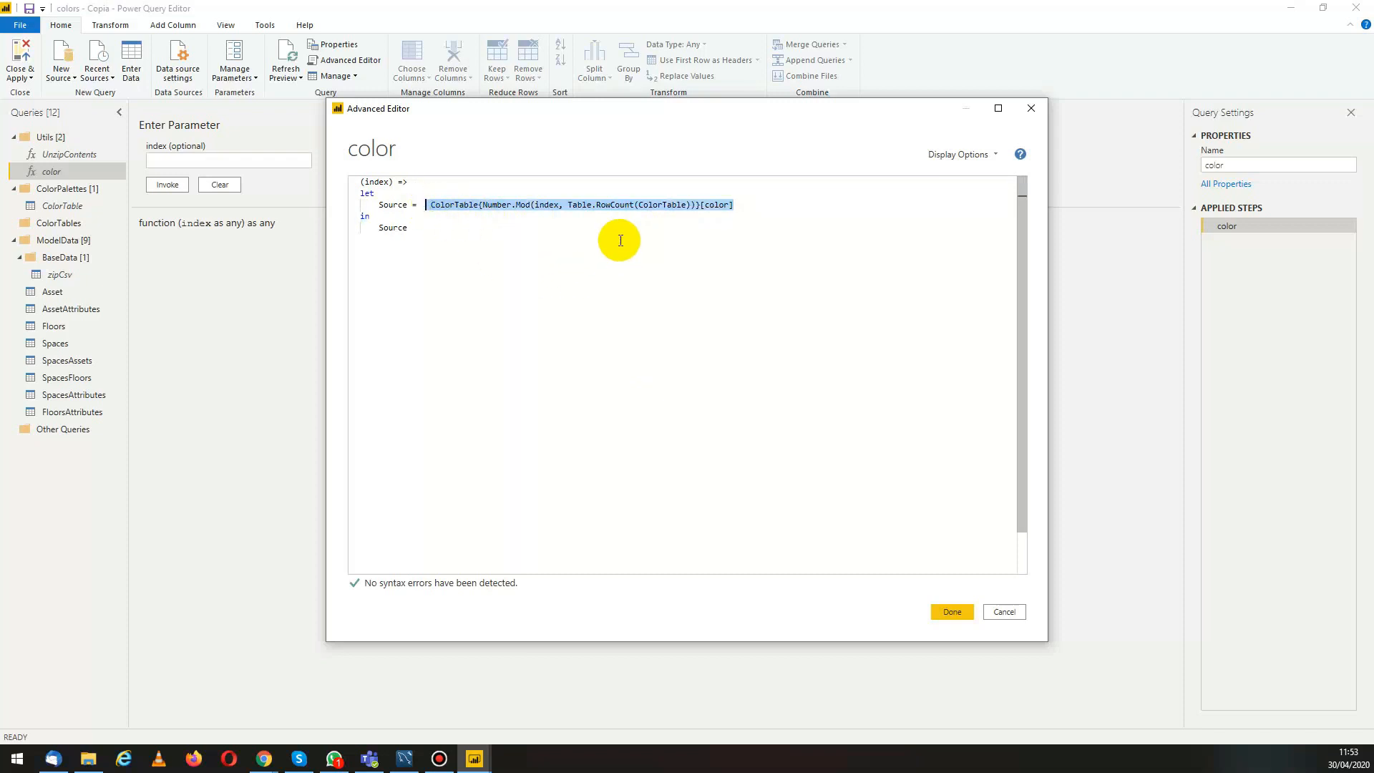
mouse_move(612, 229)
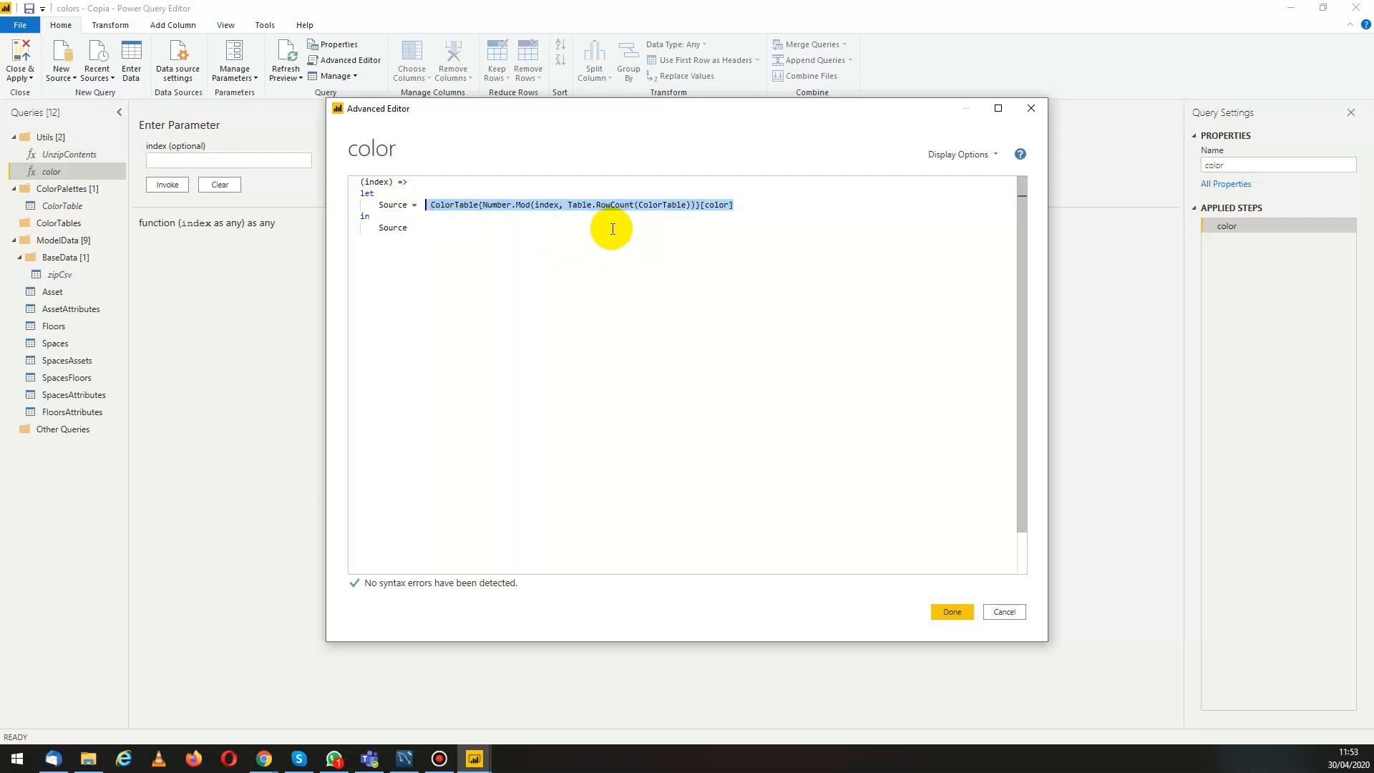
mouse_move(620, 231)
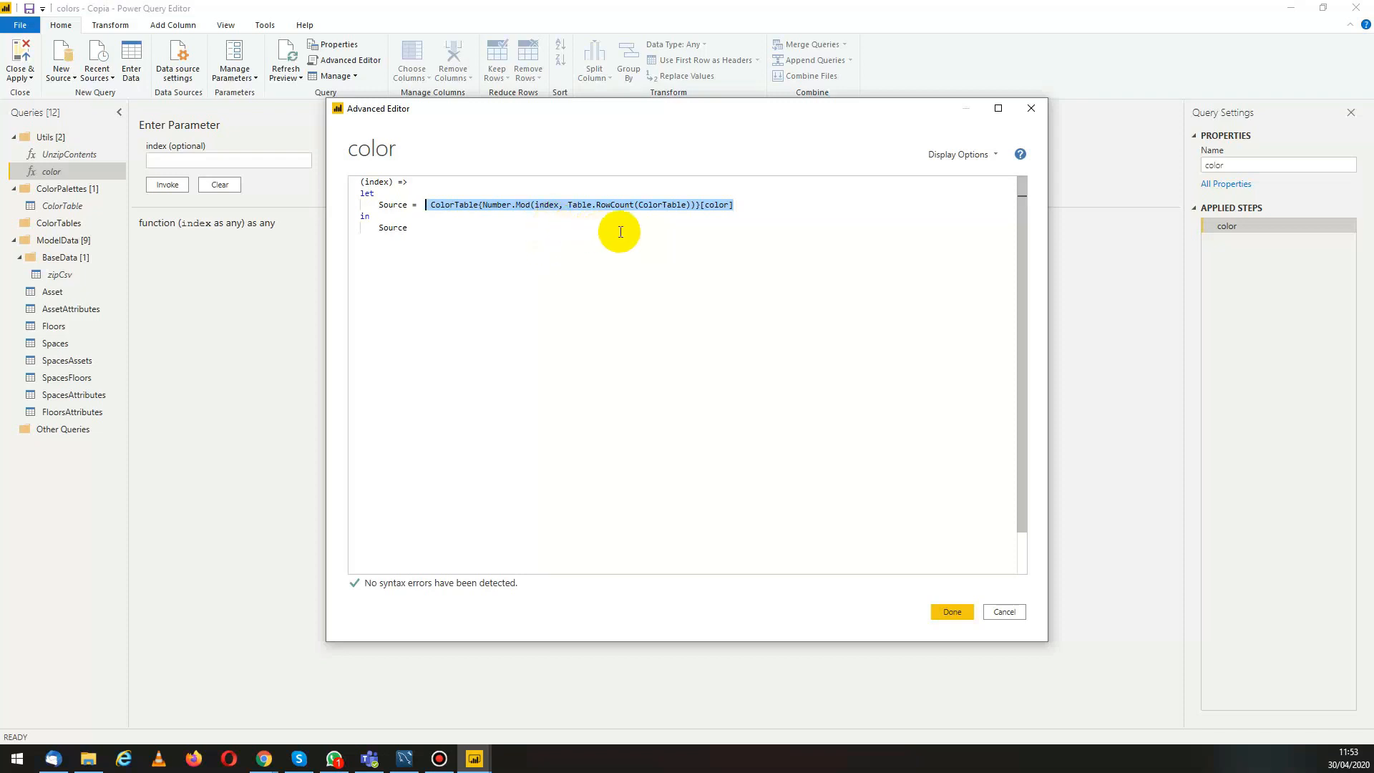
mouse_move(638, 224)
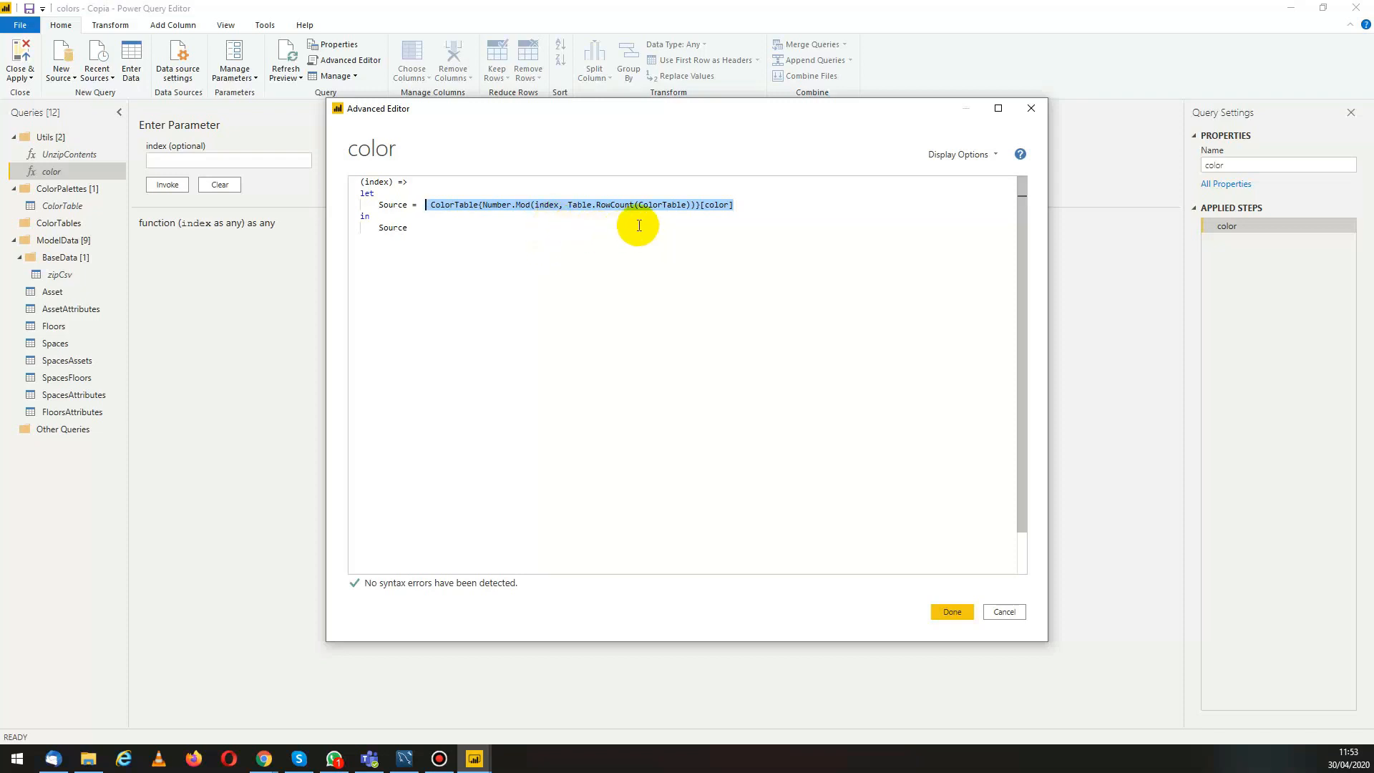
mouse_move(940, 631)
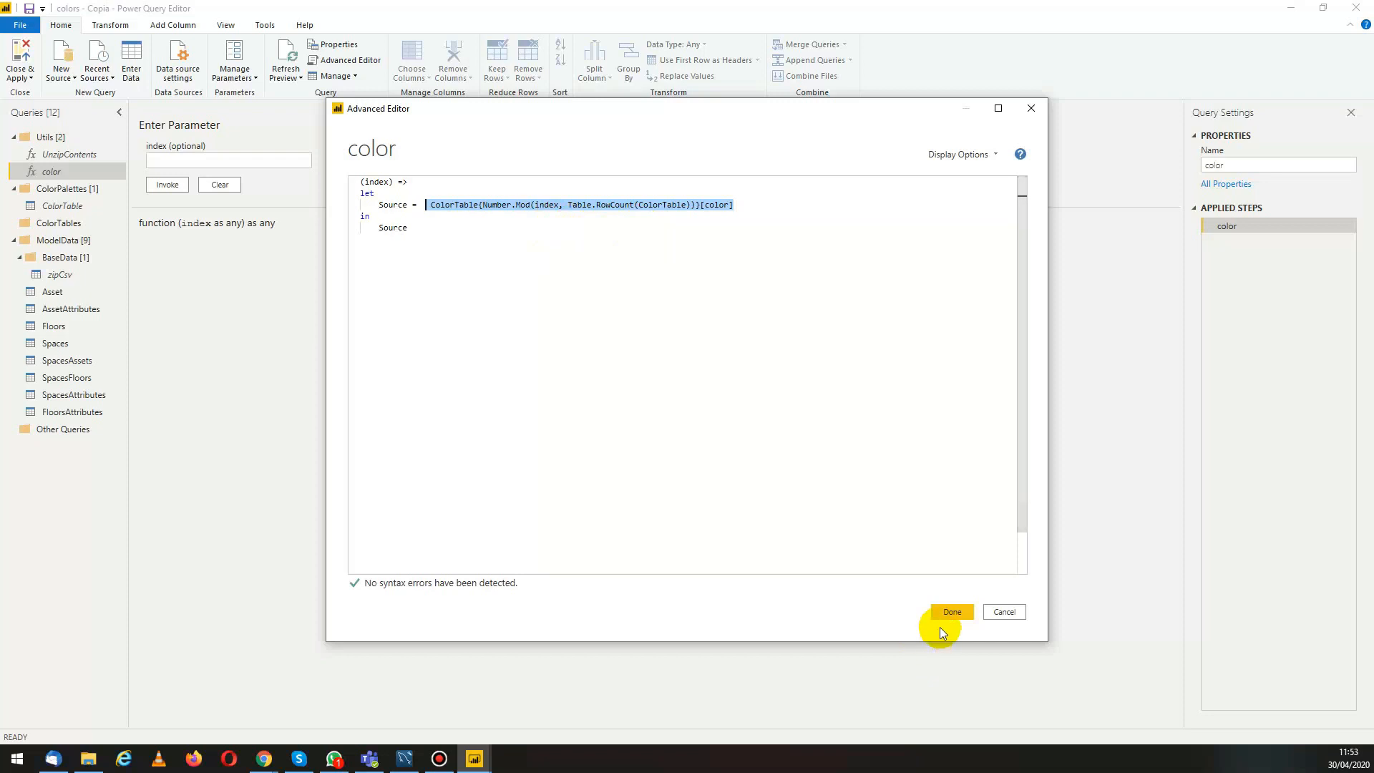
click(952, 612)
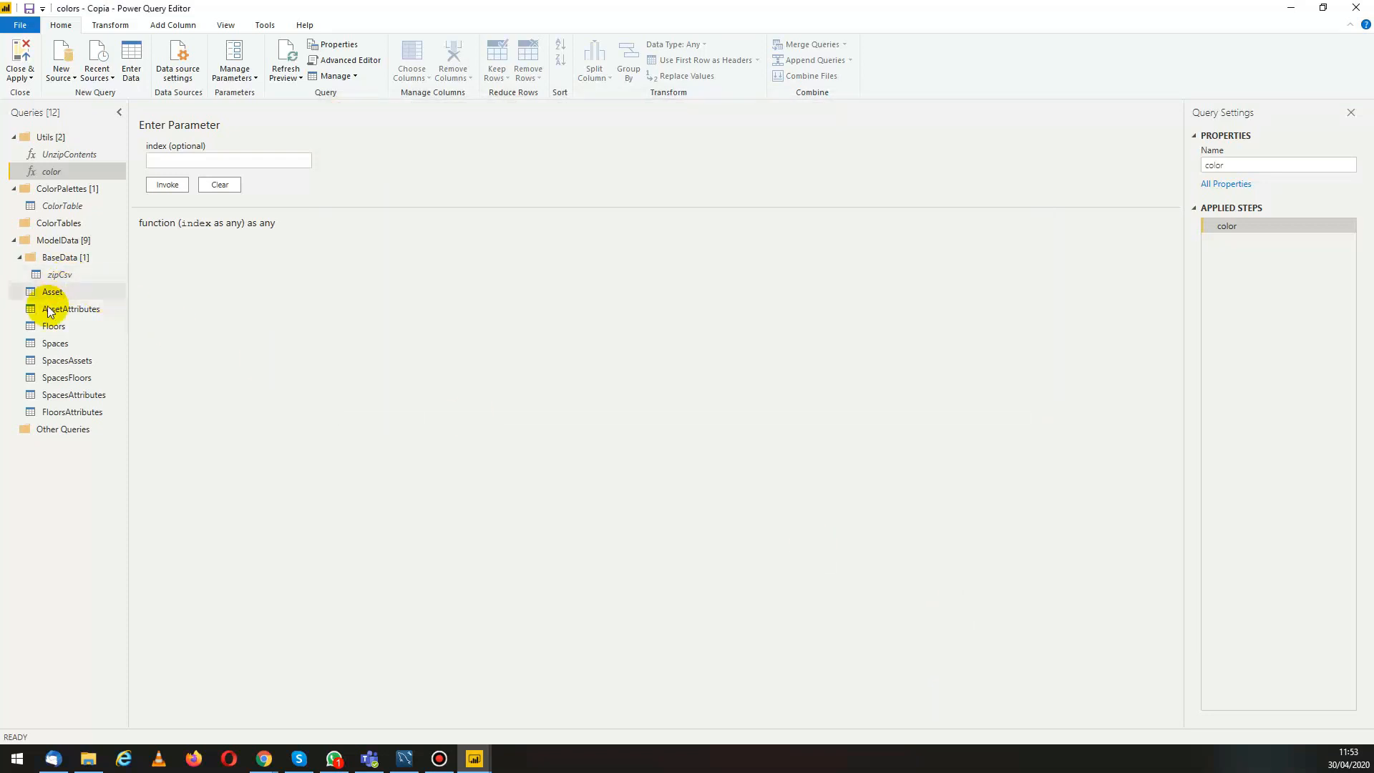
From Asset, turn the AssetExternalEntity column into its own query and convert the list to a table.
click(52, 291)
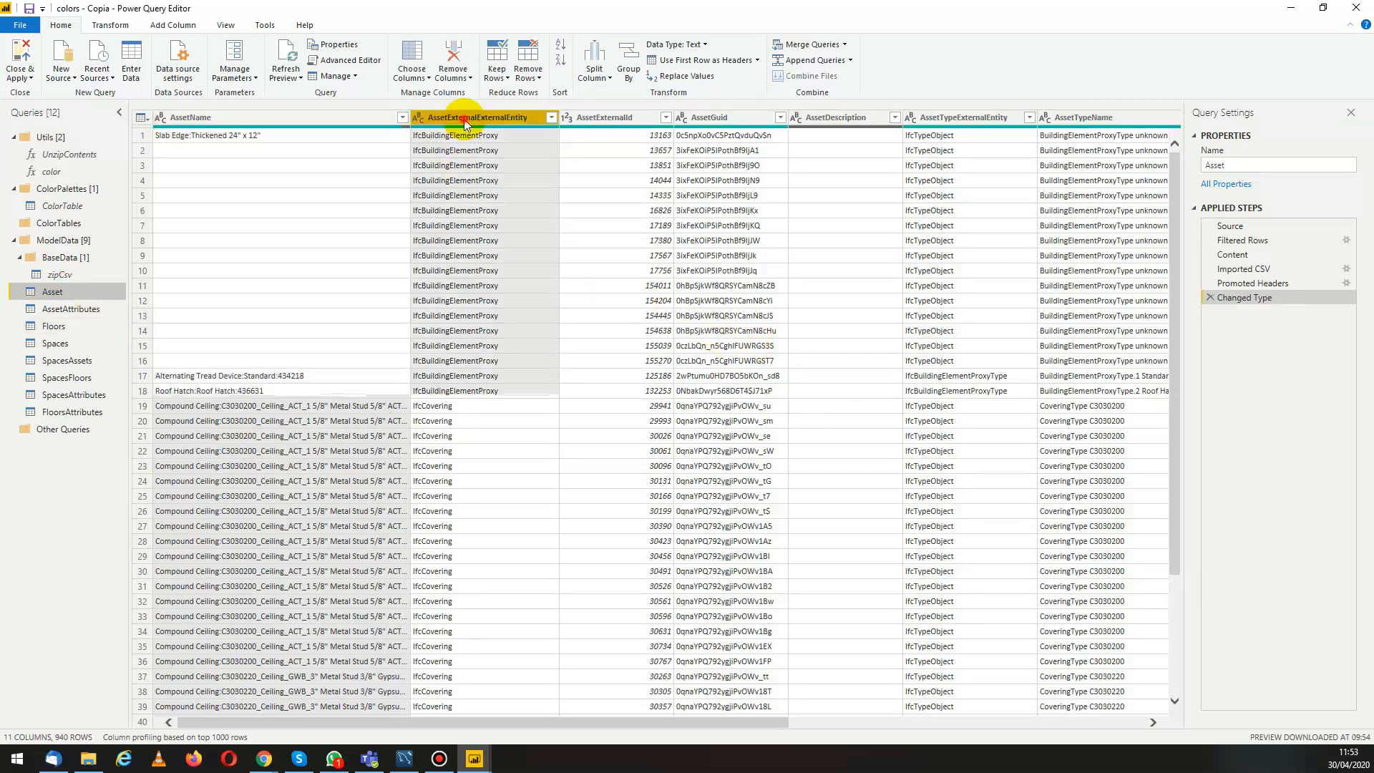
mouse_move(484, 120)
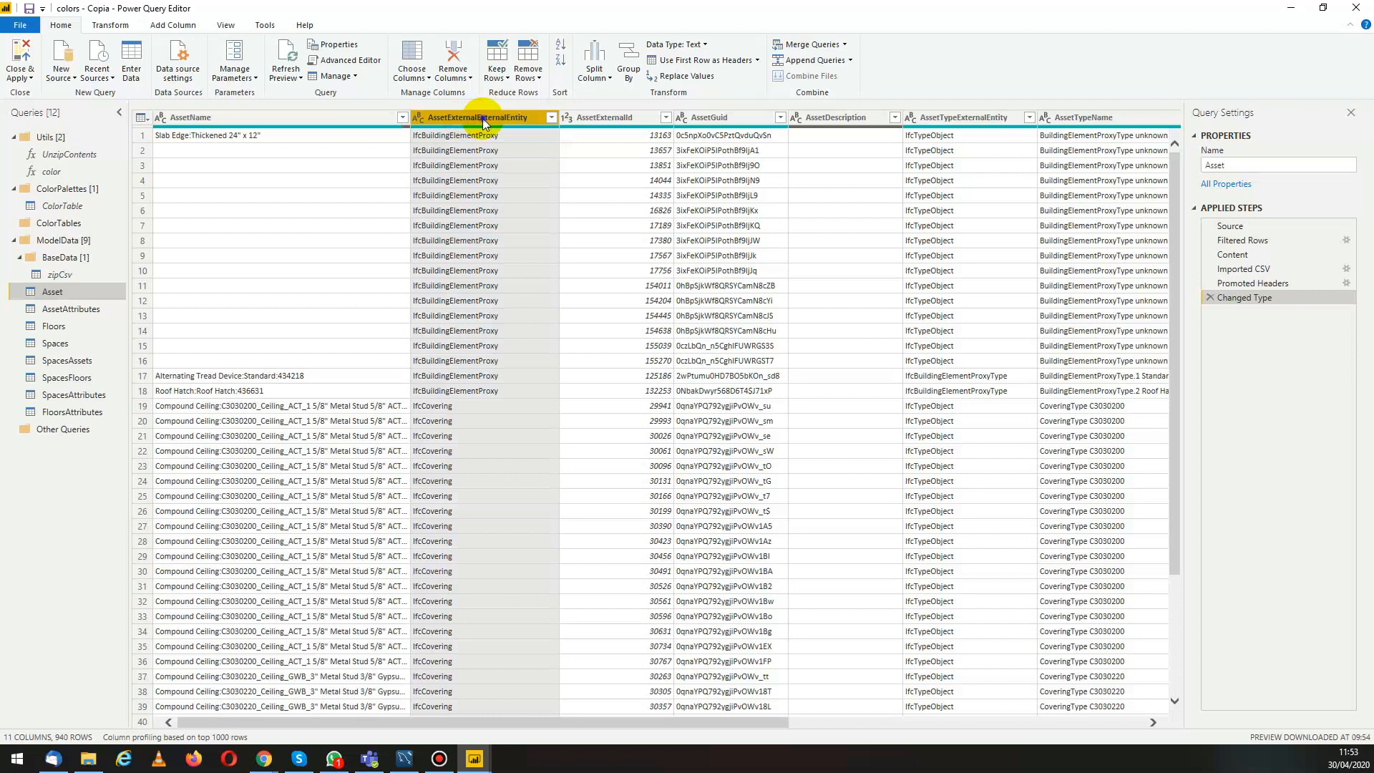
right_click(480, 116)
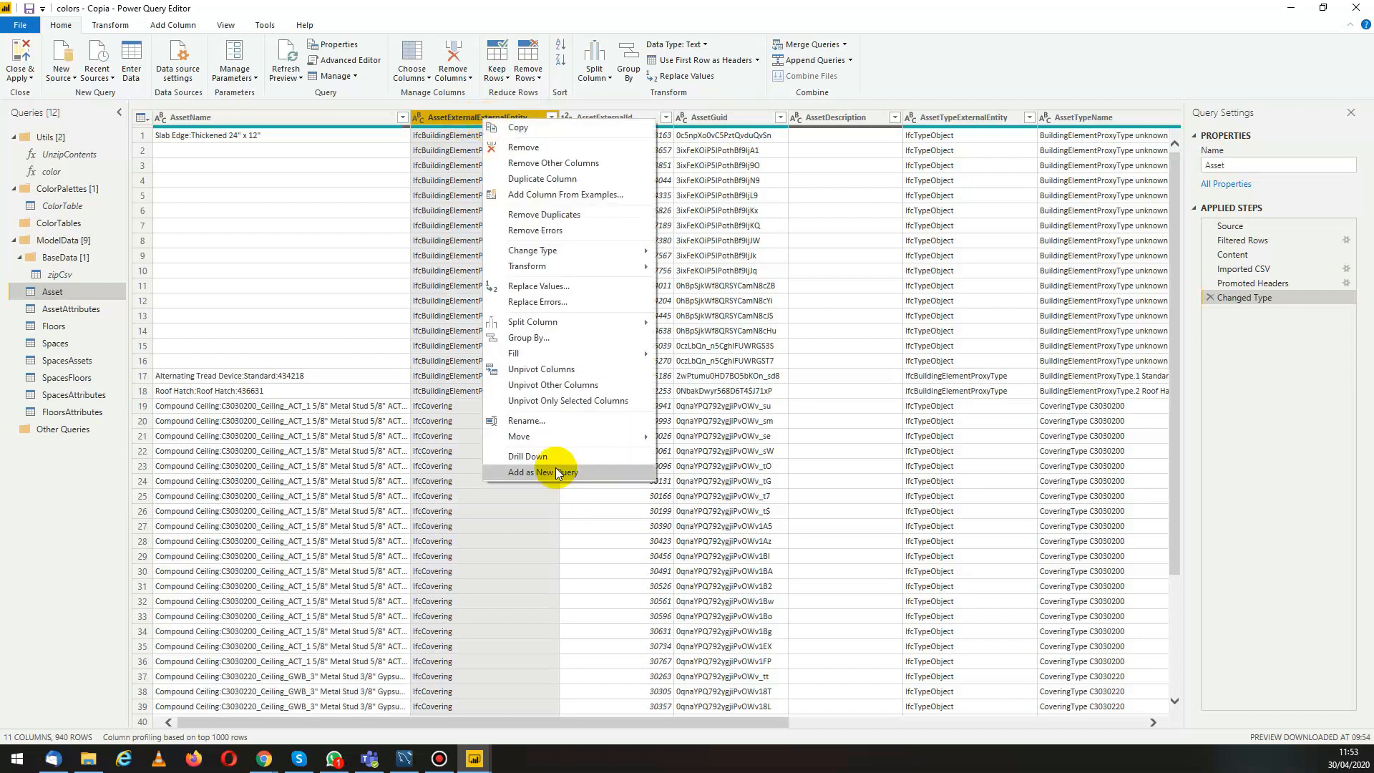
click(555, 472)
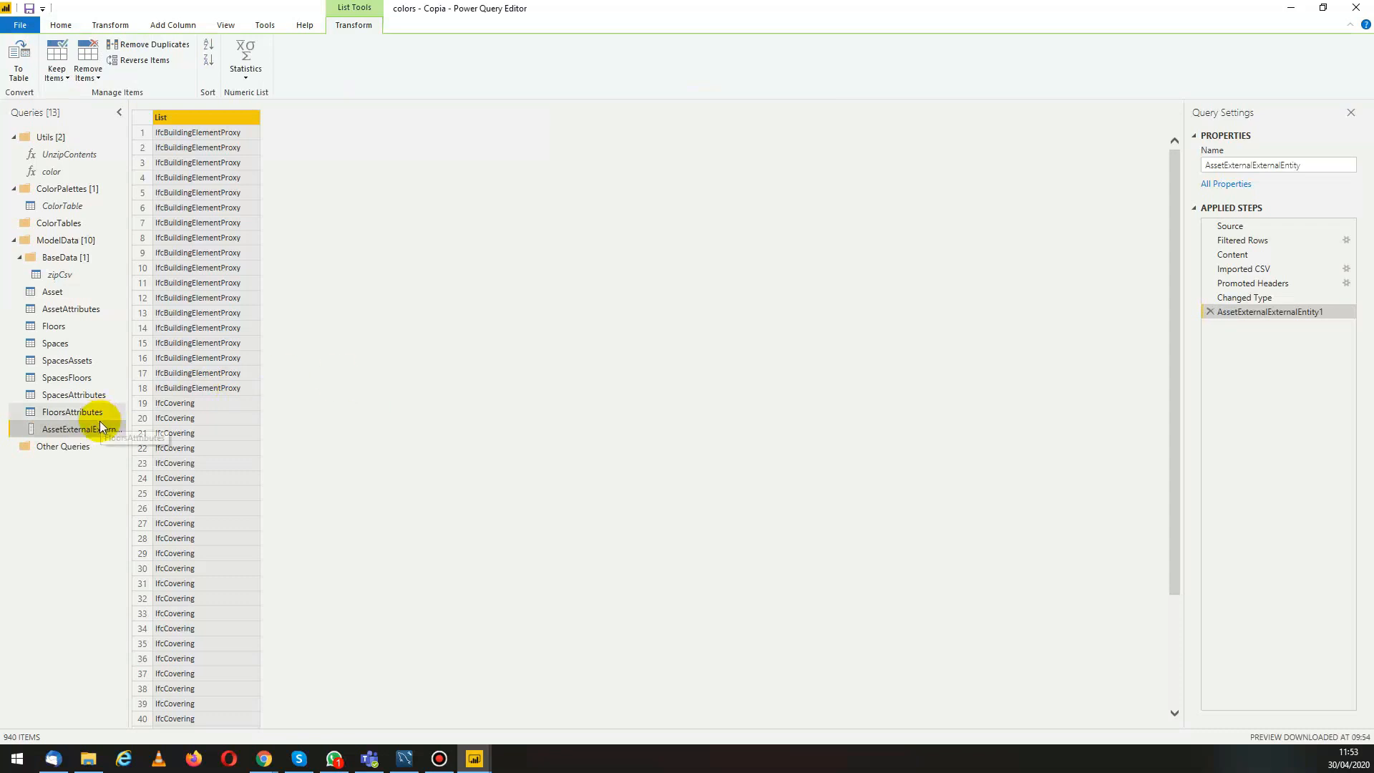
mouse_move(191, 166)
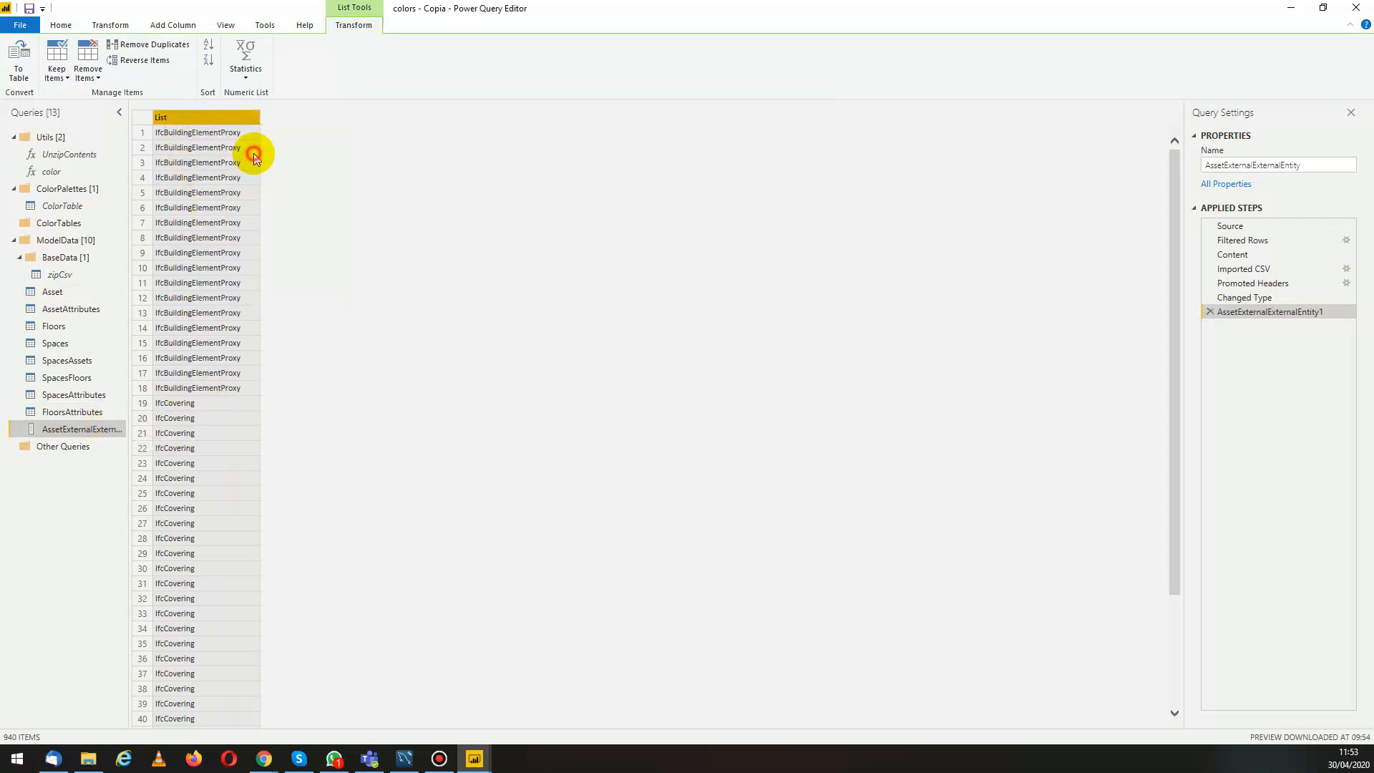
click(16, 57)
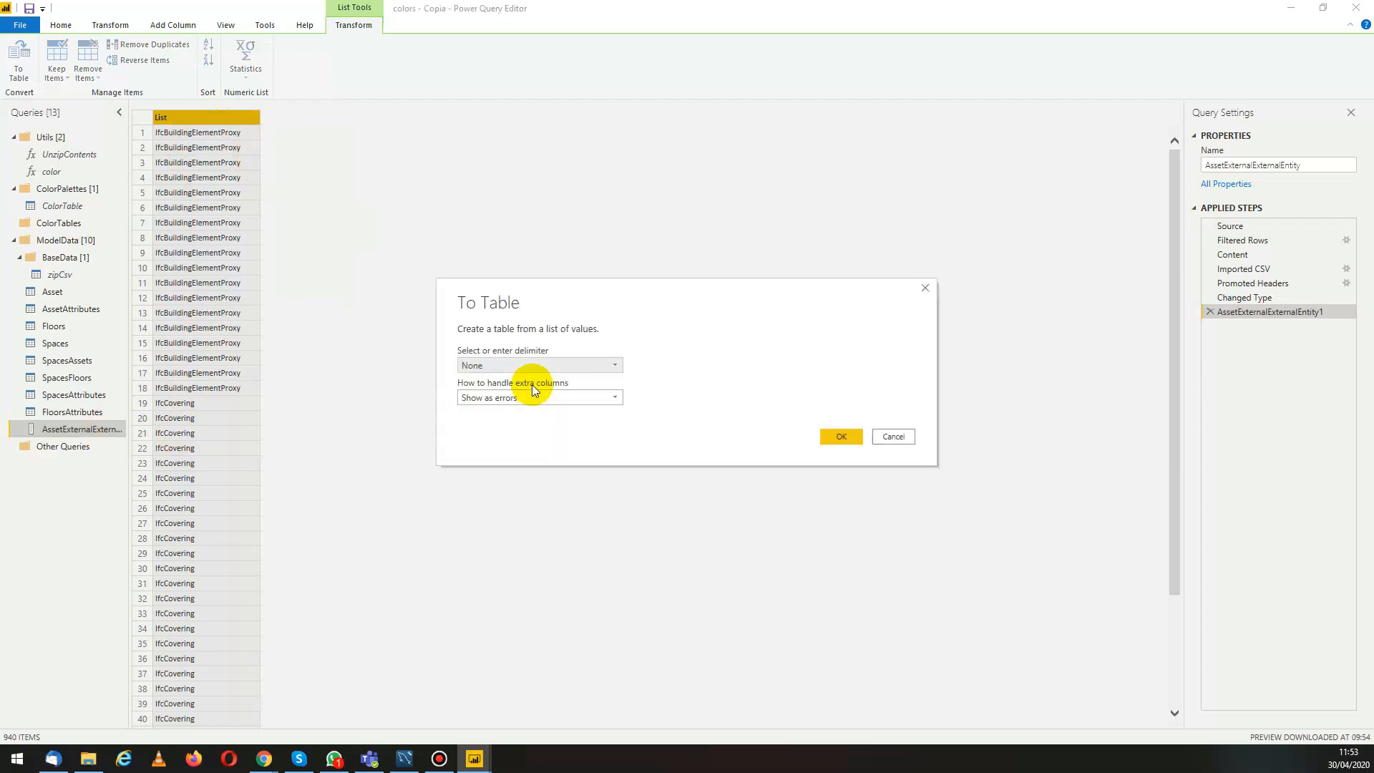
click(840, 436)
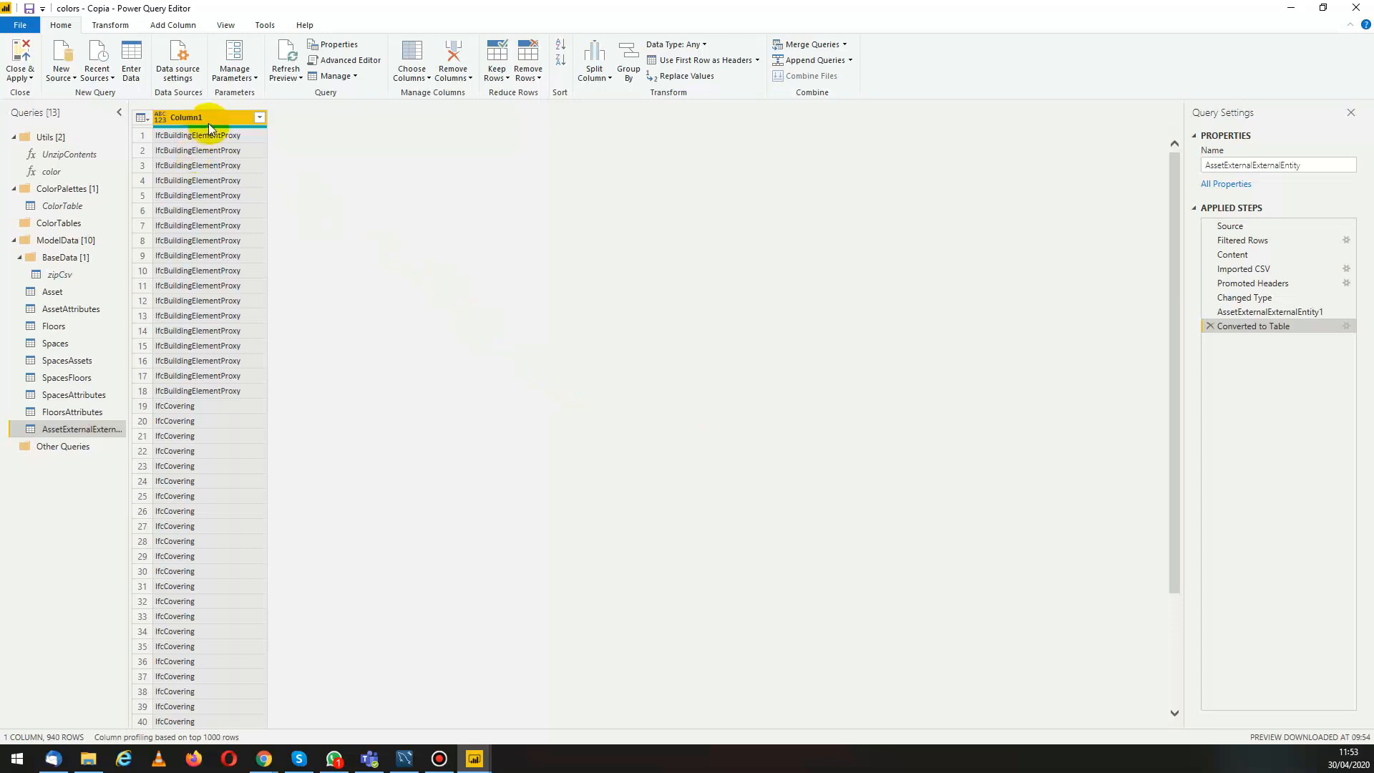
Remove duplicates from Column1 so the 14 IFC entity types are listed once.
right_click(207, 117)
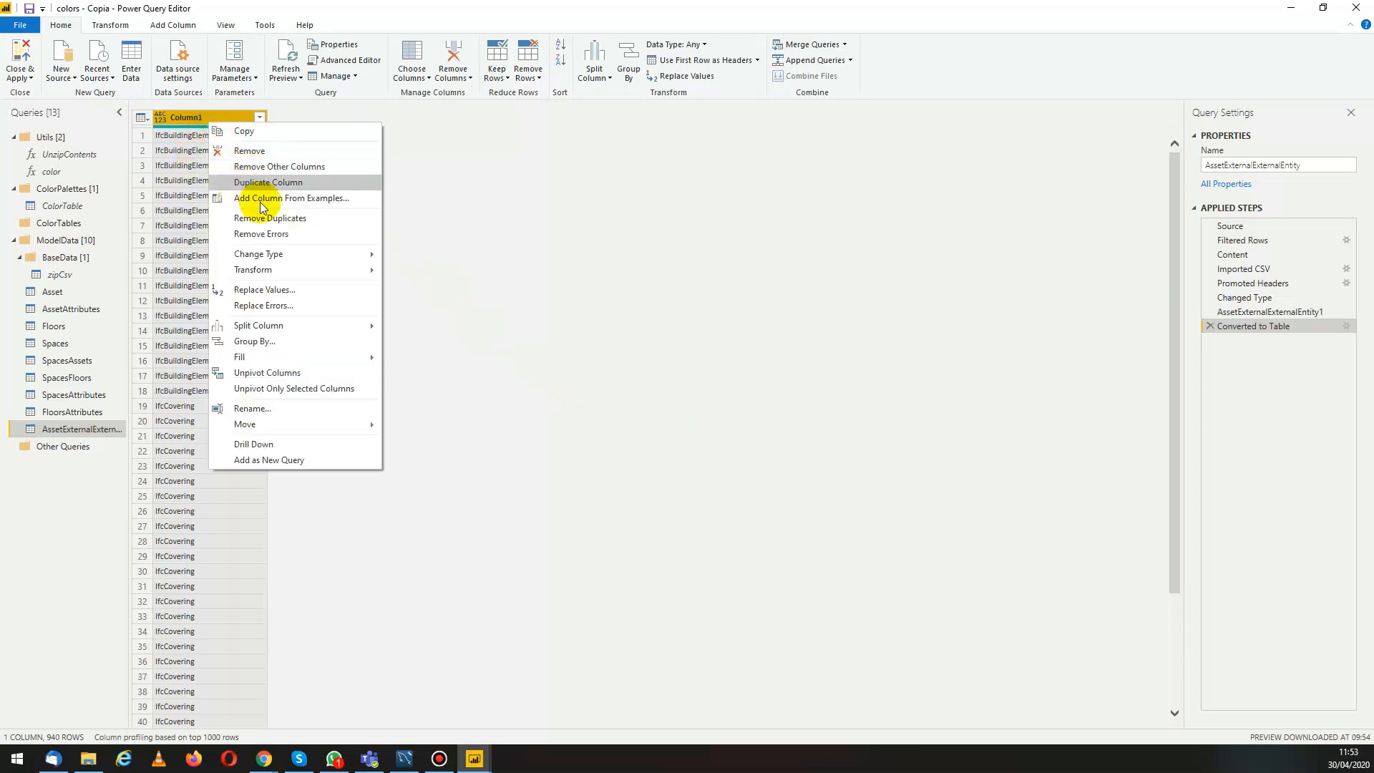
mouse_move(310, 223)
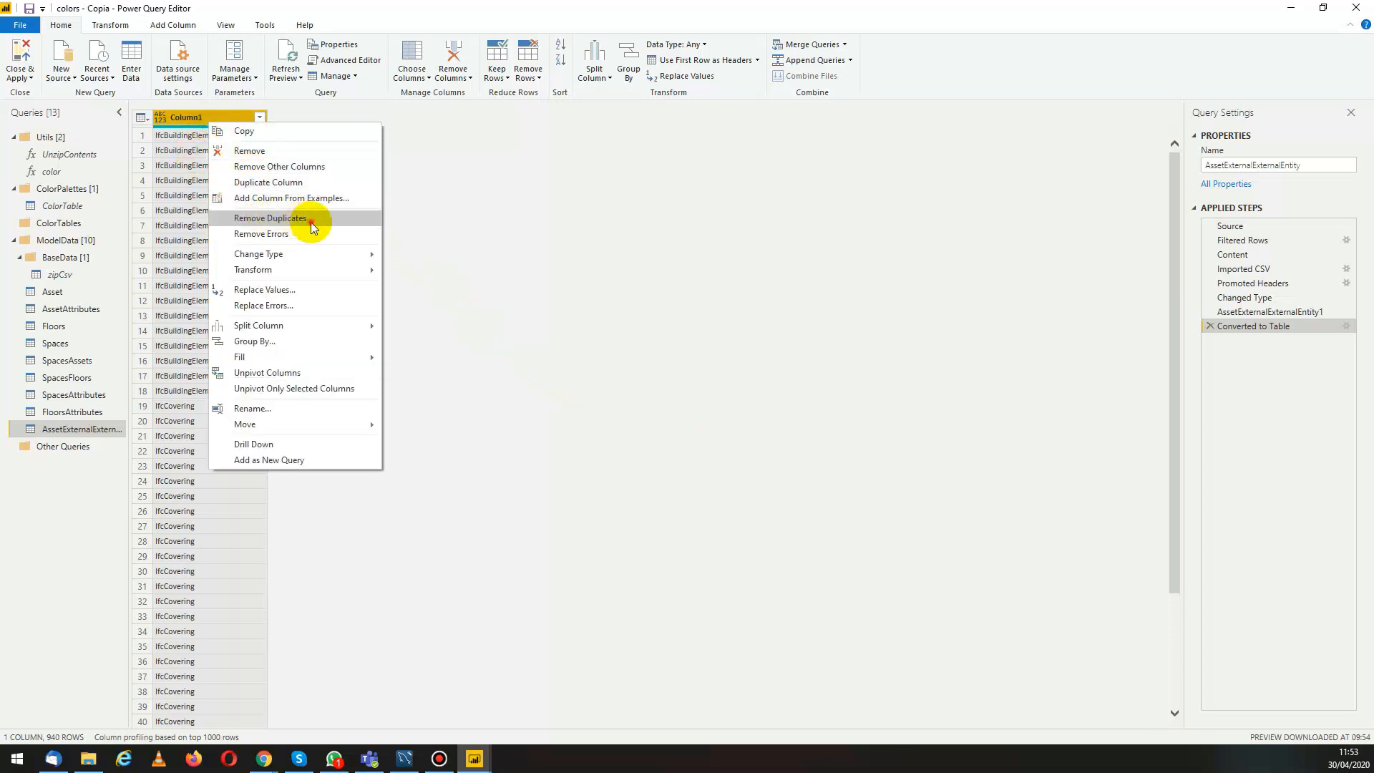
click(269, 217)
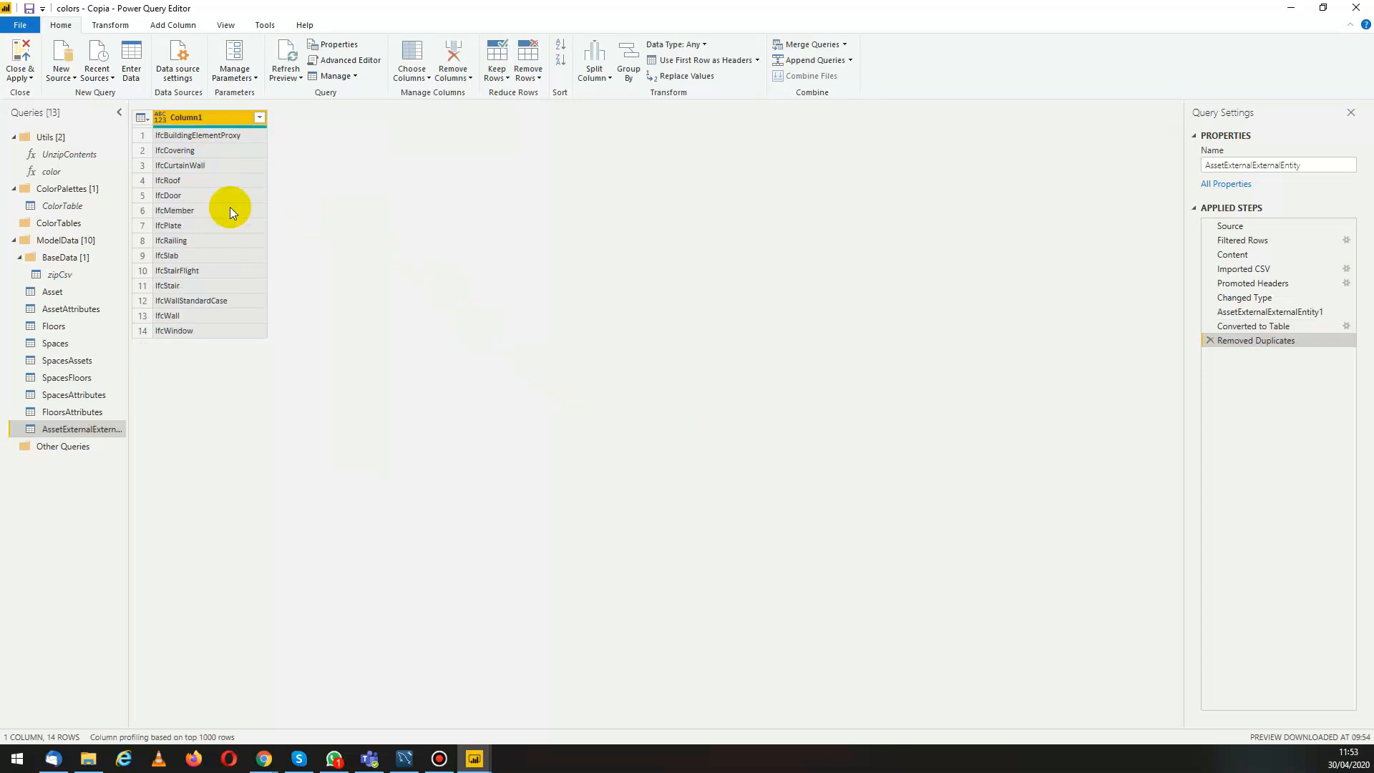
Add an Index column from 0 and a color column by invoking the color custom function.
click(174, 25)
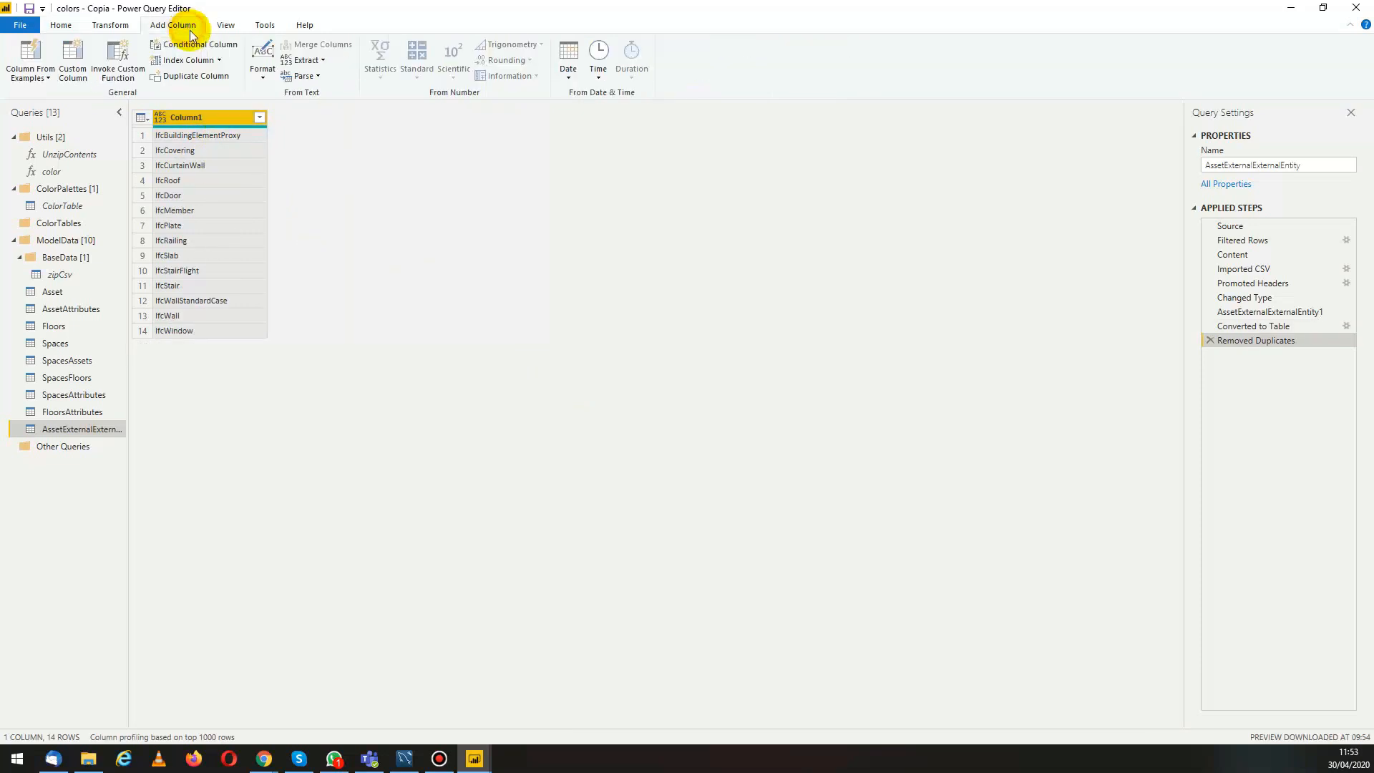
mouse_move(225, 77)
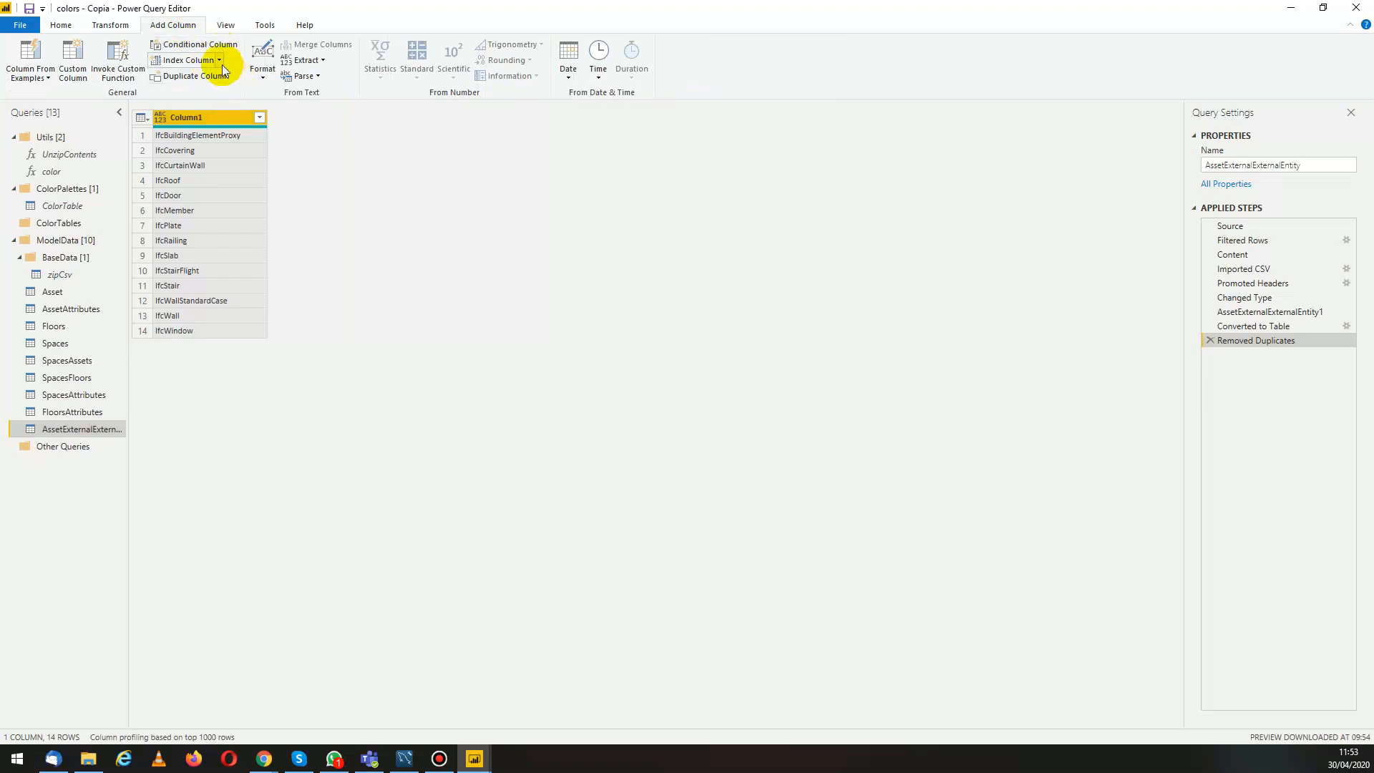
click(183, 59)
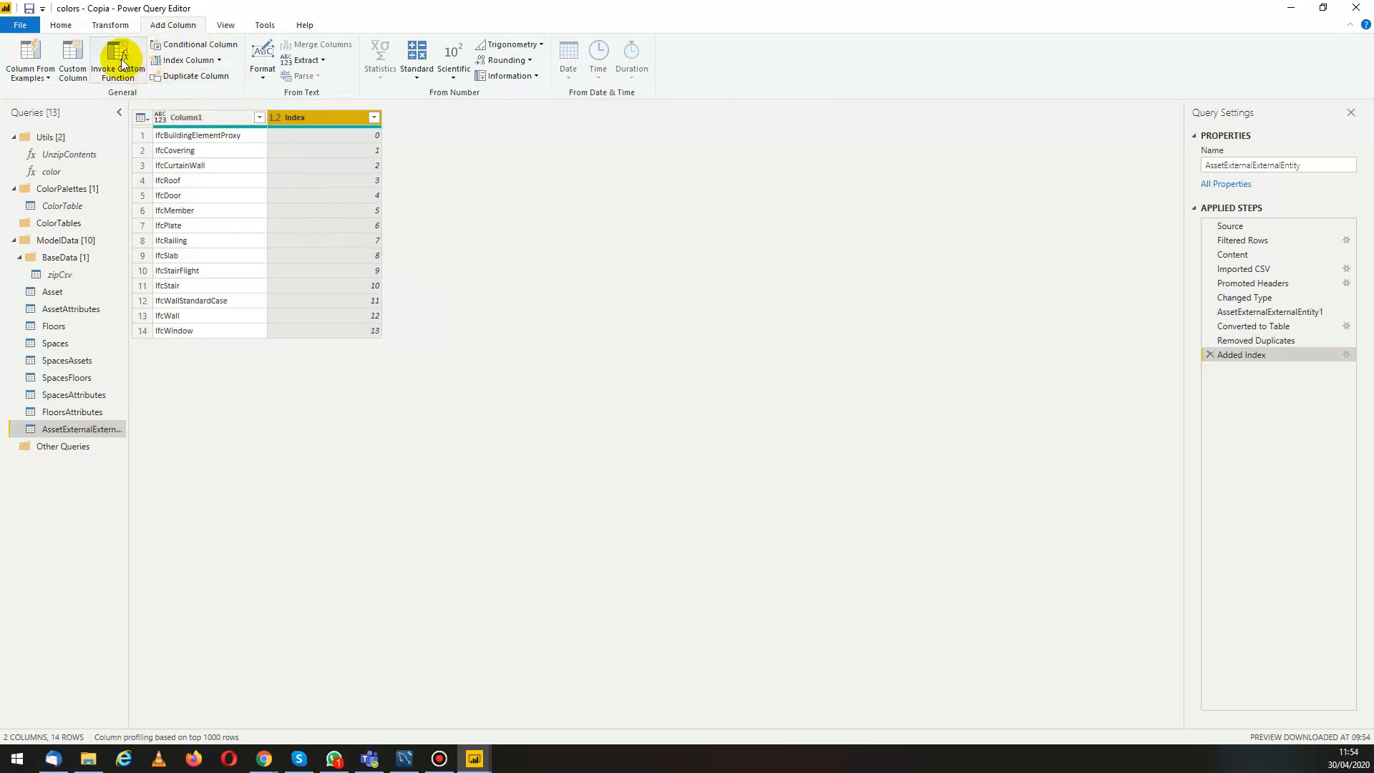
click(116, 57)
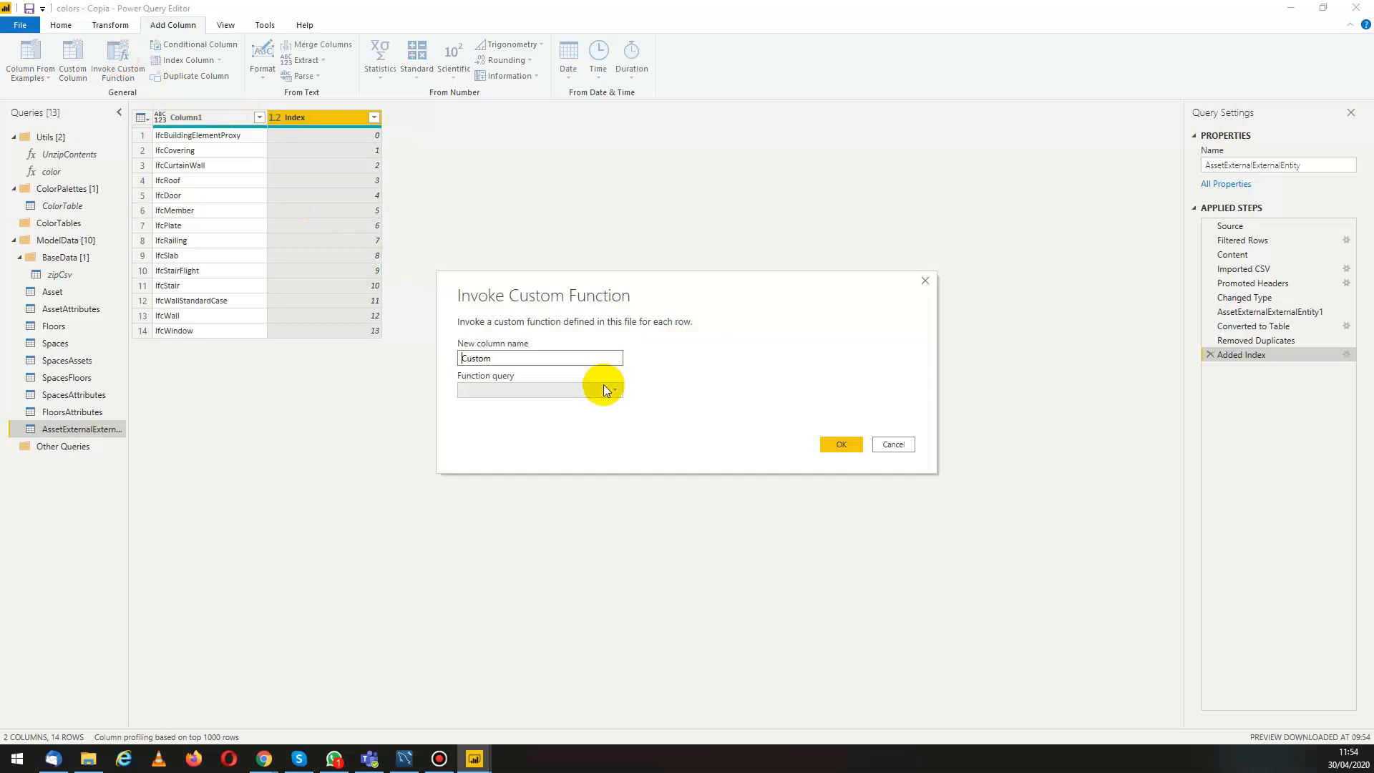
click(613, 390)
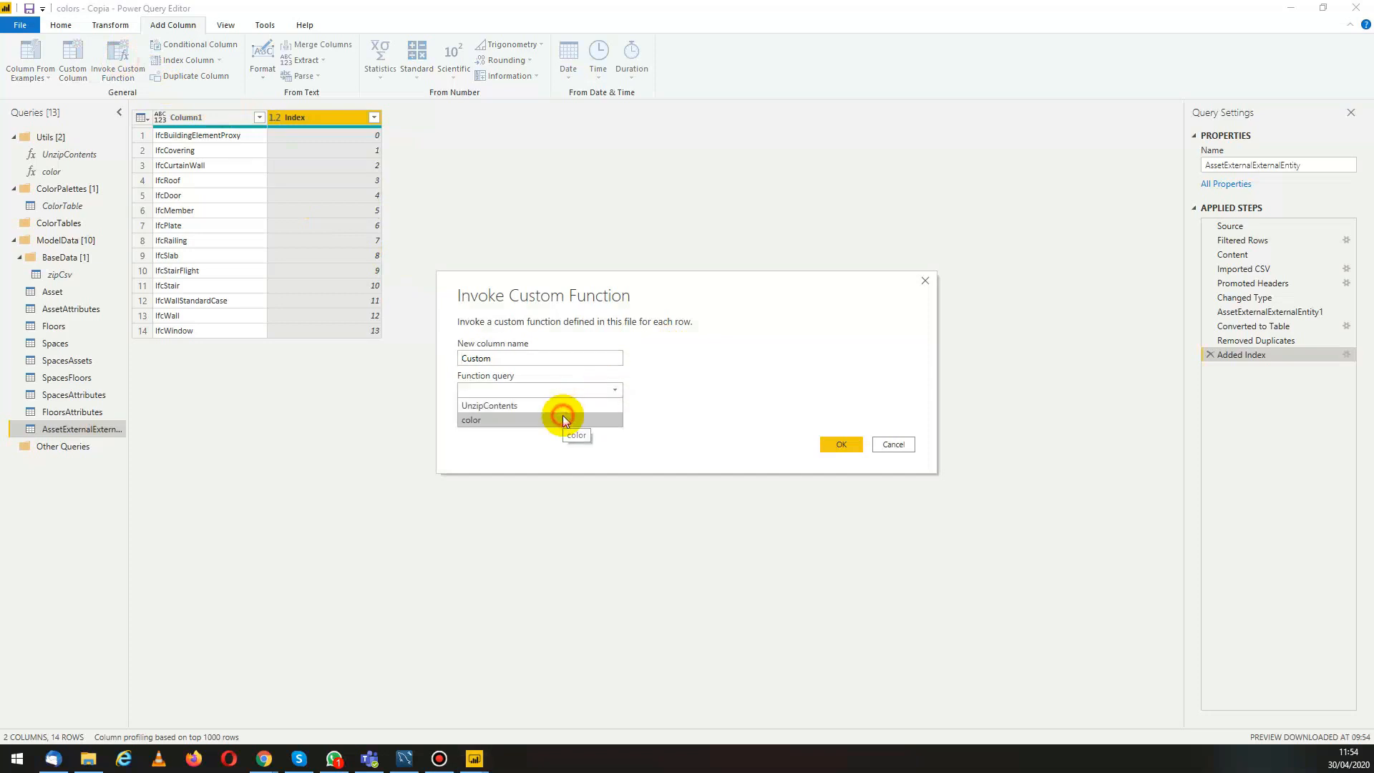
click(840, 444)
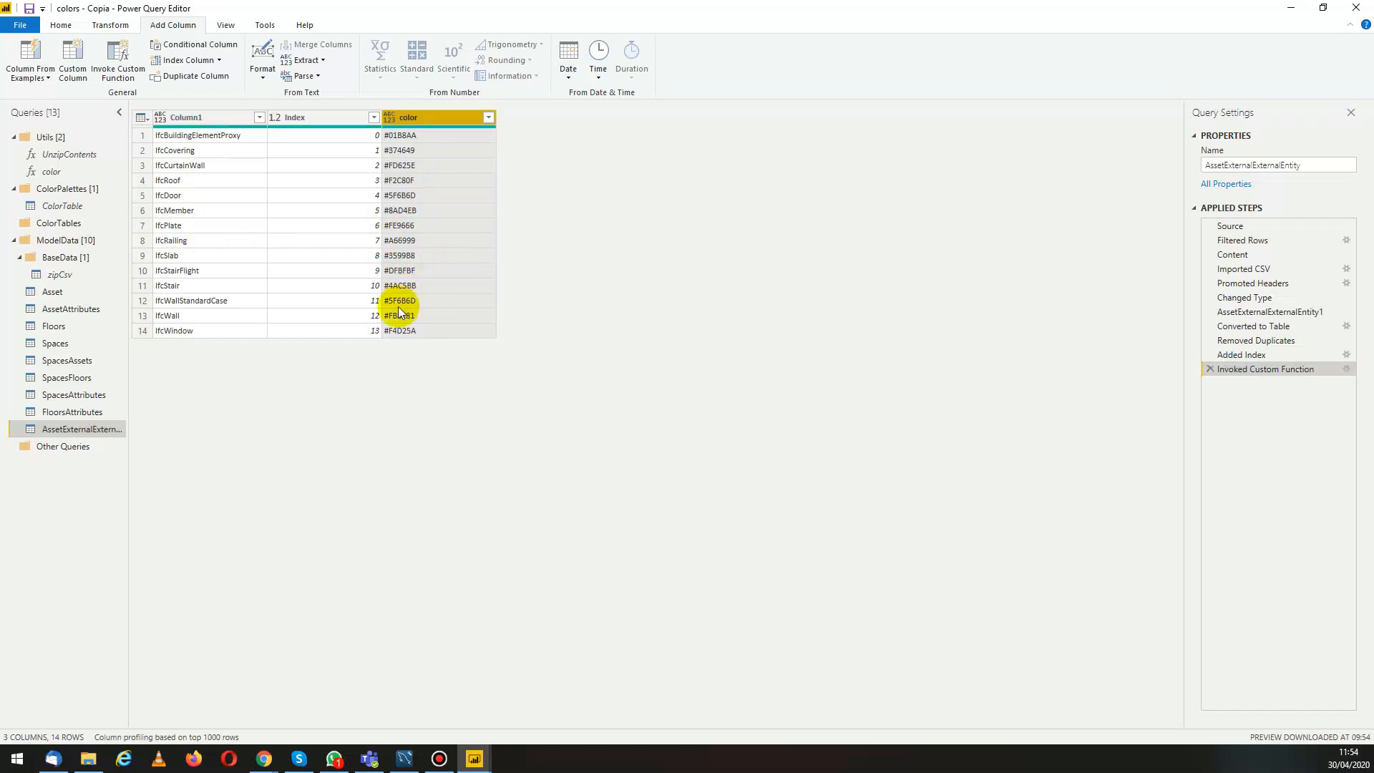
Rename the entity query to Color type and place it in the ColorTables group.
double_click(83, 428)
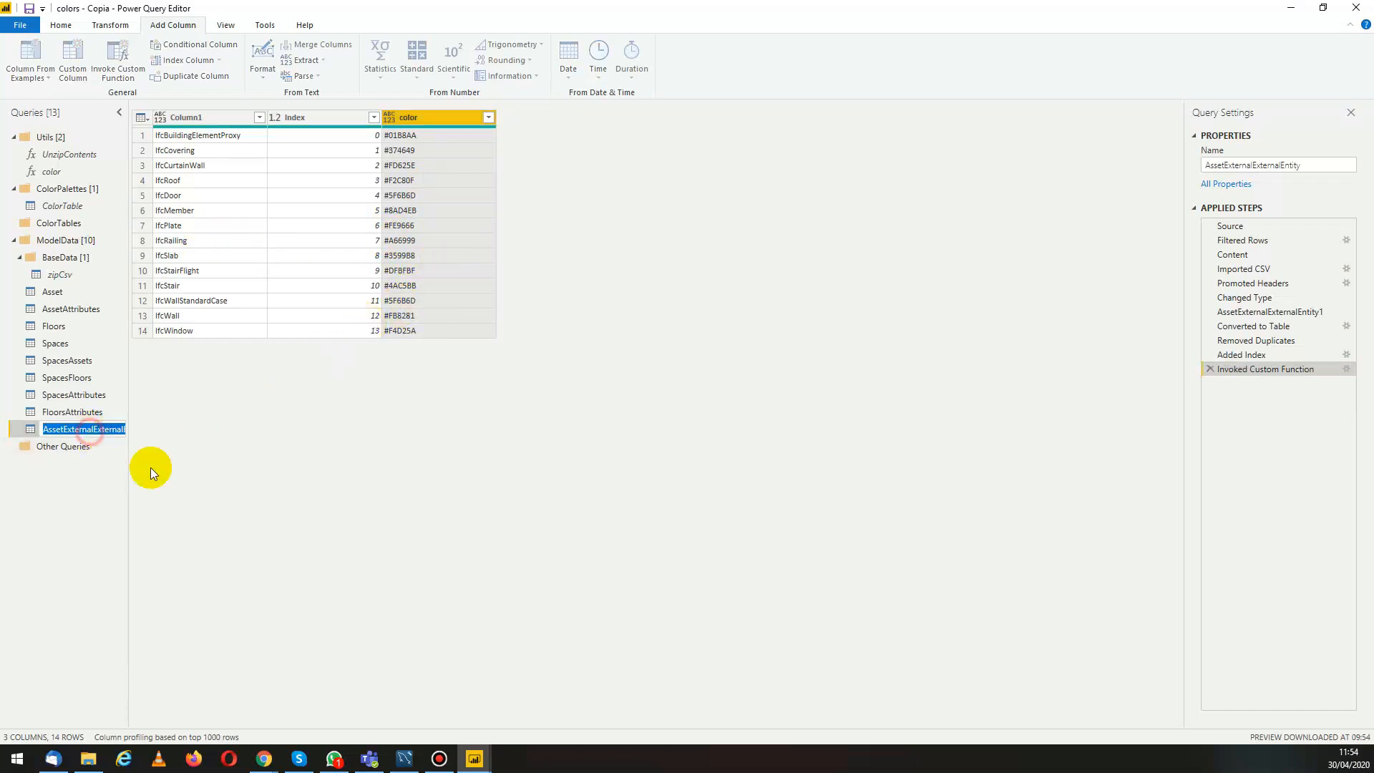
text(Color type)
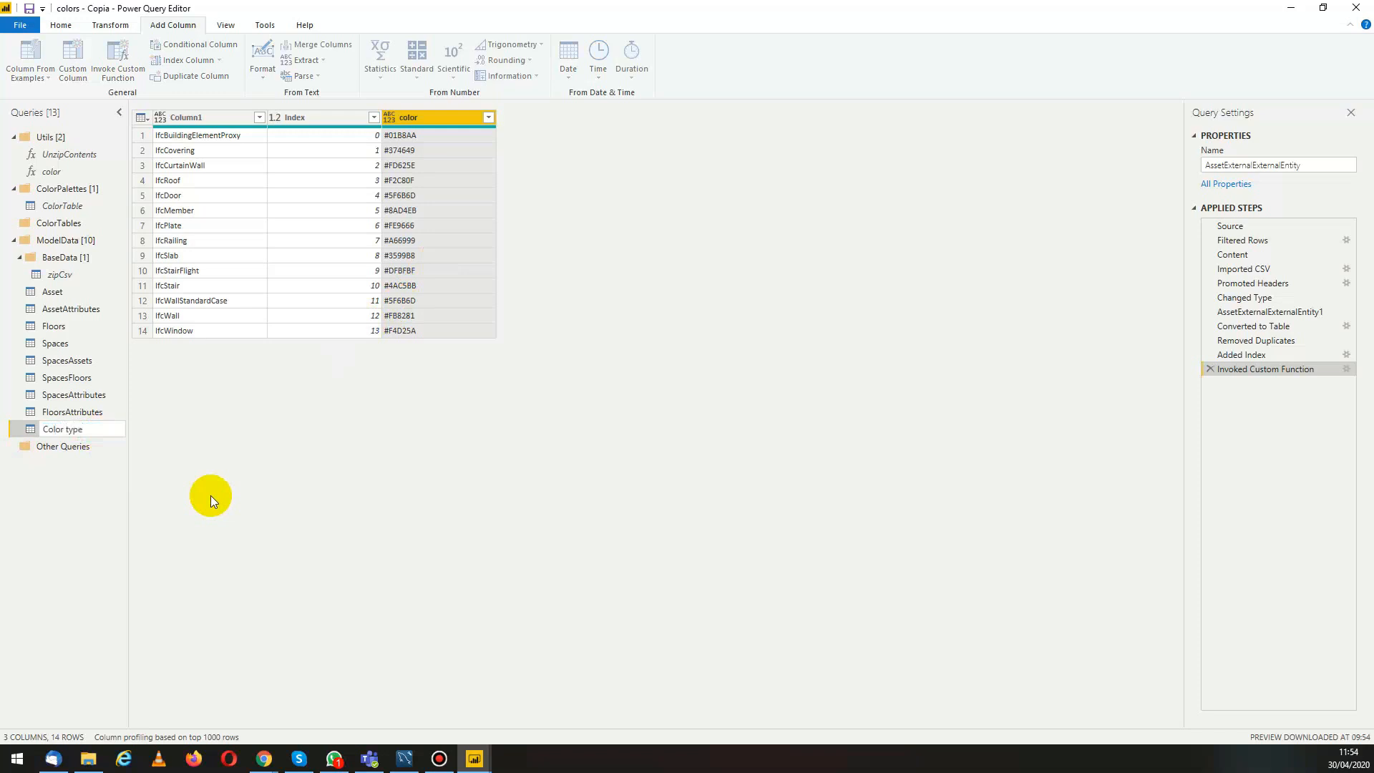
click(63, 429)
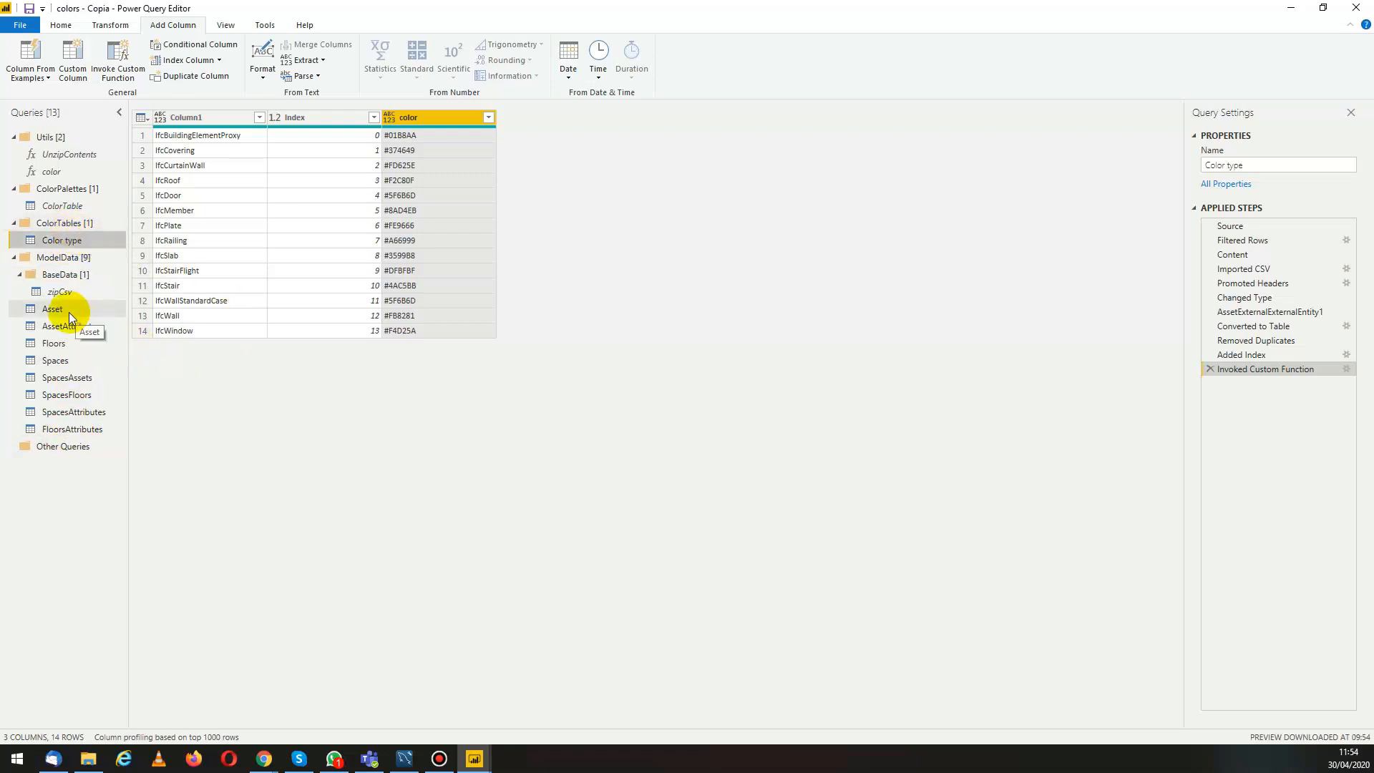
Merge Color type into Asset on AssetExternalEntity = Column1 with a Left Outer join.
click(52, 308)
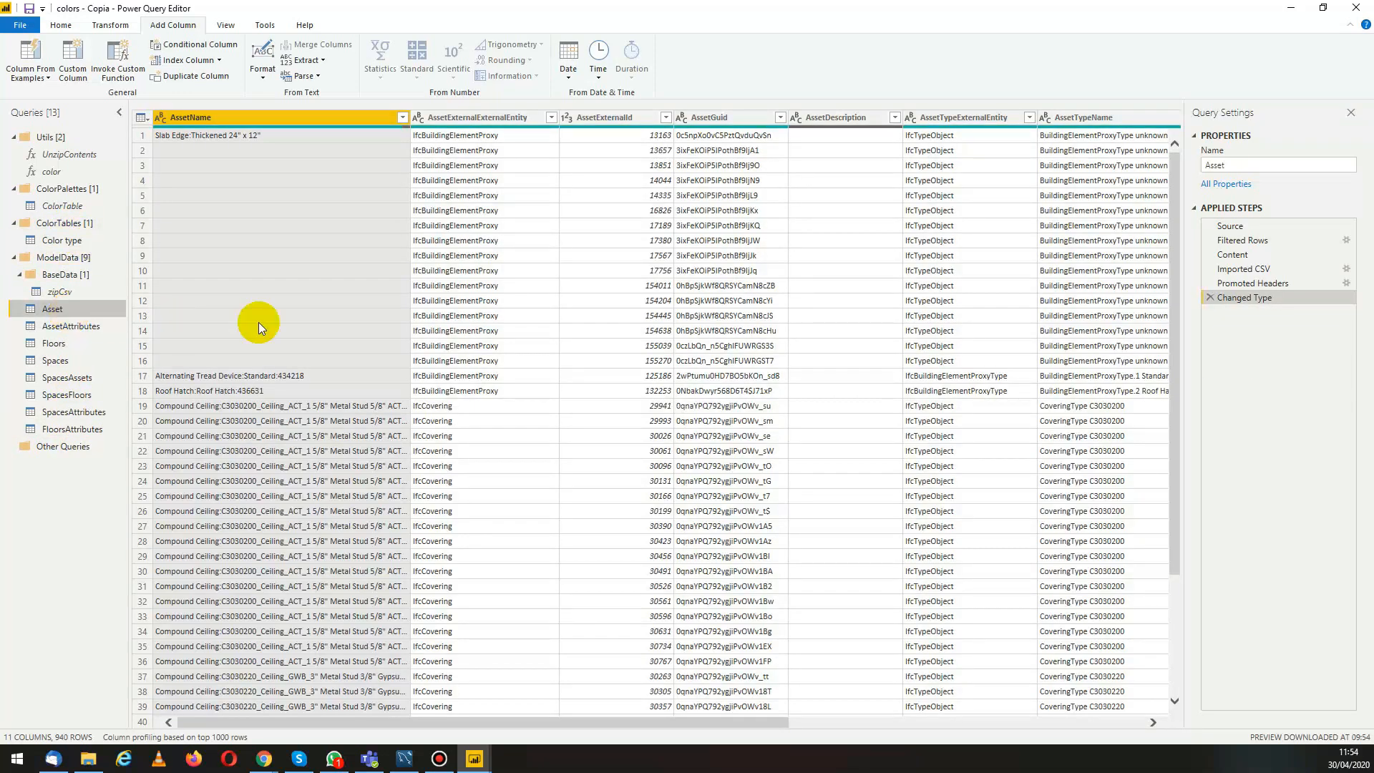
mouse_move(502, 720)
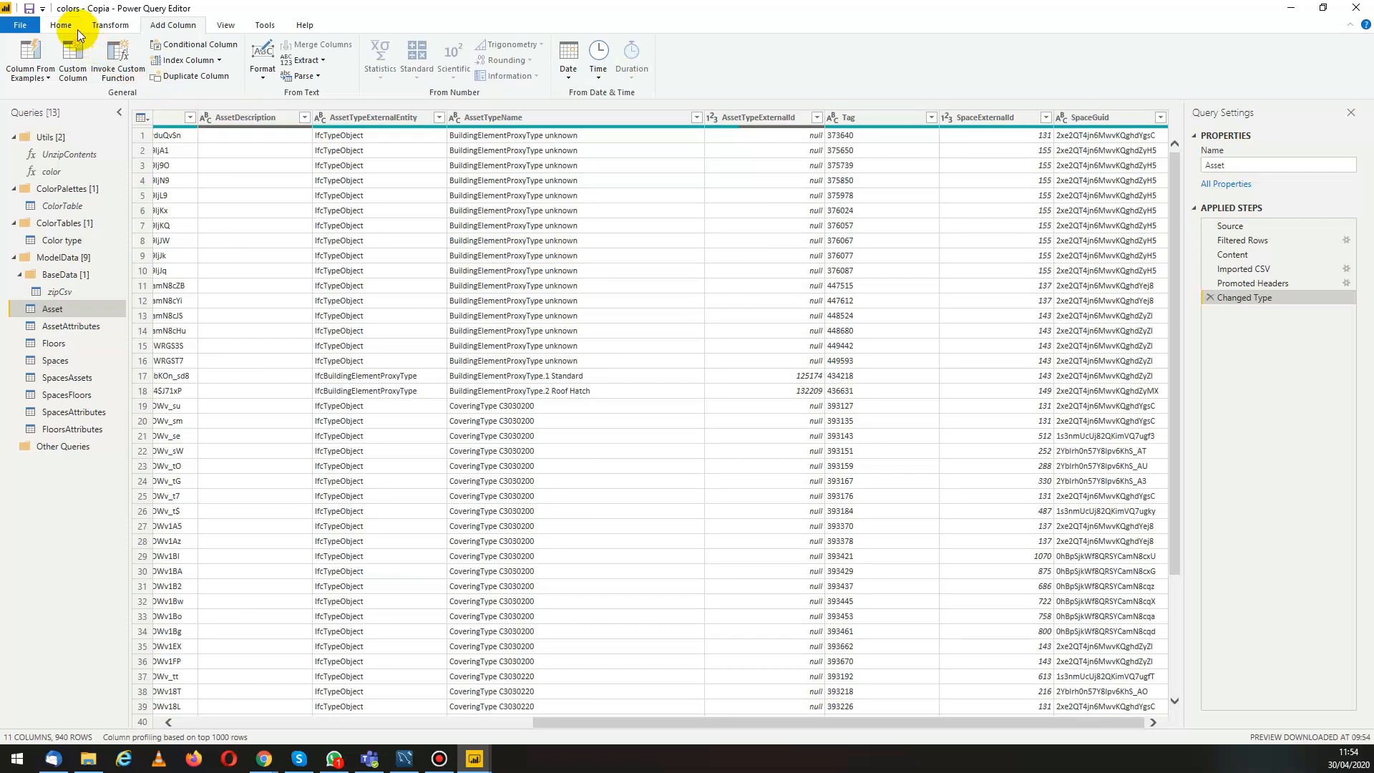
click(60, 24)
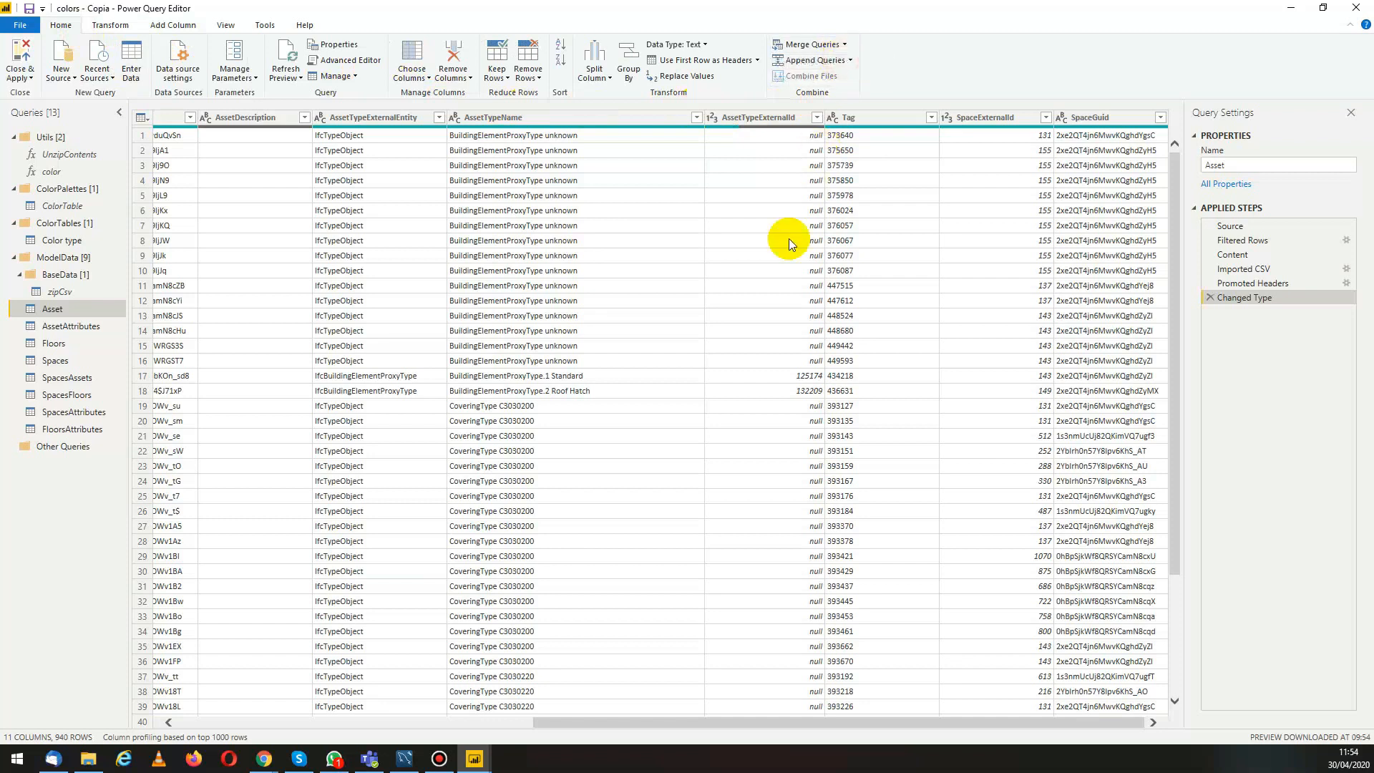
click(807, 45)
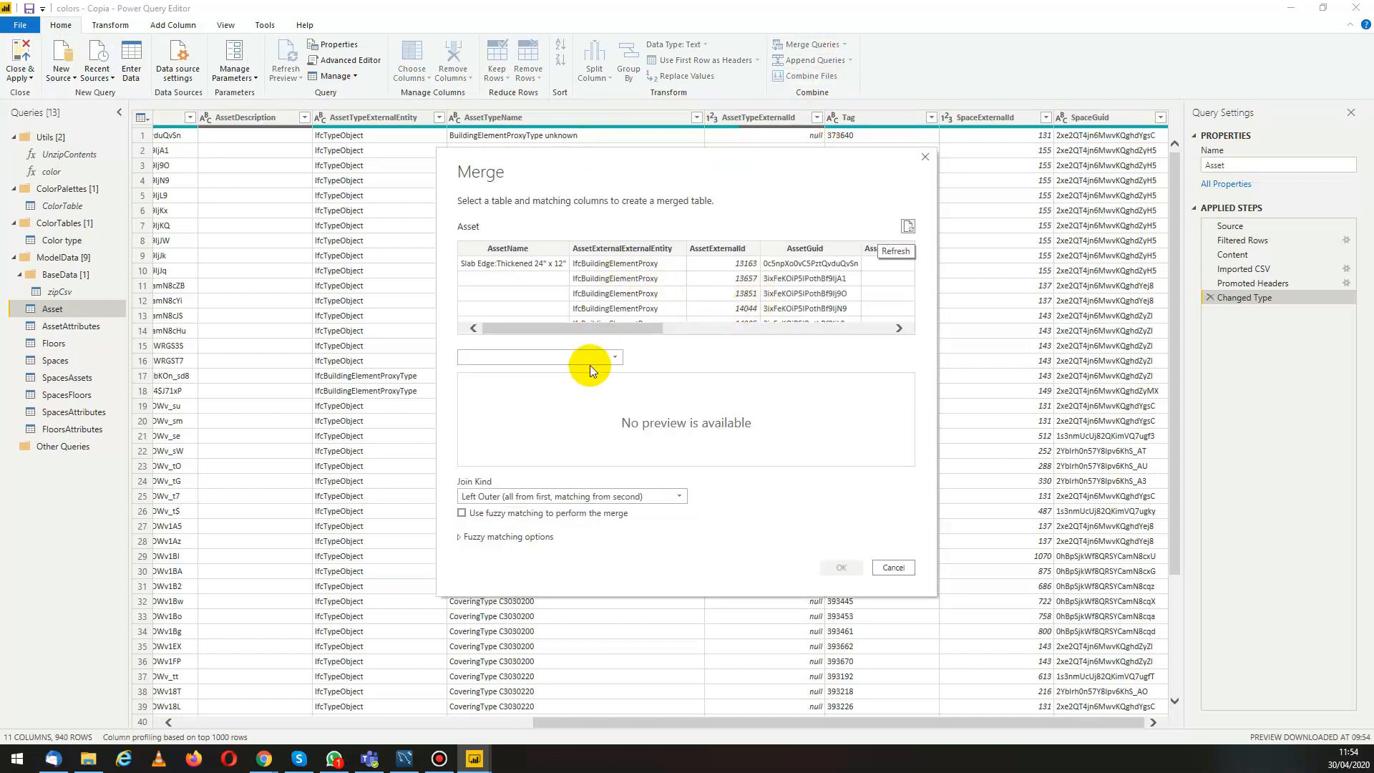
click(613, 356)
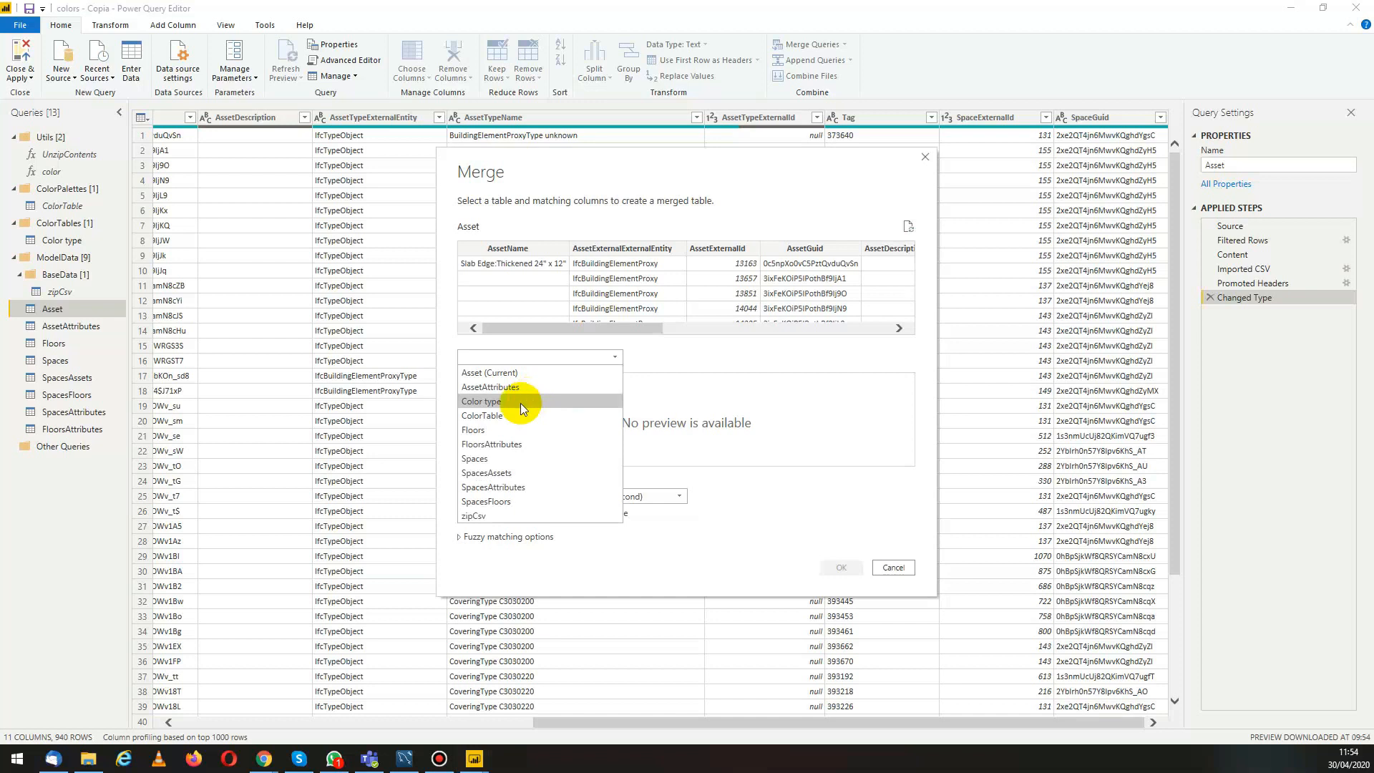
click(480, 401)
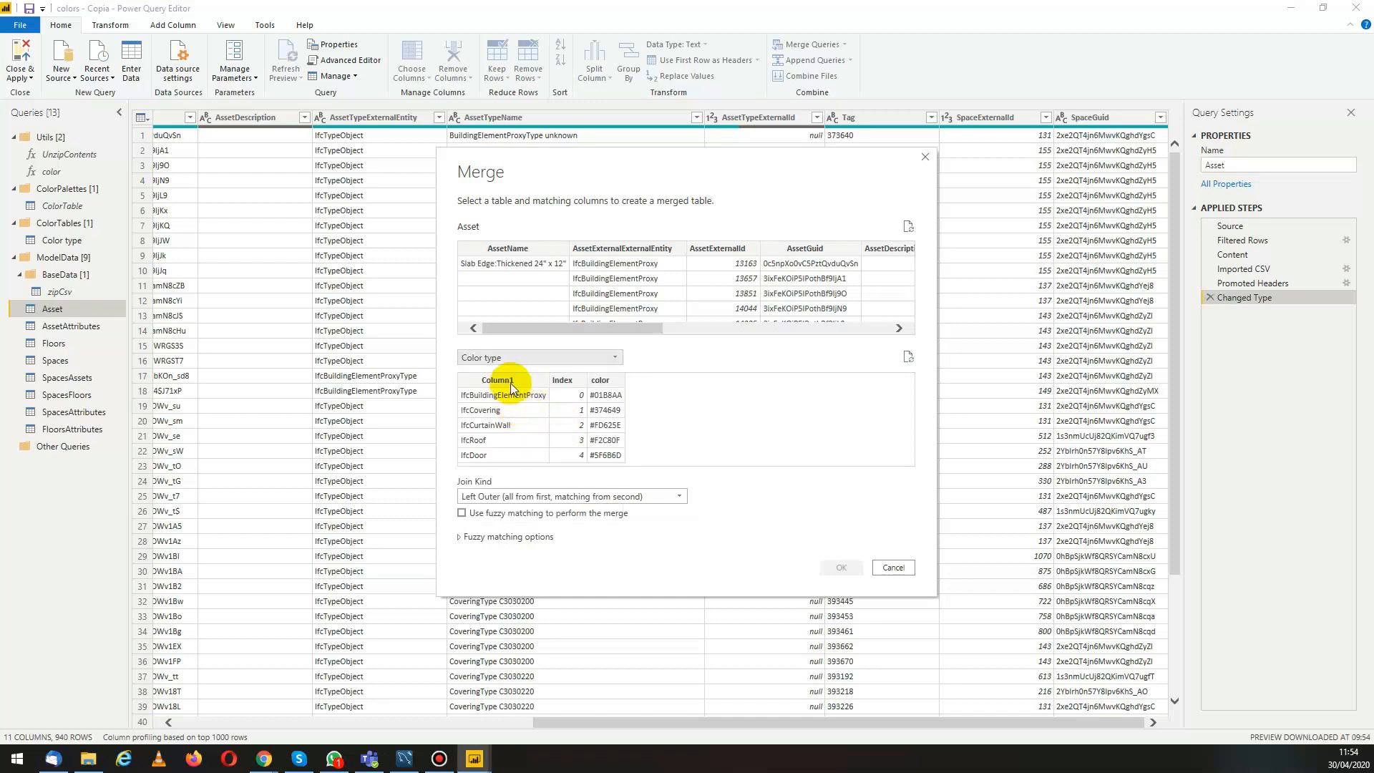
click(626, 263)
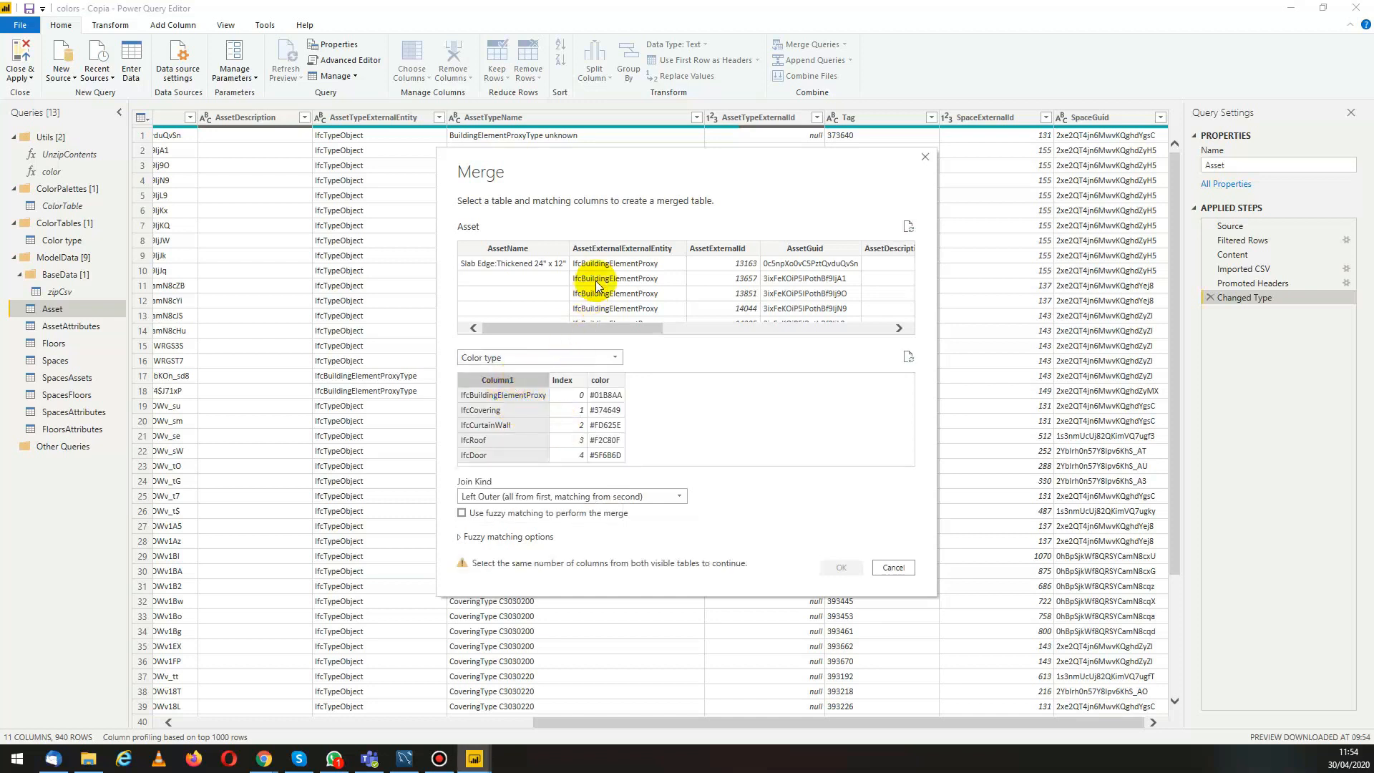
click(626, 249)
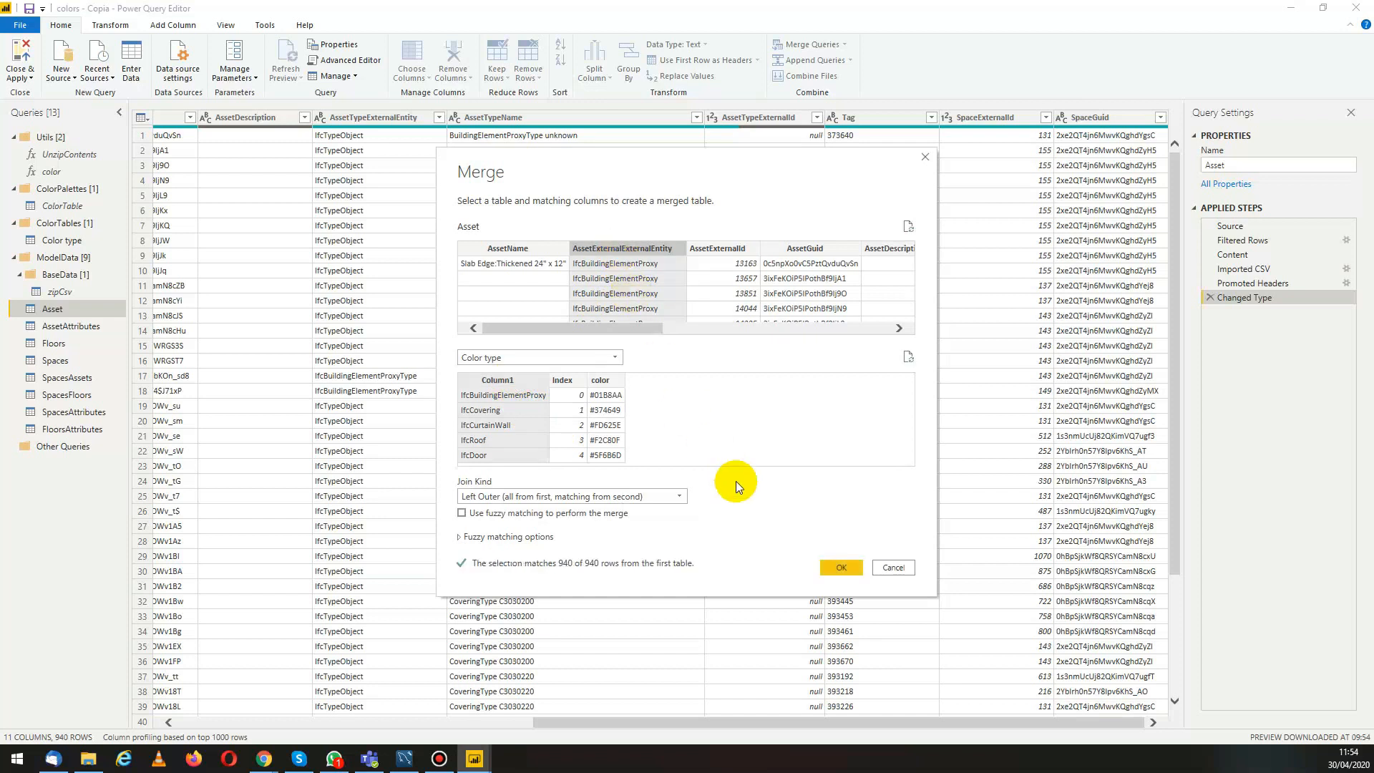
click(840, 567)
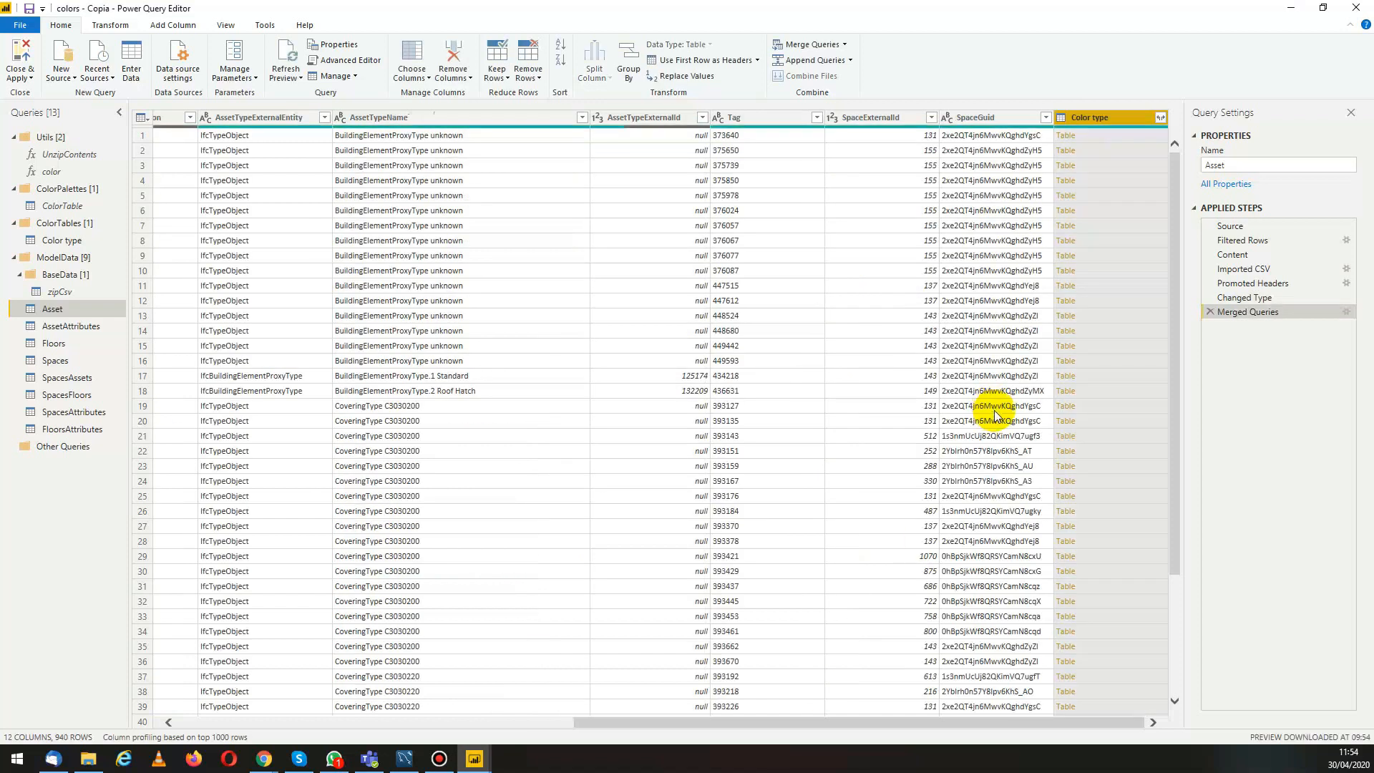
mouse_move(1129, 286)
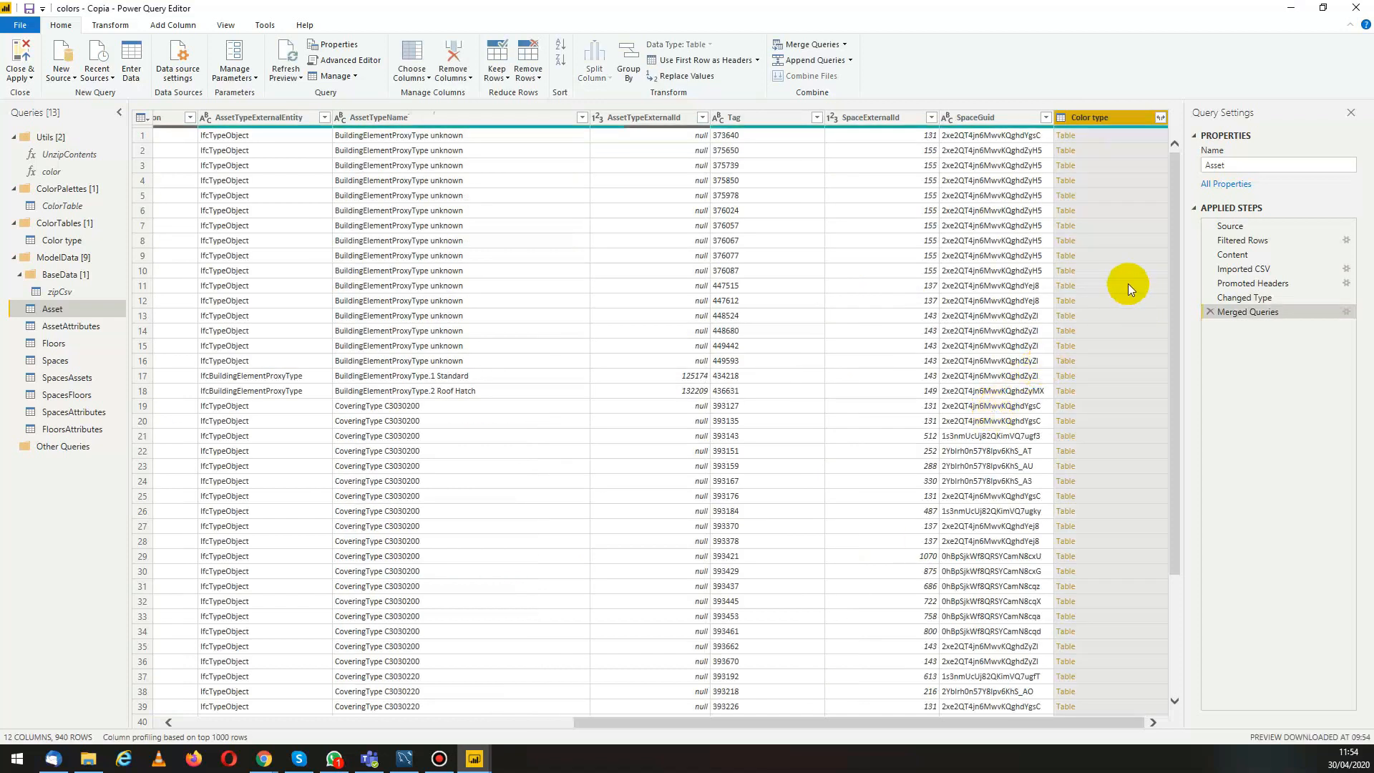
mouse_move(1132, 217)
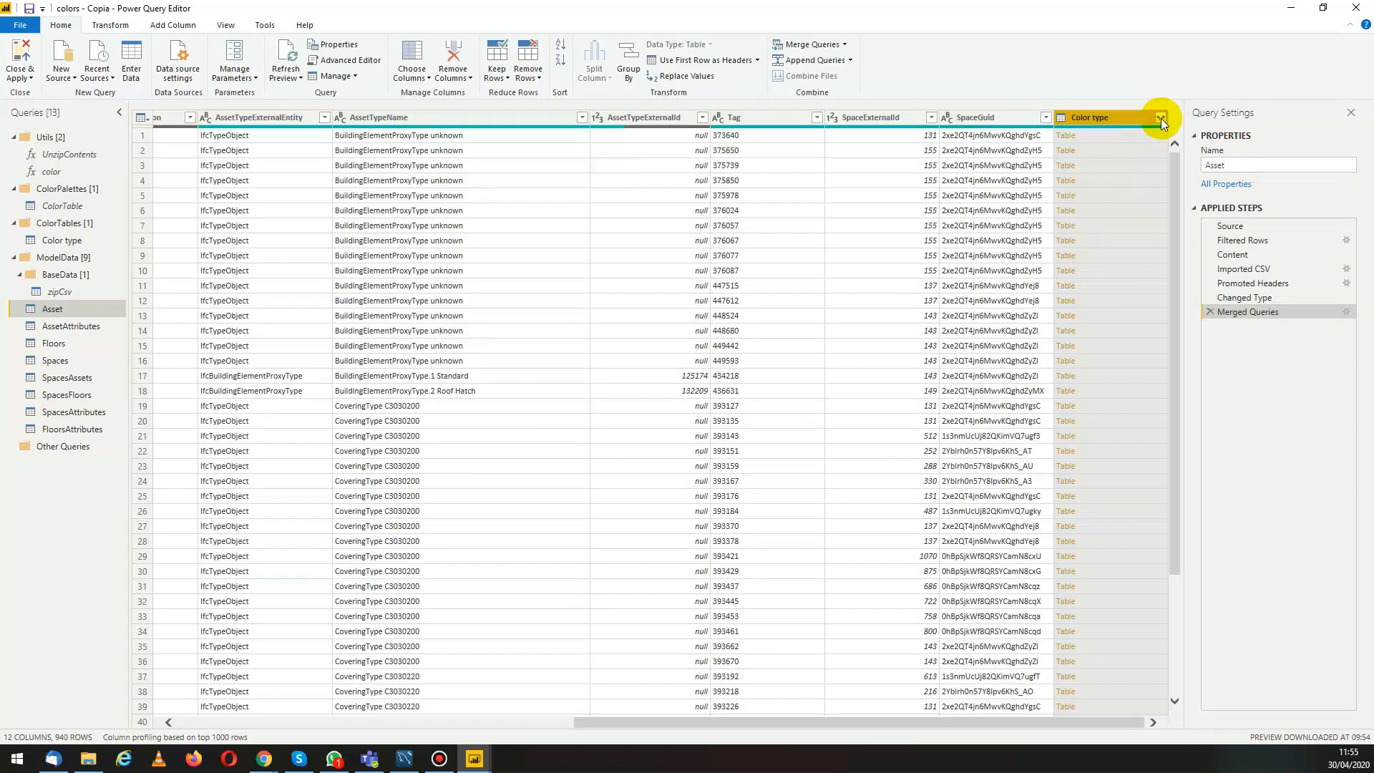
Expand only the color column from the merged Color type column into Asset.
click(1162, 117)
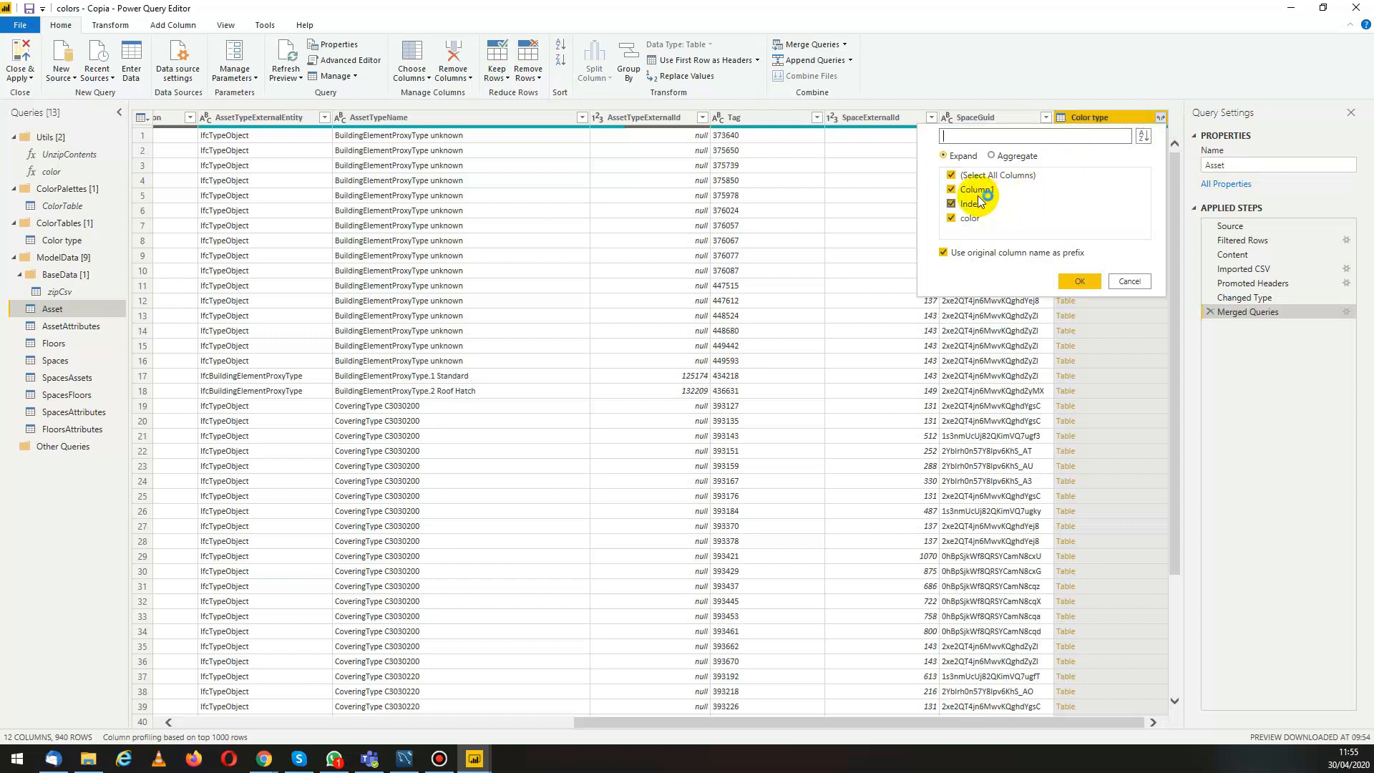
click(950, 175)
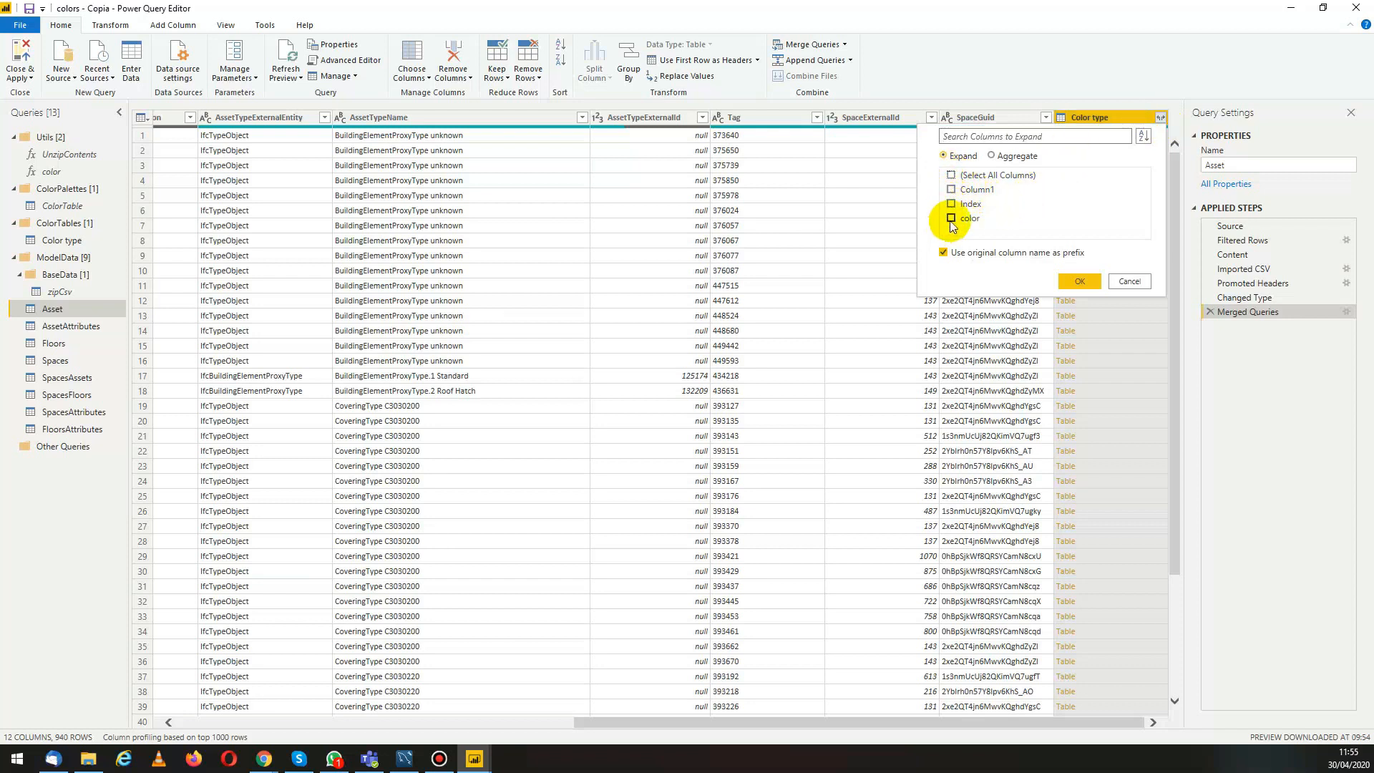
click(950, 219)
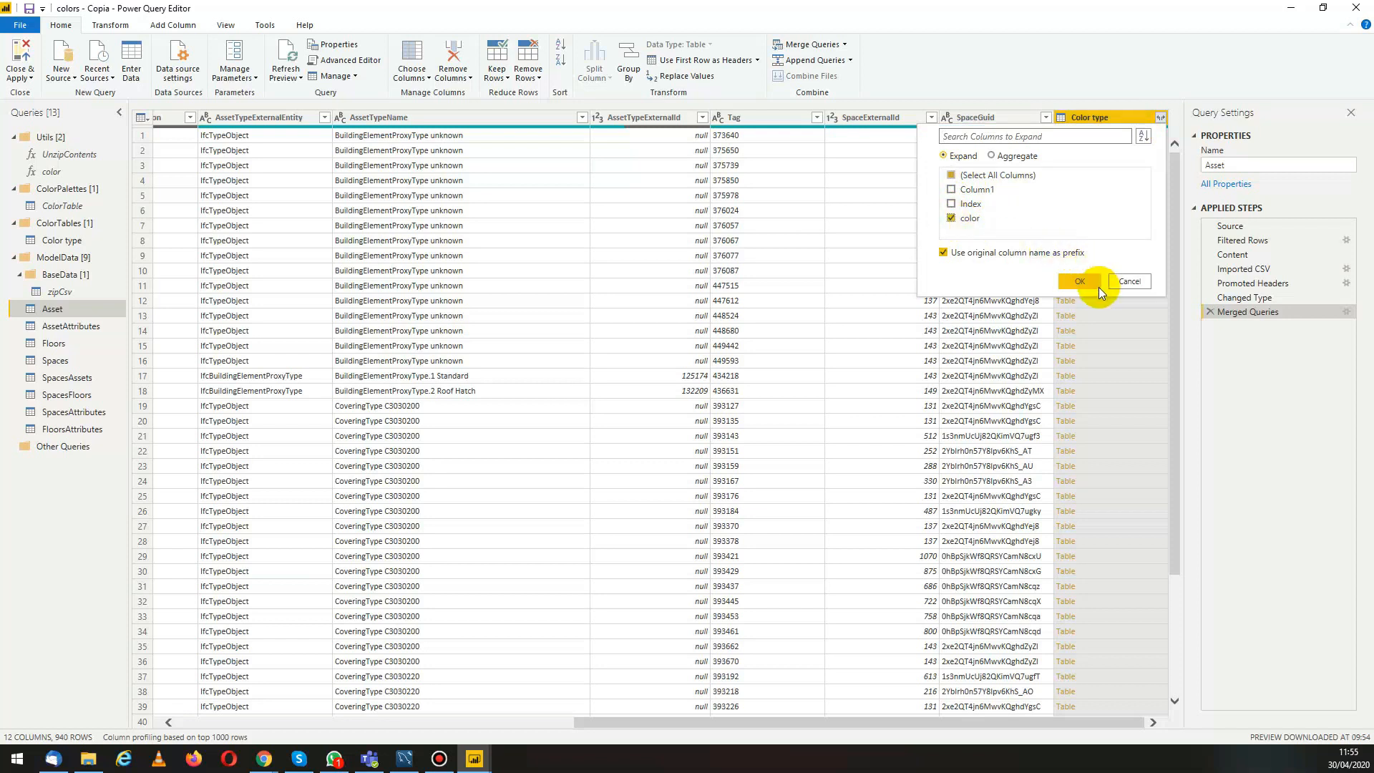
click(1079, 281)
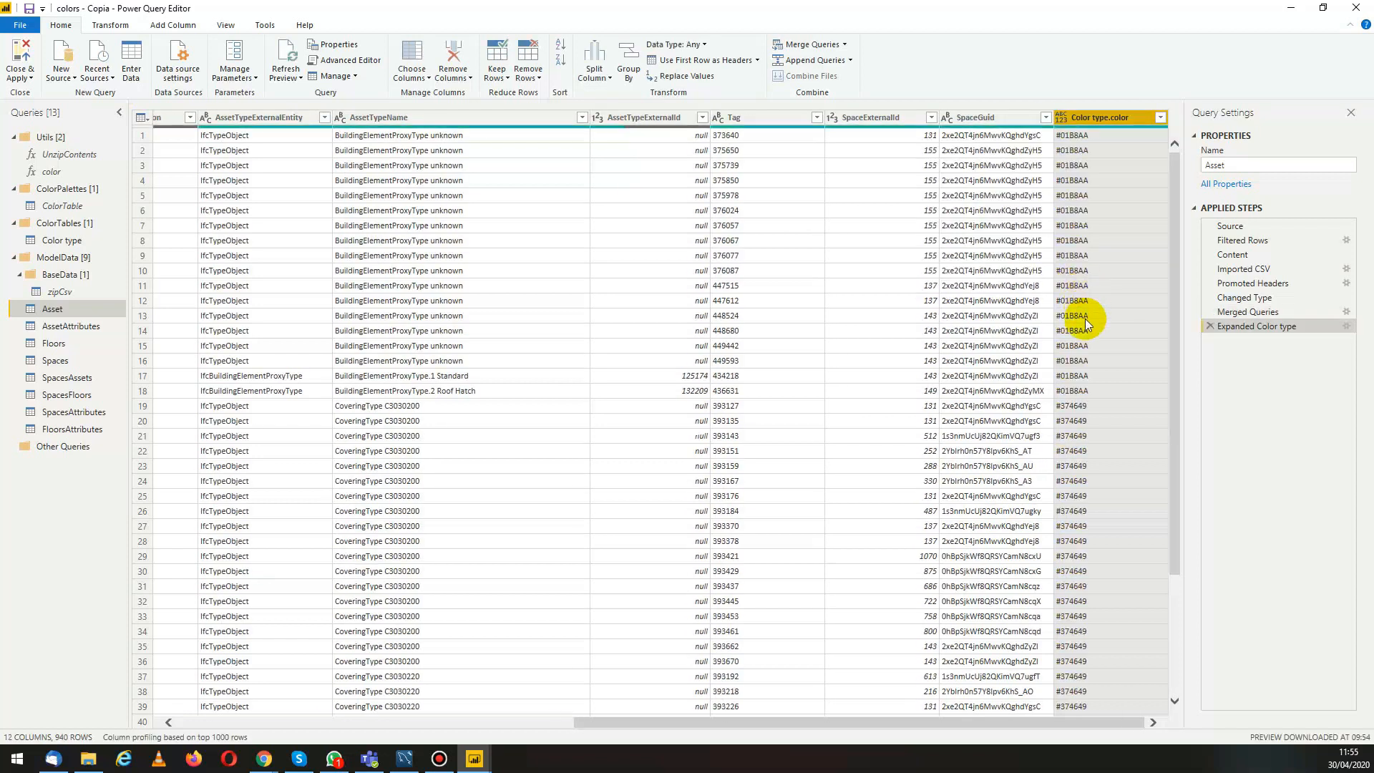
mouse_move(1092, 279)
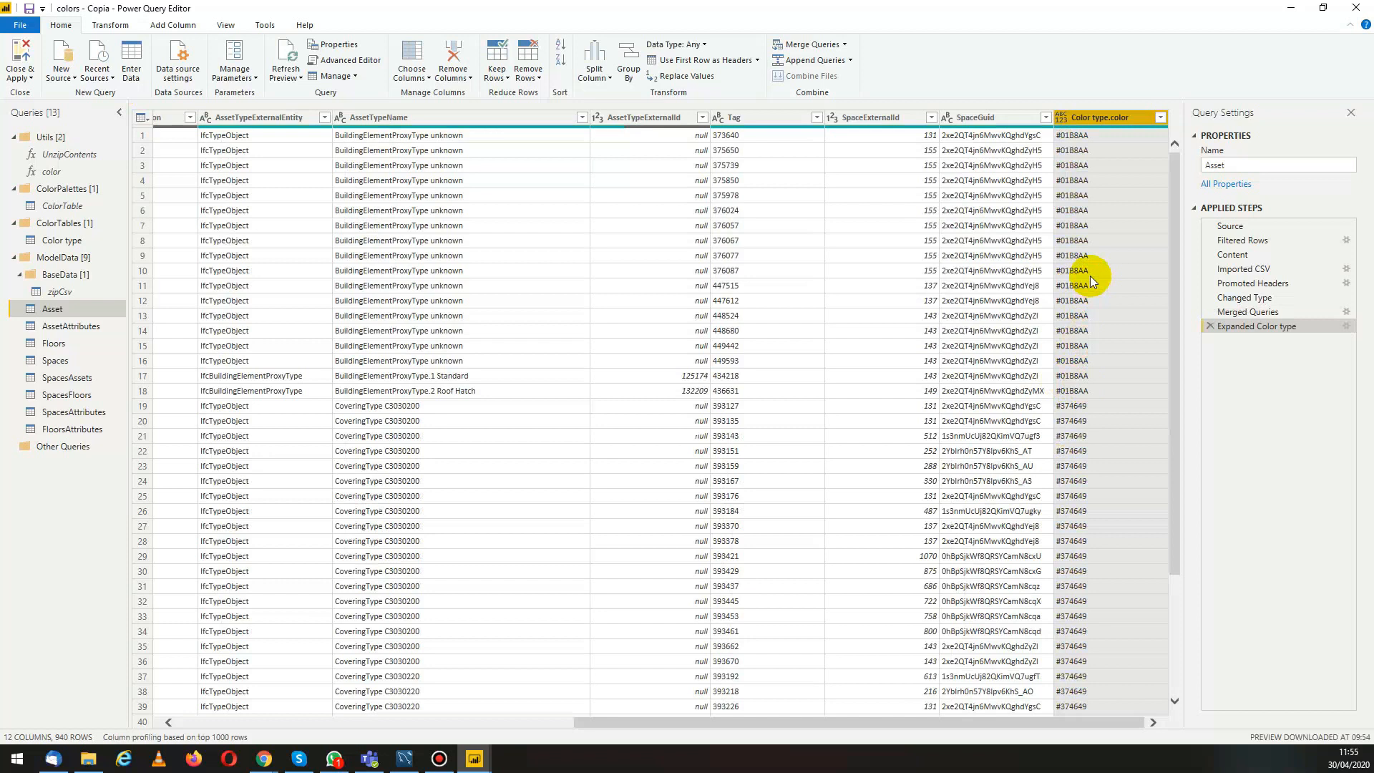
mouse_move(681, 732)
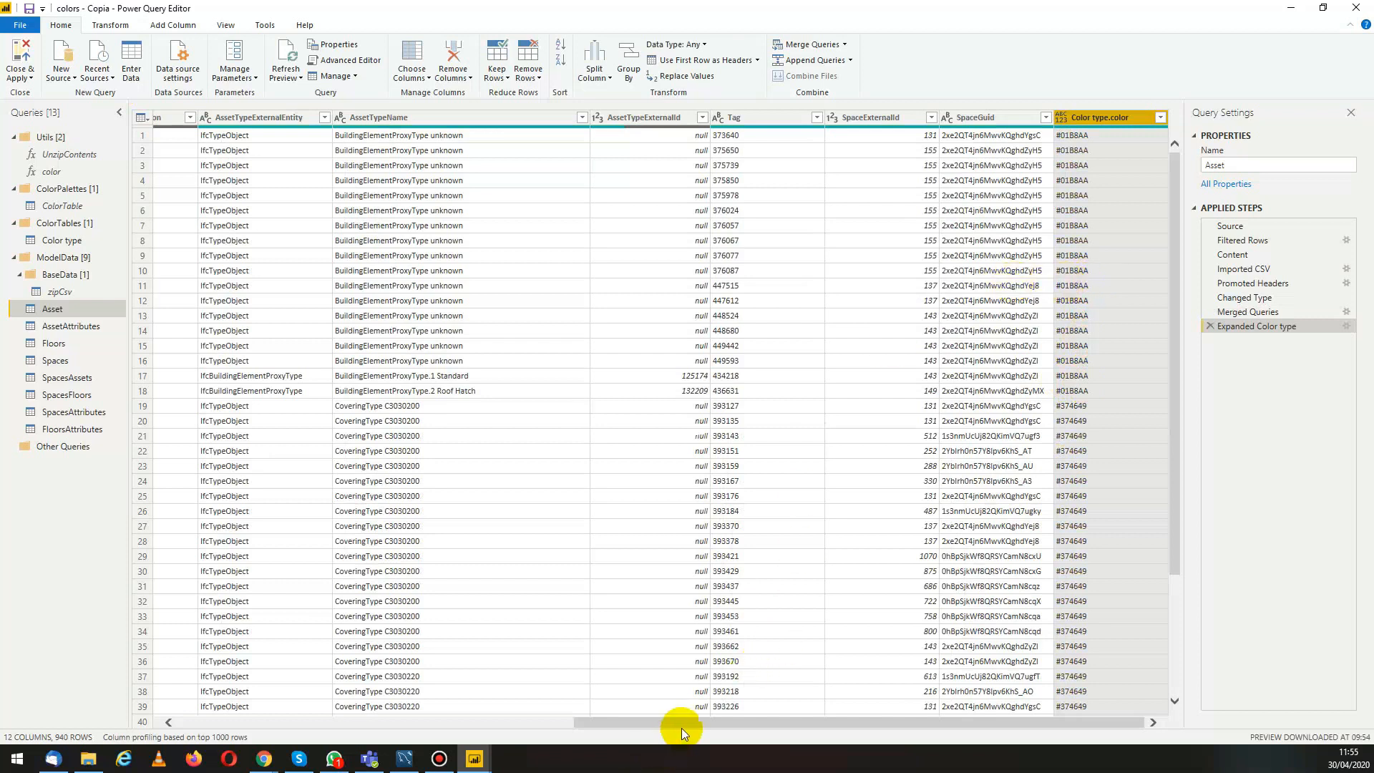
Rename the expanded Color type.color column to colors.
drag(683, 720, 714, 721)
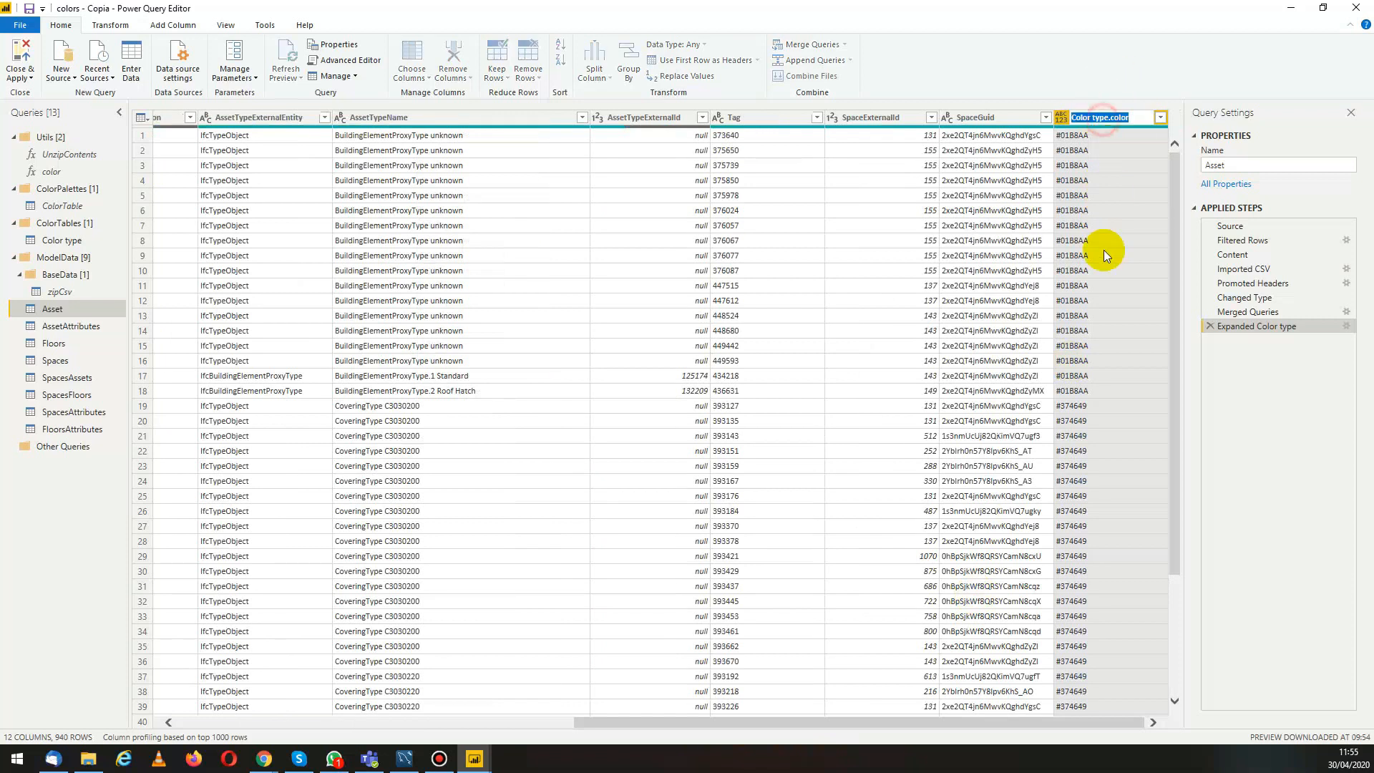
text(colors)
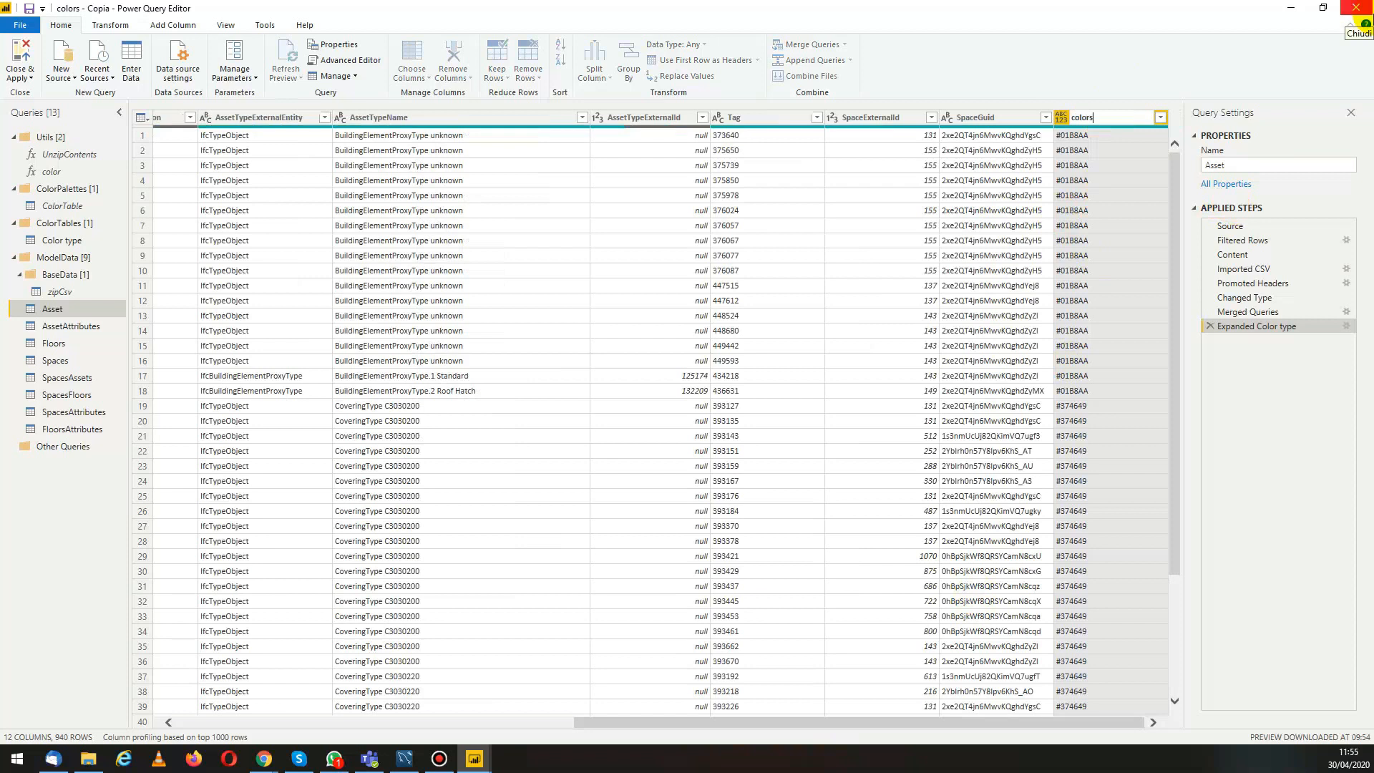
mouse_move(1281, 46)
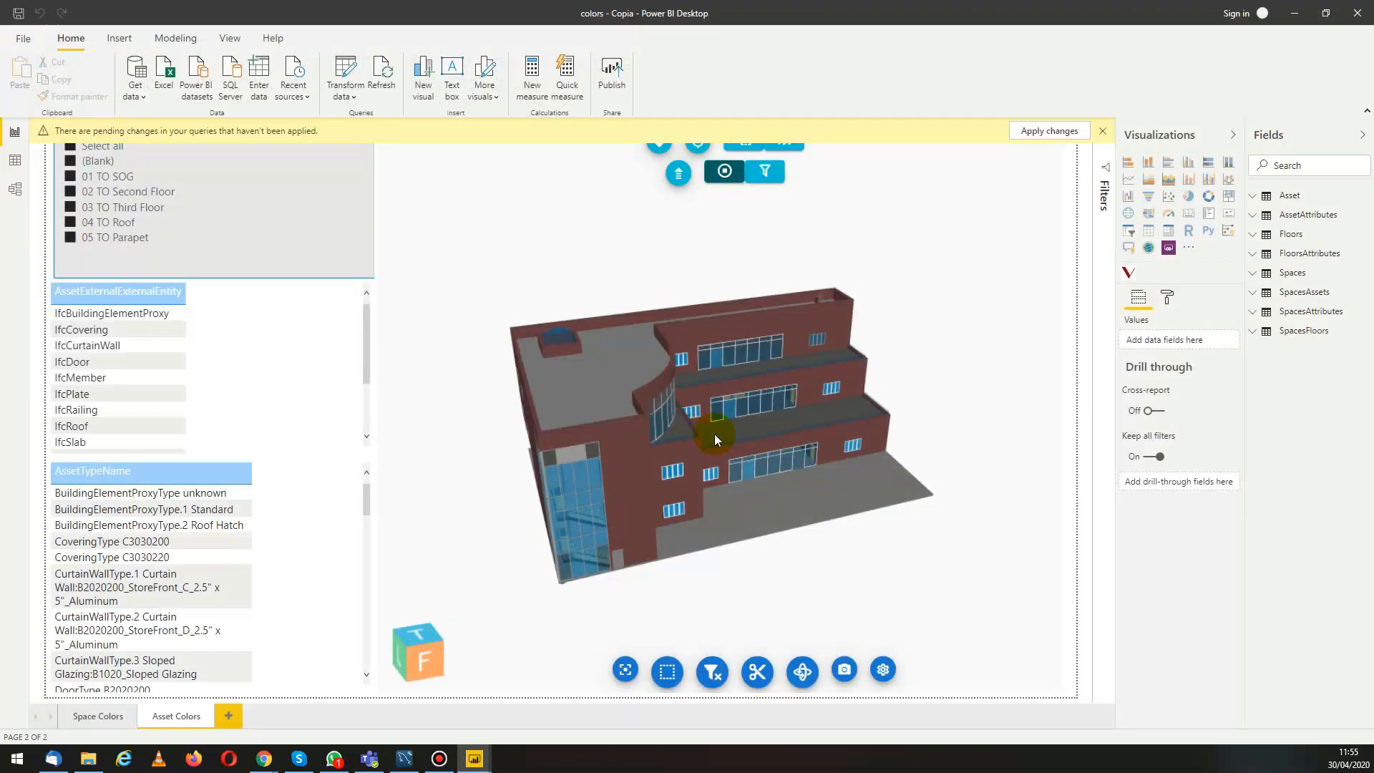
Select the vCAD 3D model visual on the Asset Colors page after applying the query changes.
click(1048, 130)
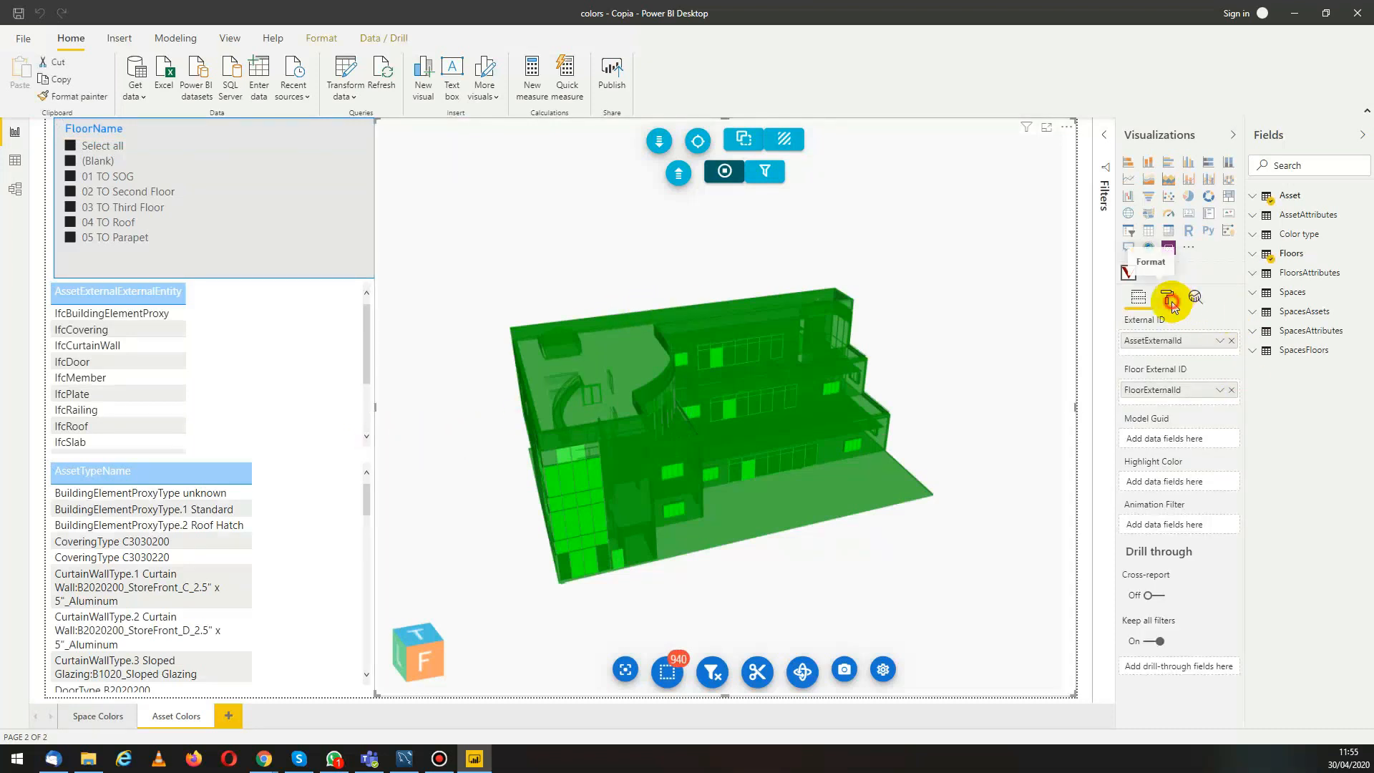
Switch Show Theme Color to On under Viewer options for the 3D visual.
click(1166, 297)
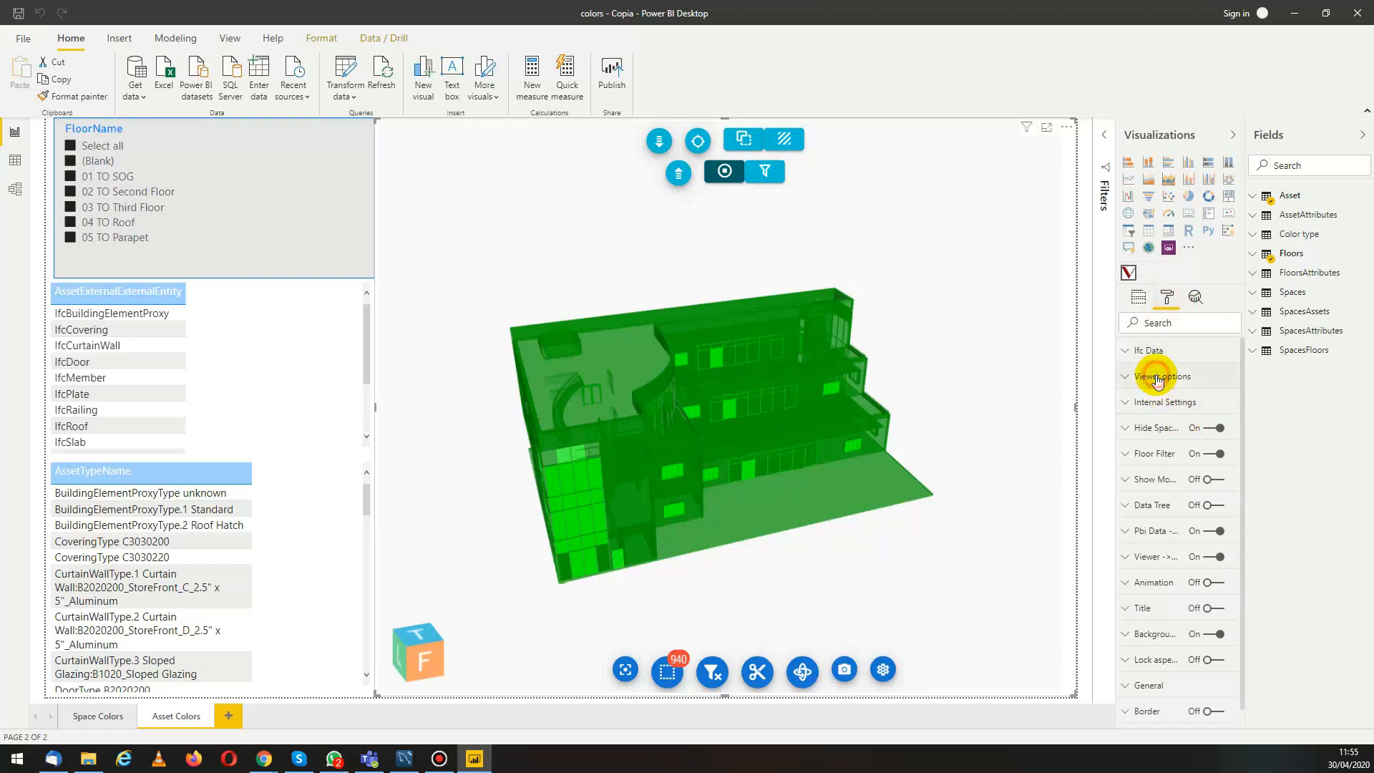
click(1159, 377)
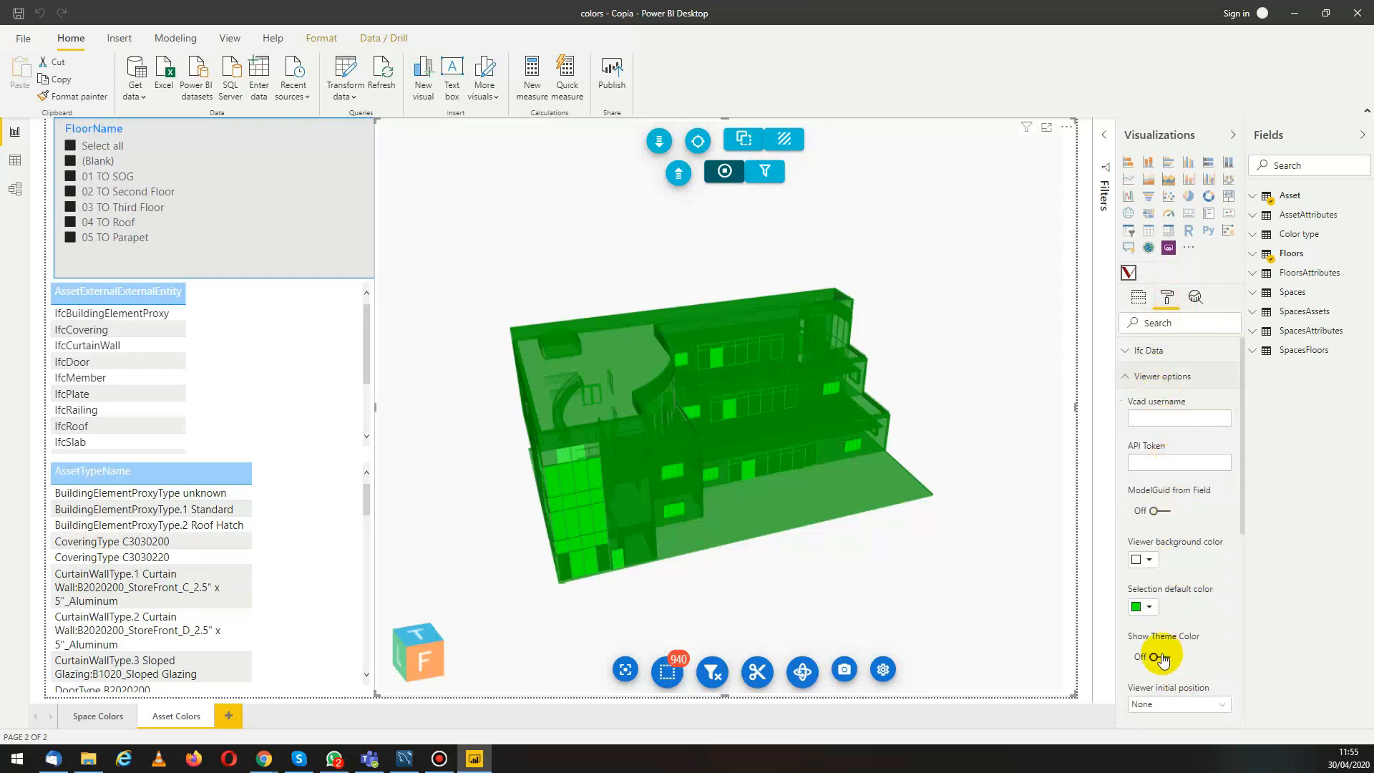
click(1155, 656)
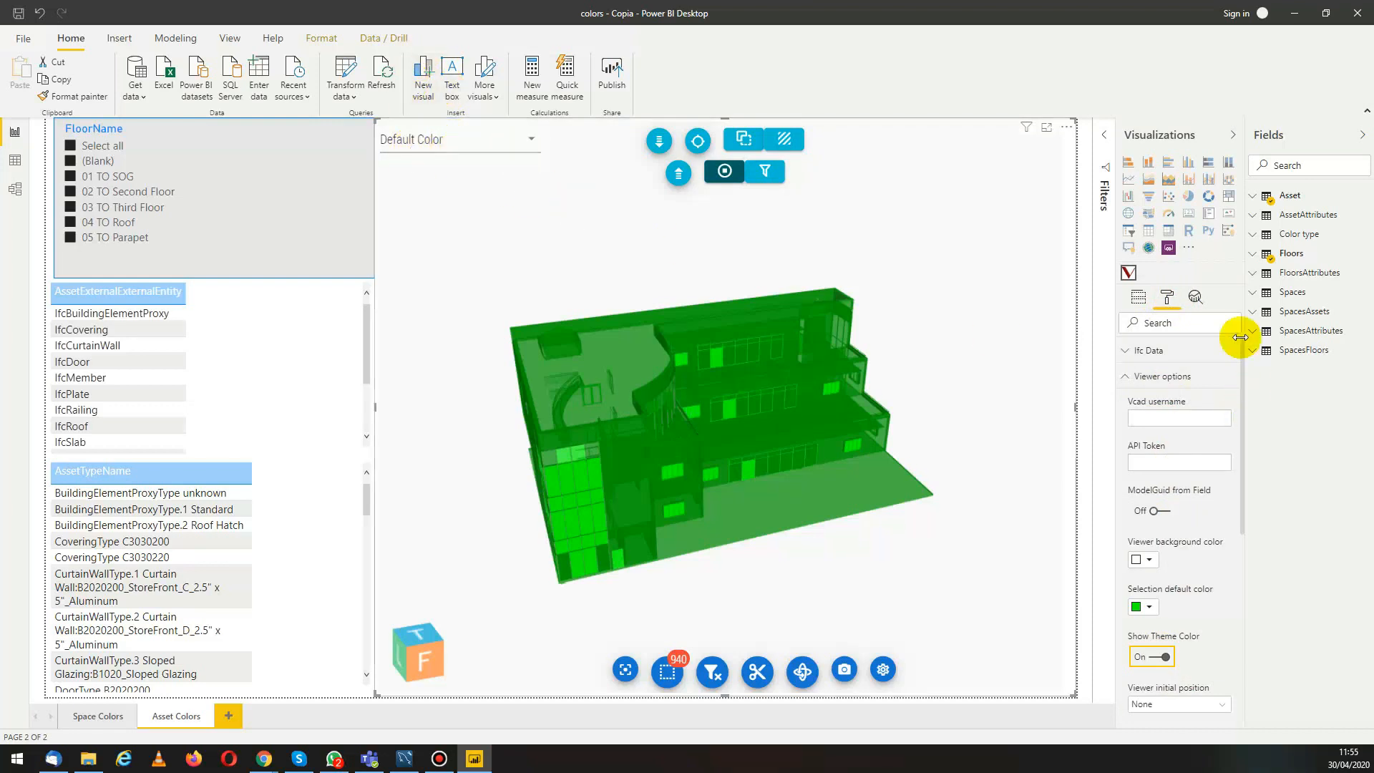
click(1137, 297)
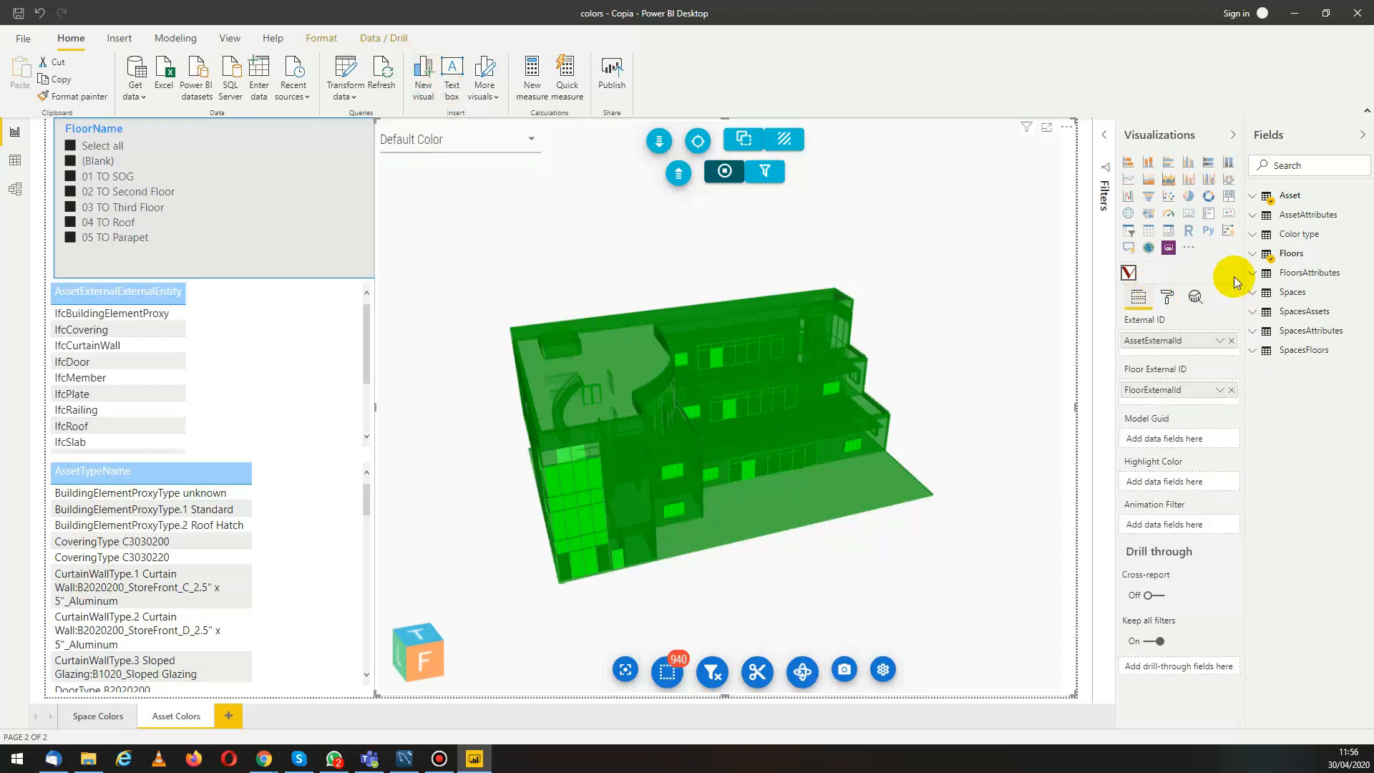
mouse_move(1258, 195)
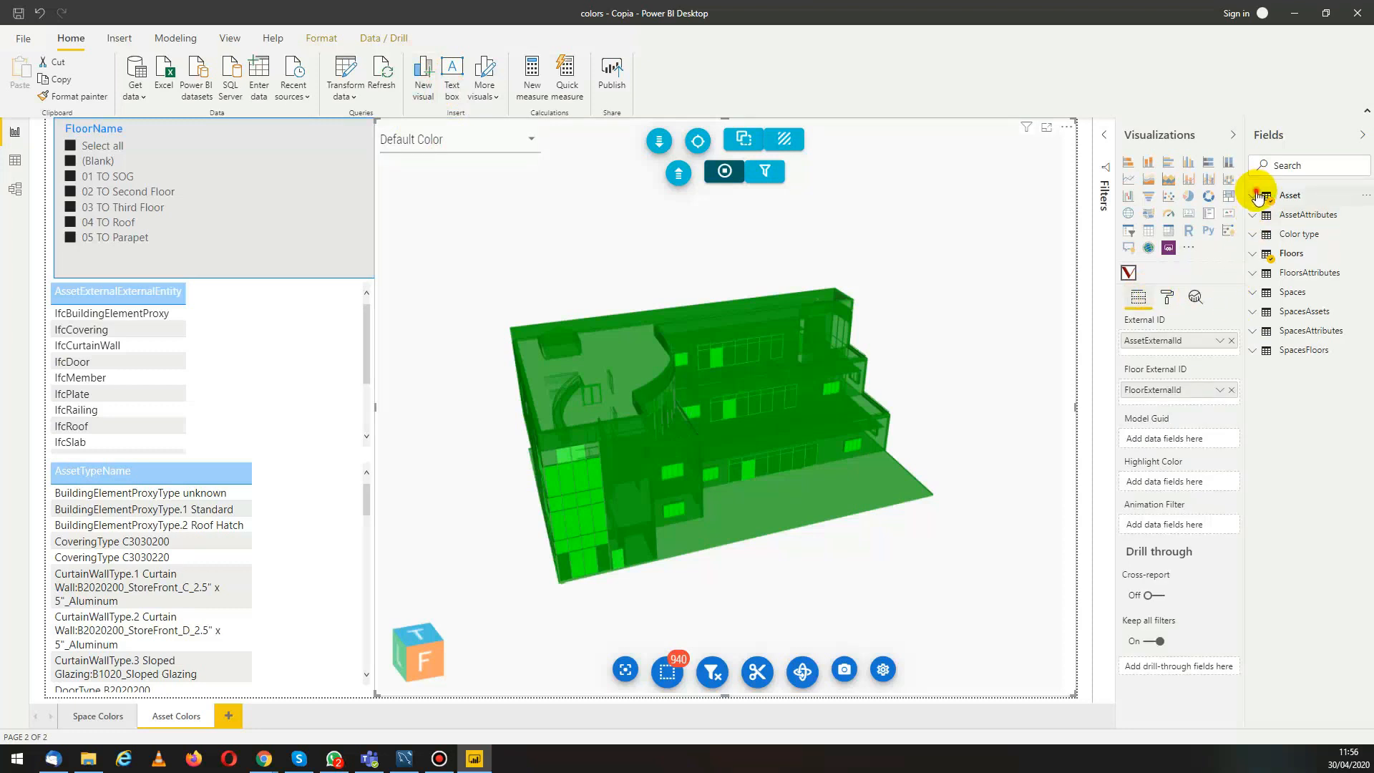
Apply the colors field as the model's colour scheme and orbit to inspect the coloured entities.
click(1254, 195)
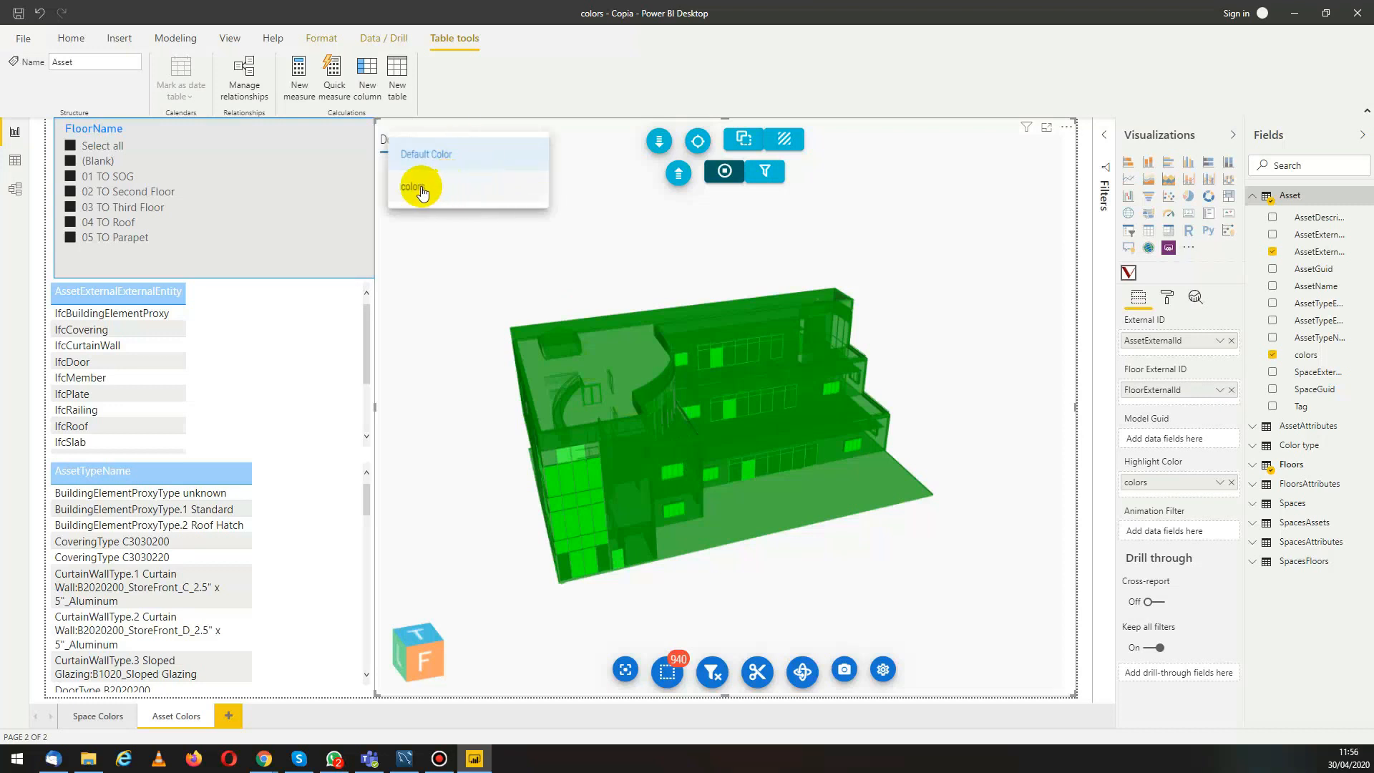
click(413, 187)
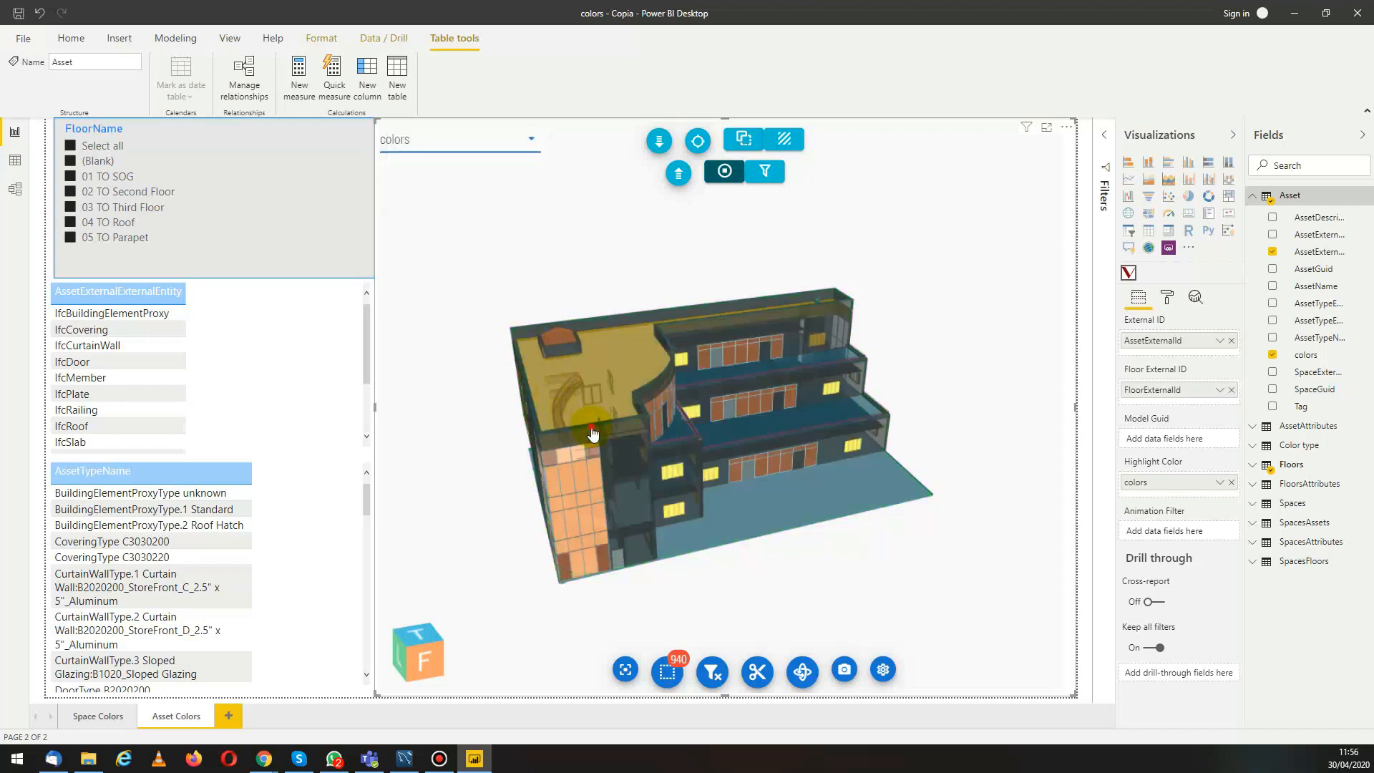
drag(593, 436, 679, 442)
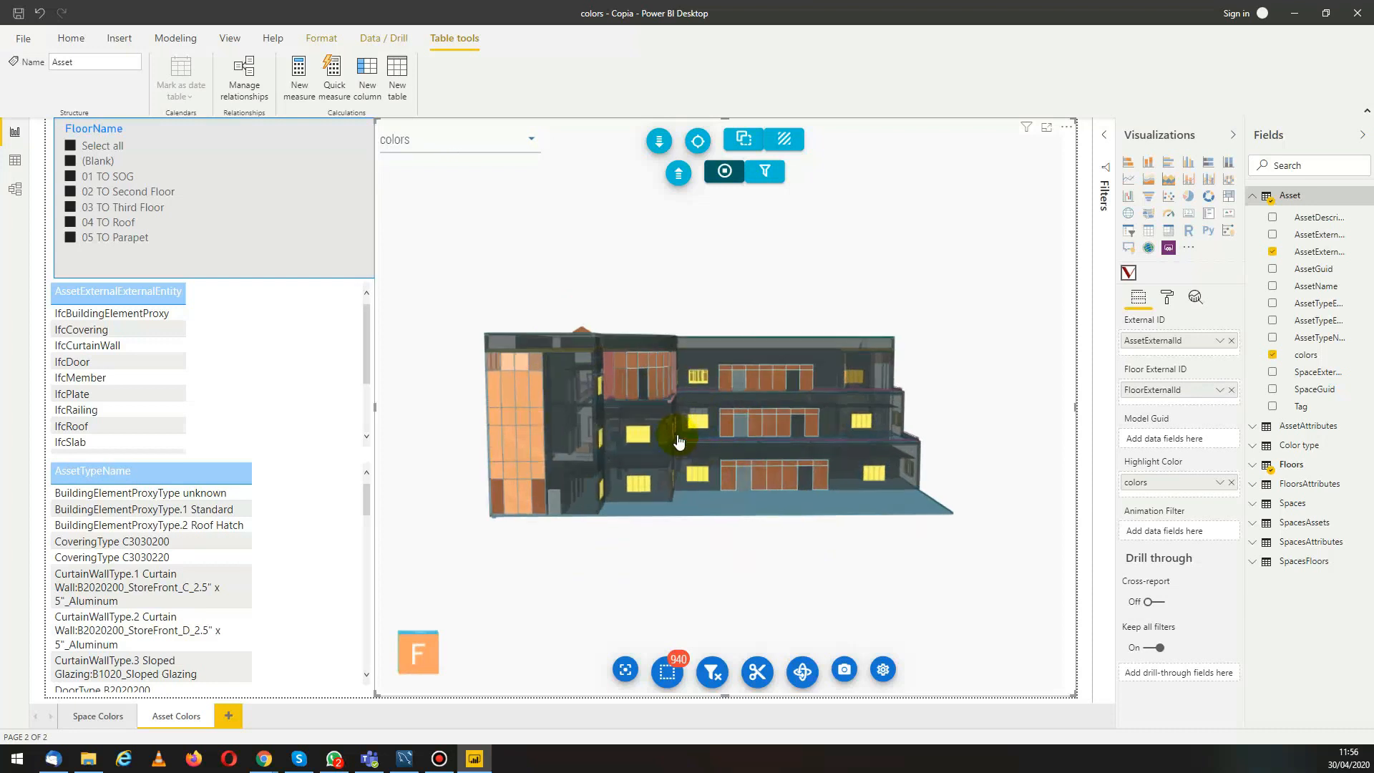
drag(679, 442, 1004, 429)
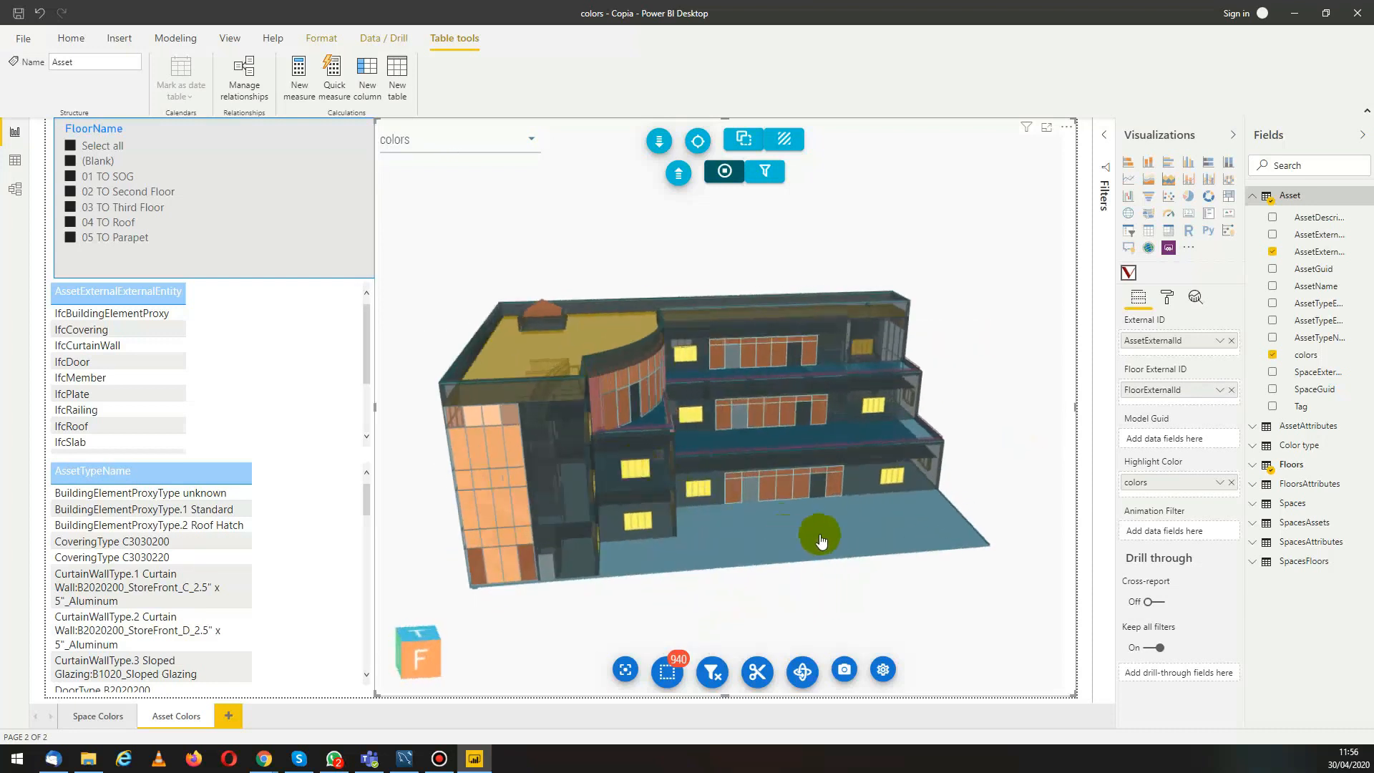
drag(820, 541, 988, 419)
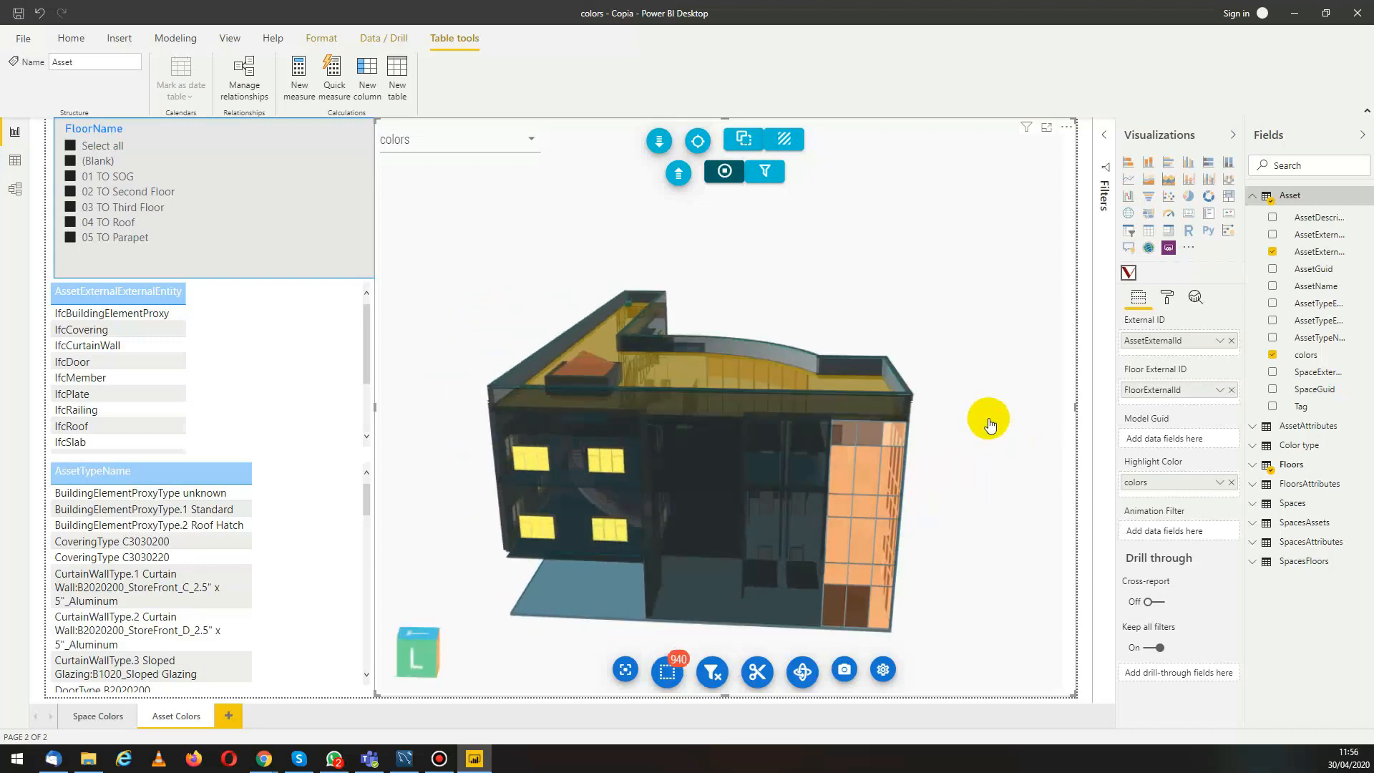
drag(988, 425, 727, 463)
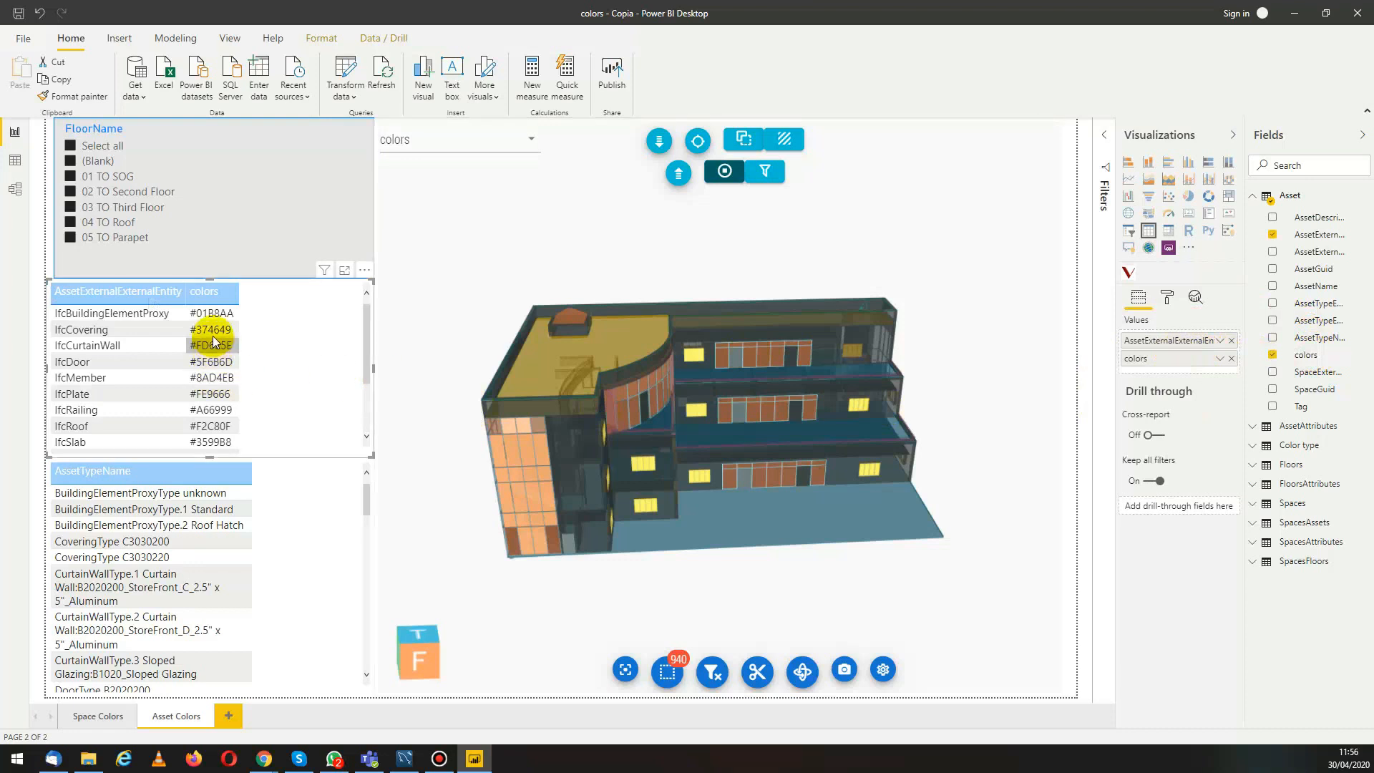
Bring up the colors field's options in the entity table's Values well.
click(1218, 358)
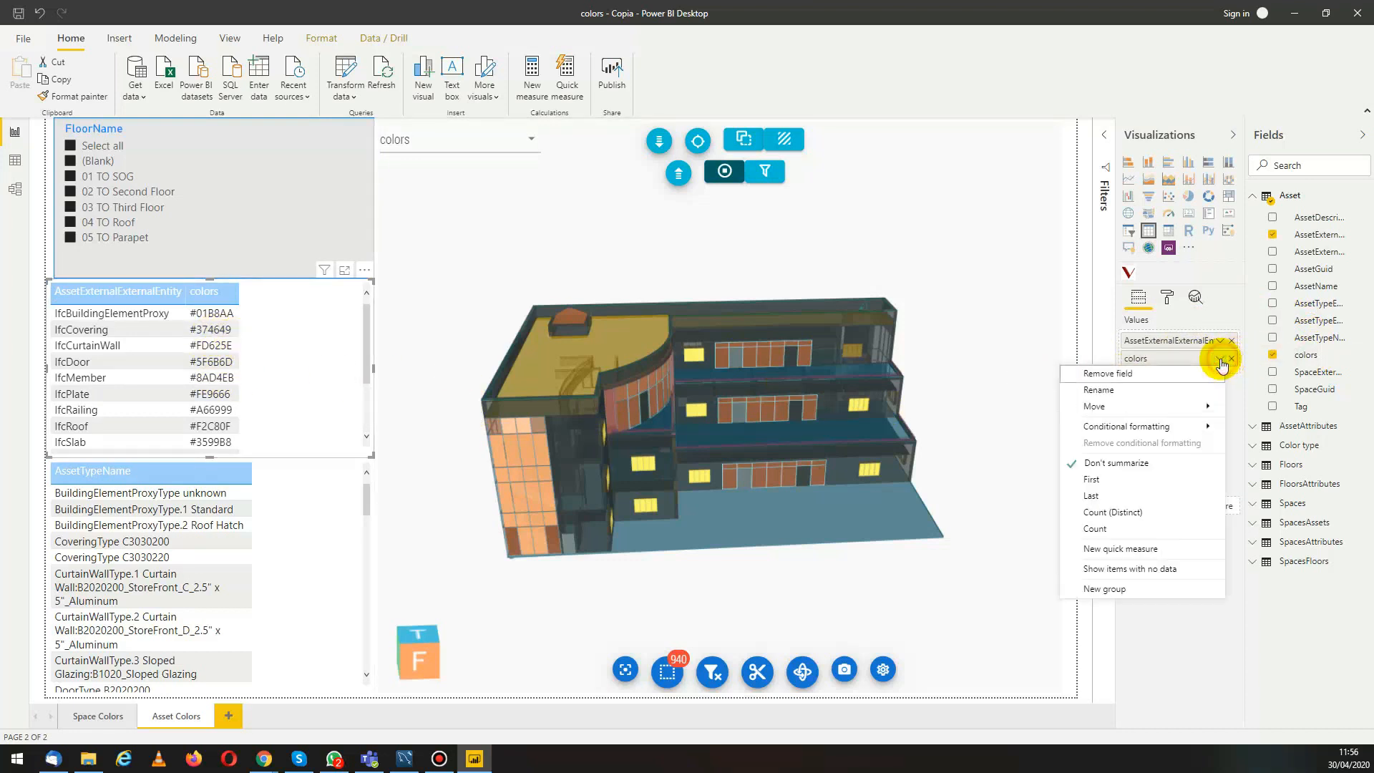
mouse_move(1126, 425)
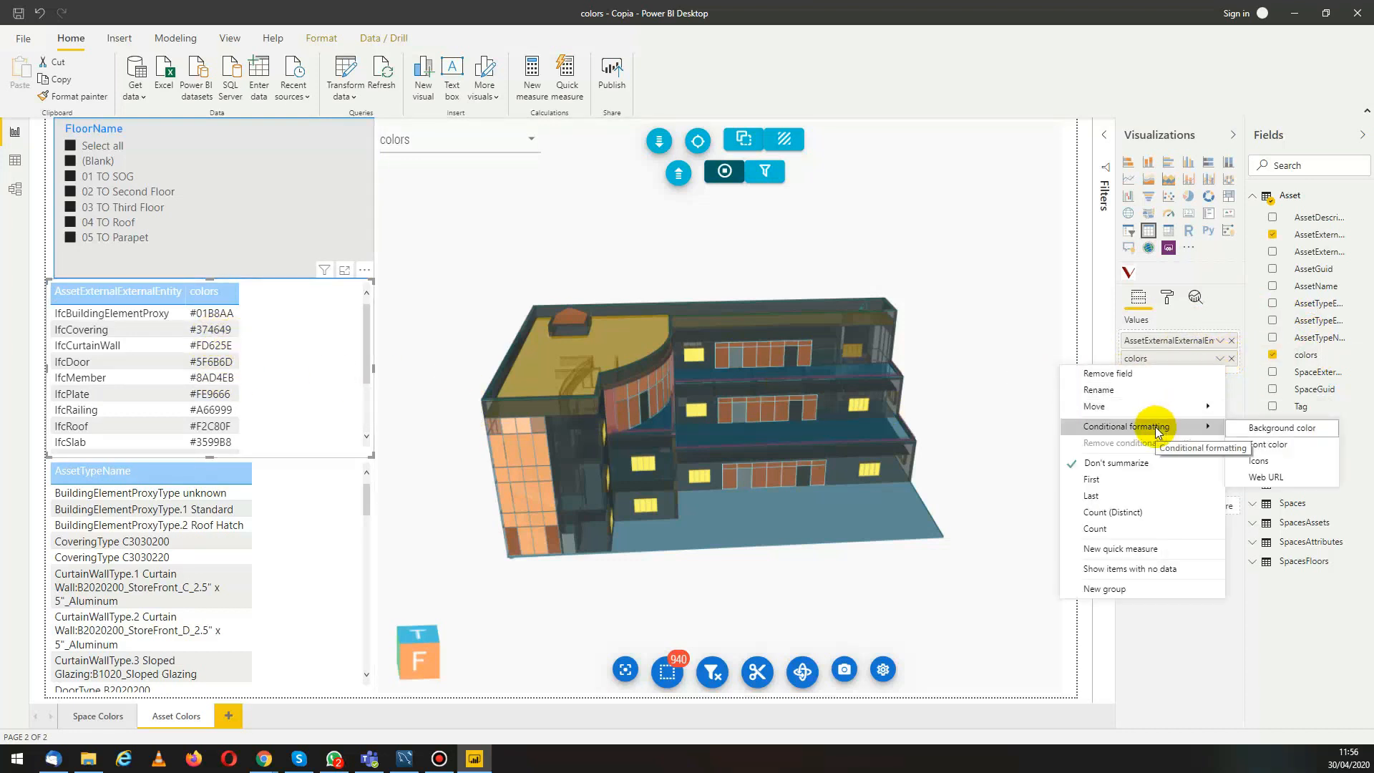
mouse_move(1239, 428)
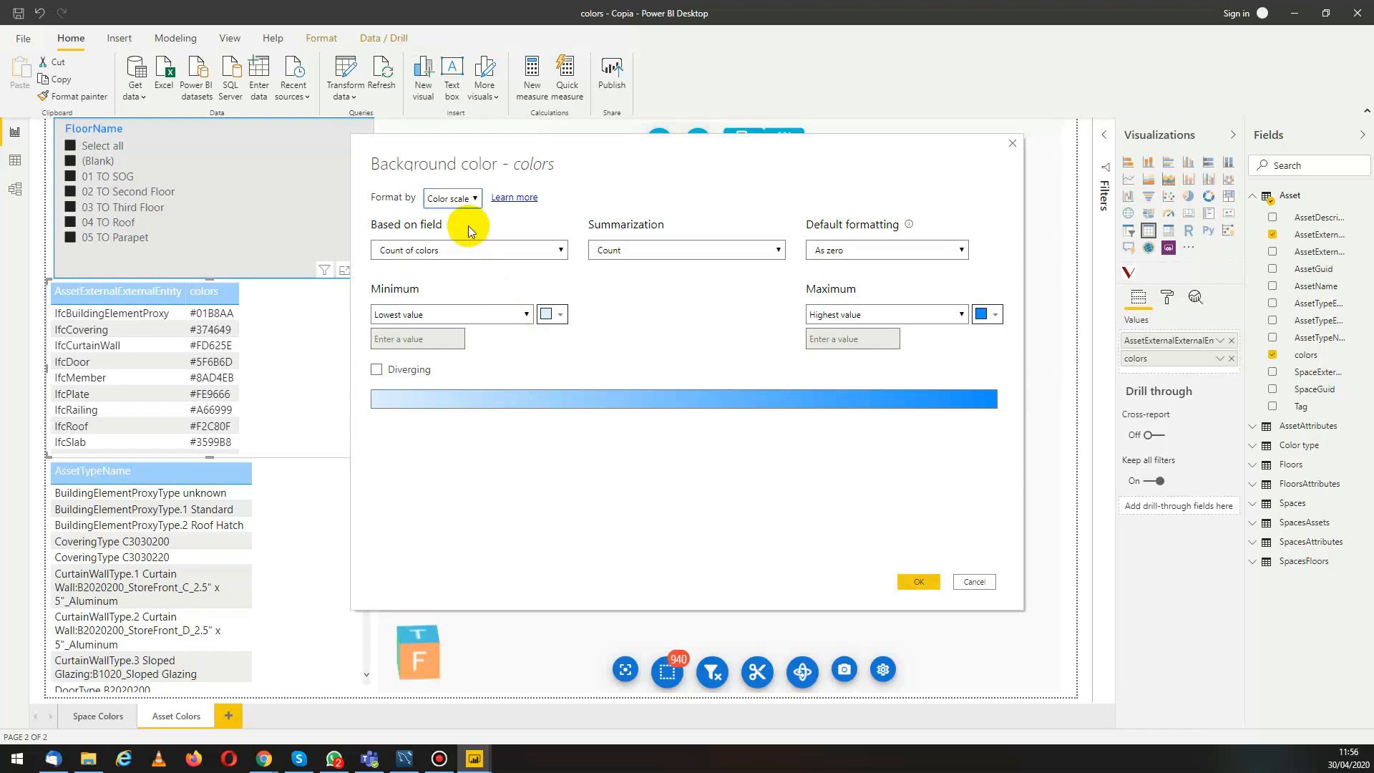
Format the colors background by Field value based on First colors and confirm.
click(452, 197)
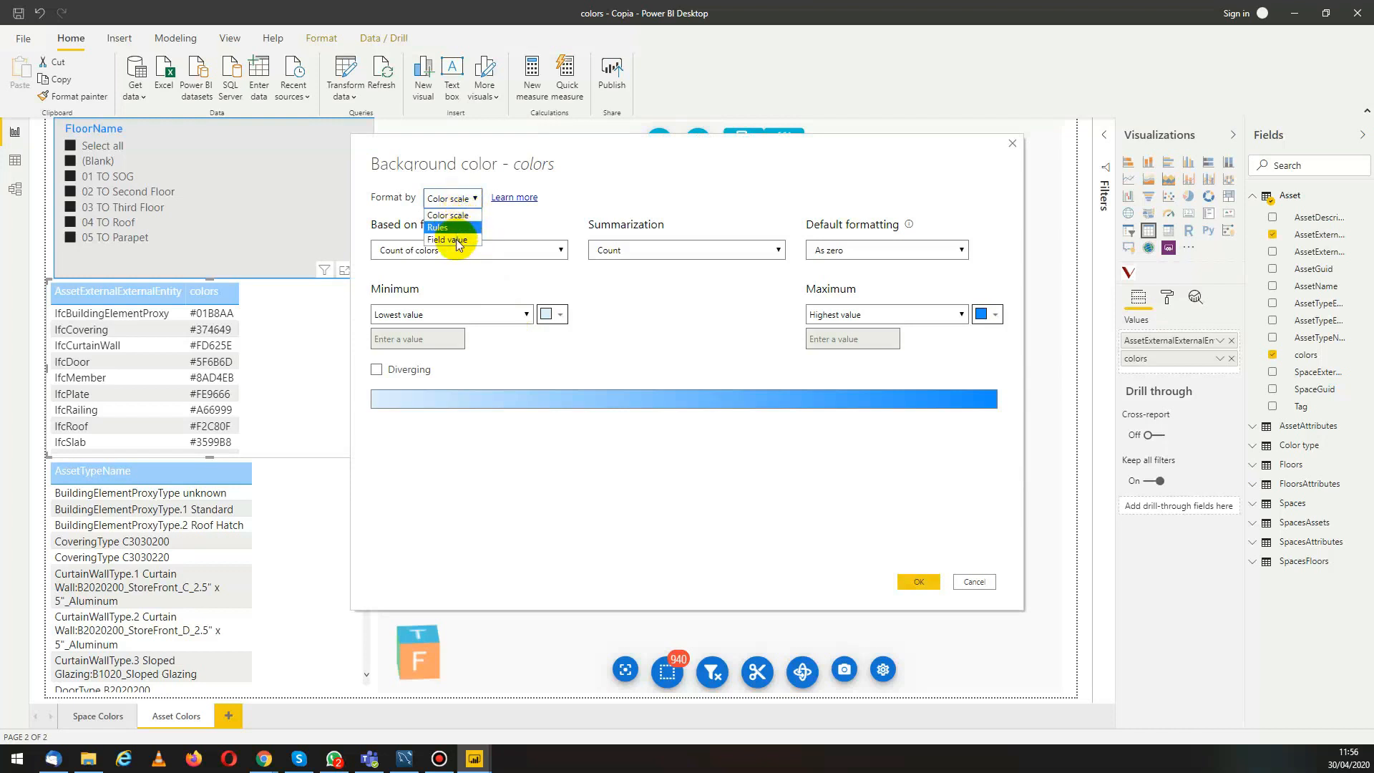
click(446, 239)
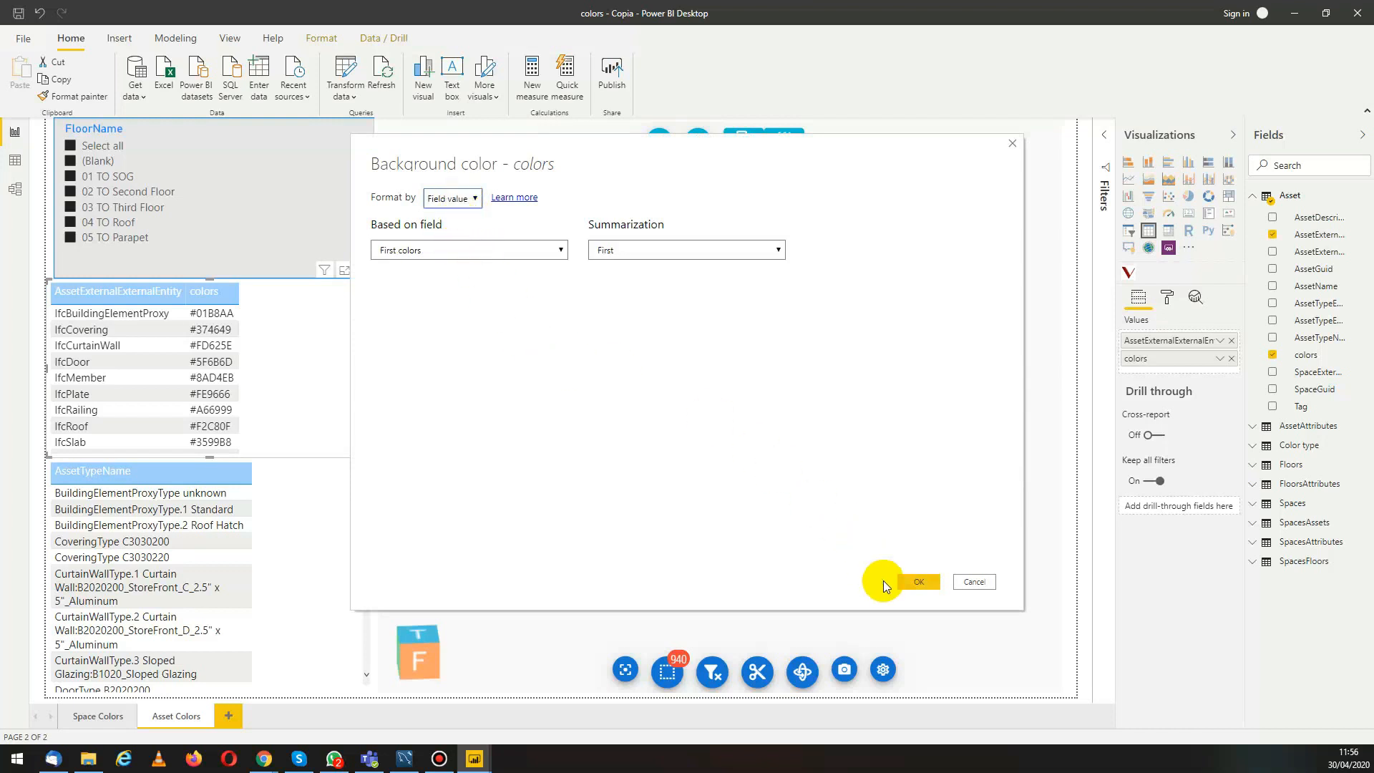
click(919, 581)
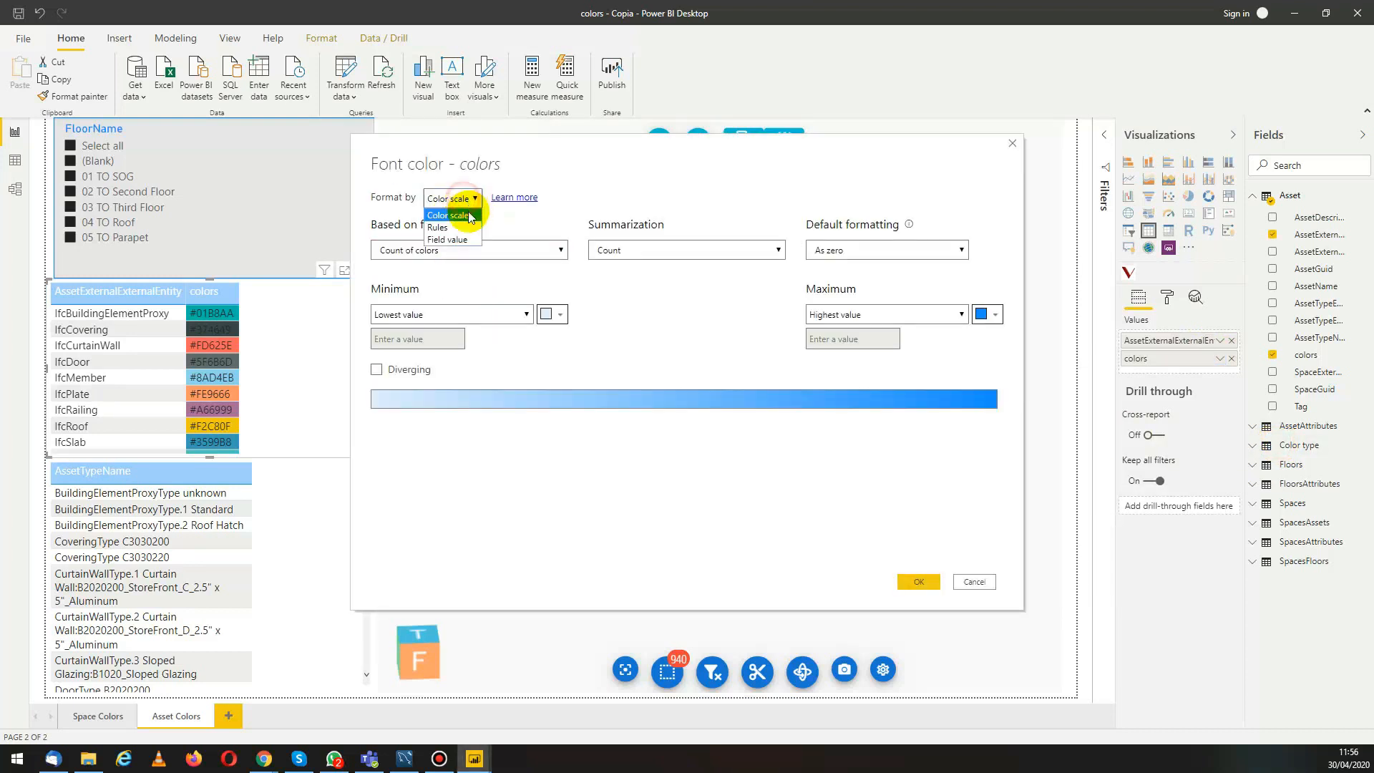
Format the colors font by Field value based on First colors and confirm.
click(446, 239)
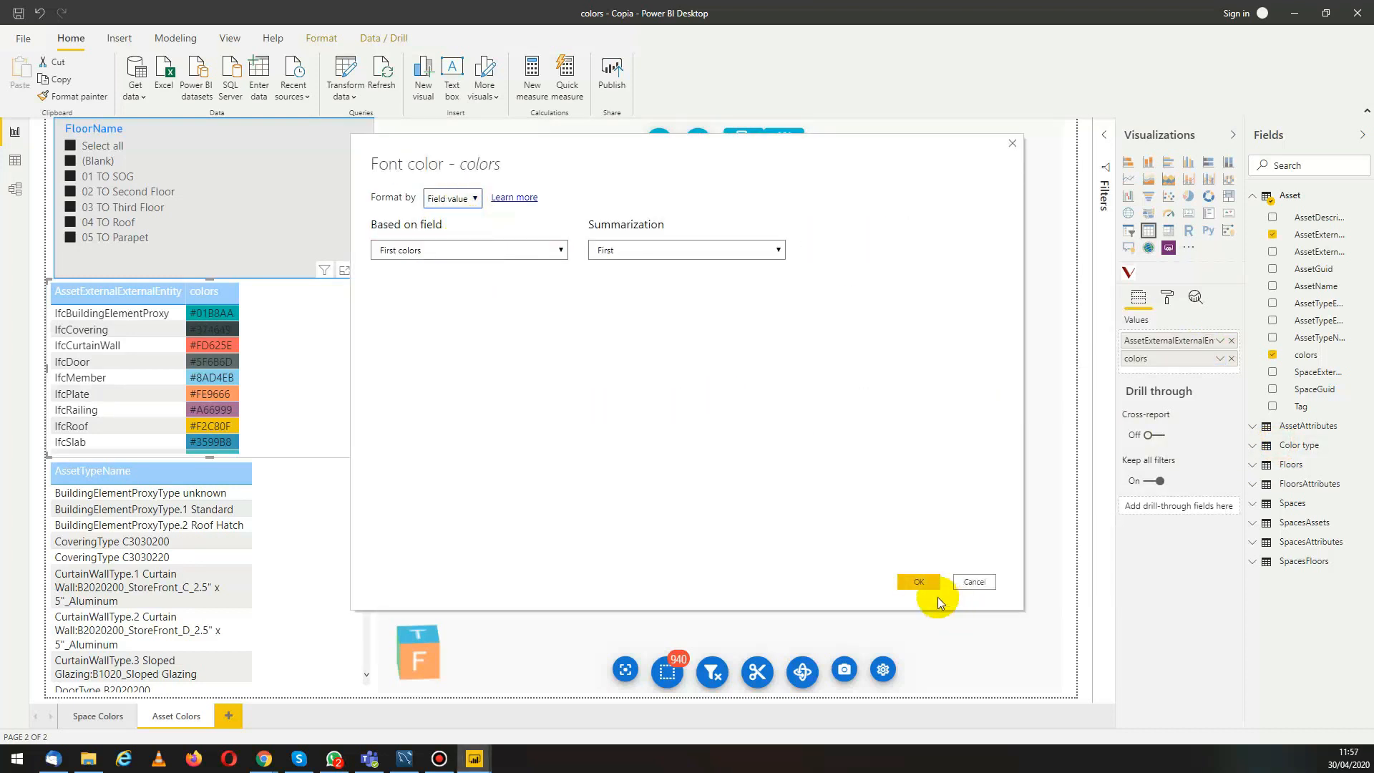
click(918, 581)
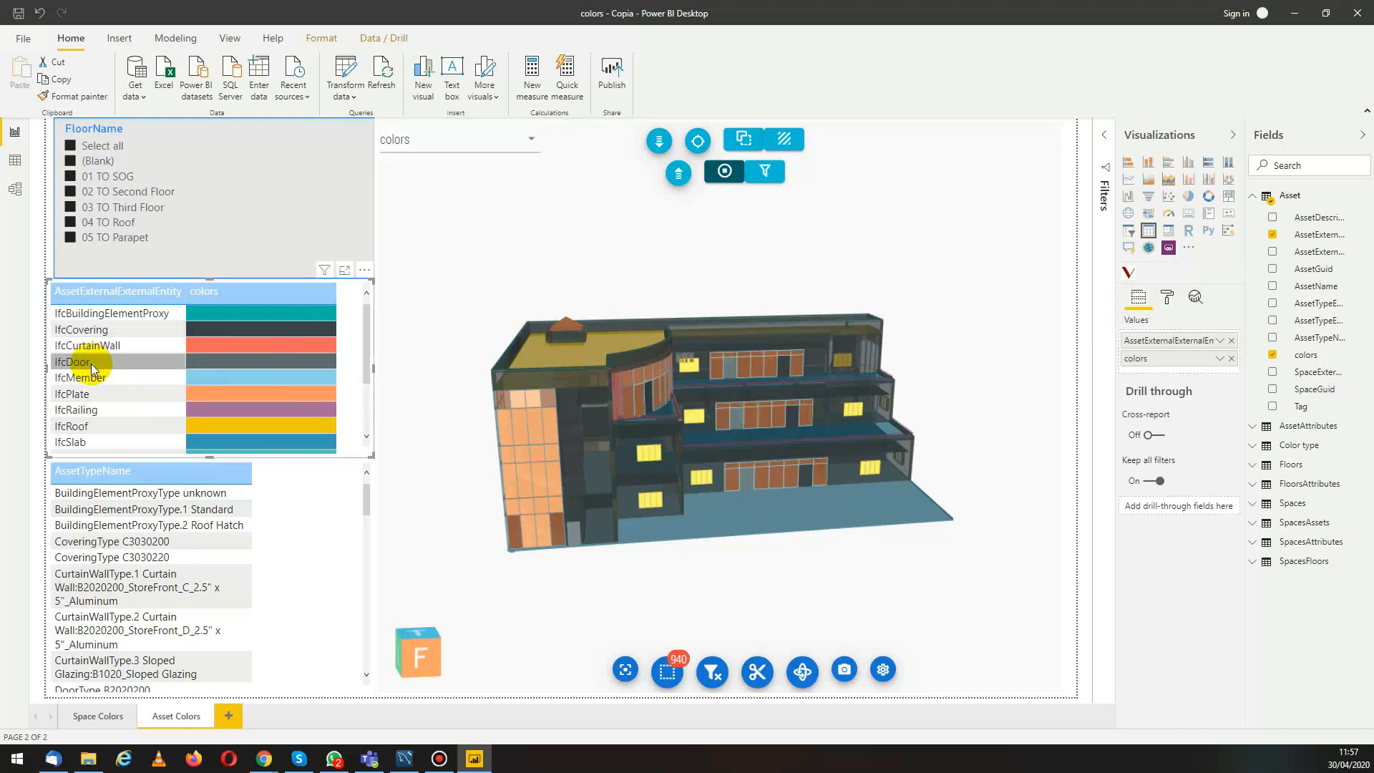
Isolate IfcDoor elements in the 3D model and hide everything not selected.
click(741, 140)
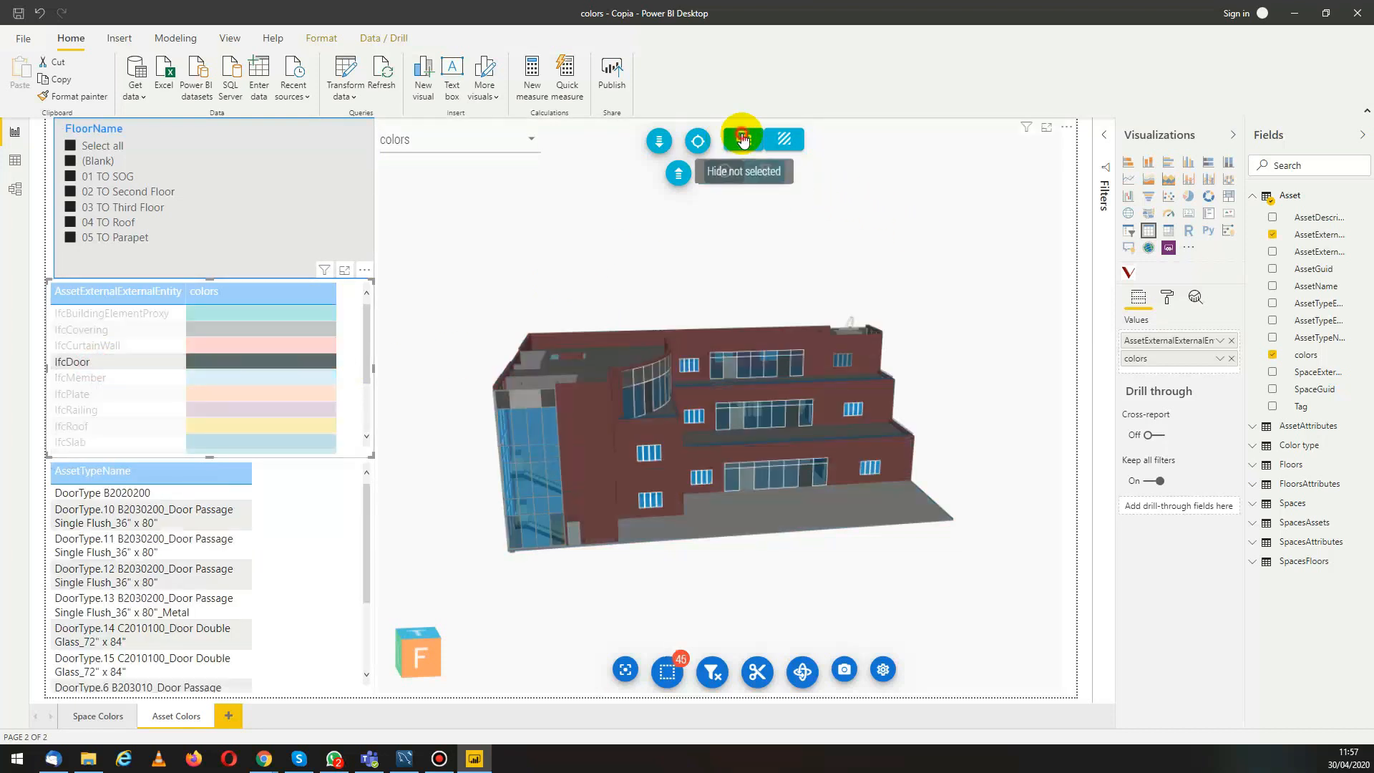
click(742, 139)
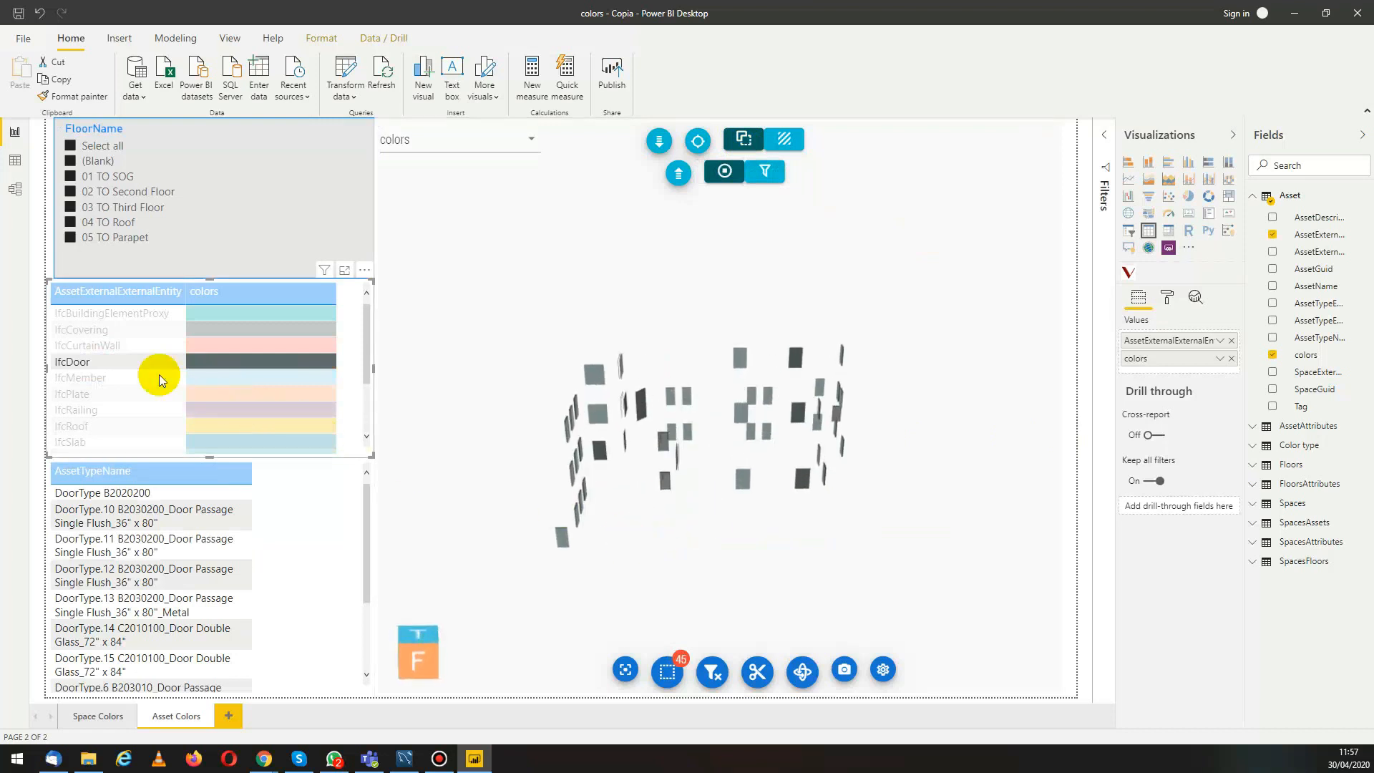
Switch the filter to other entity rows, adding IfcBuildingElementProxy to the selection.
click(80, 377)
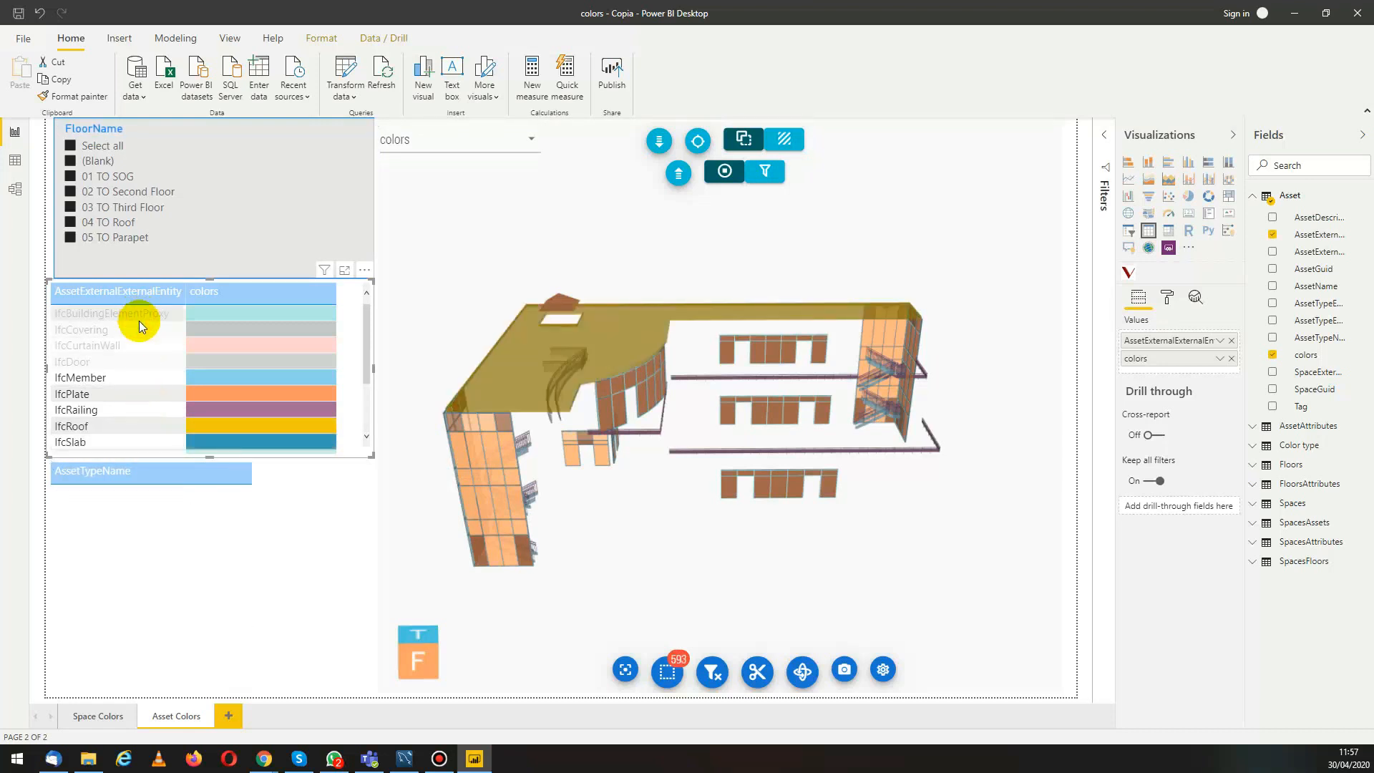
click(111, 313)
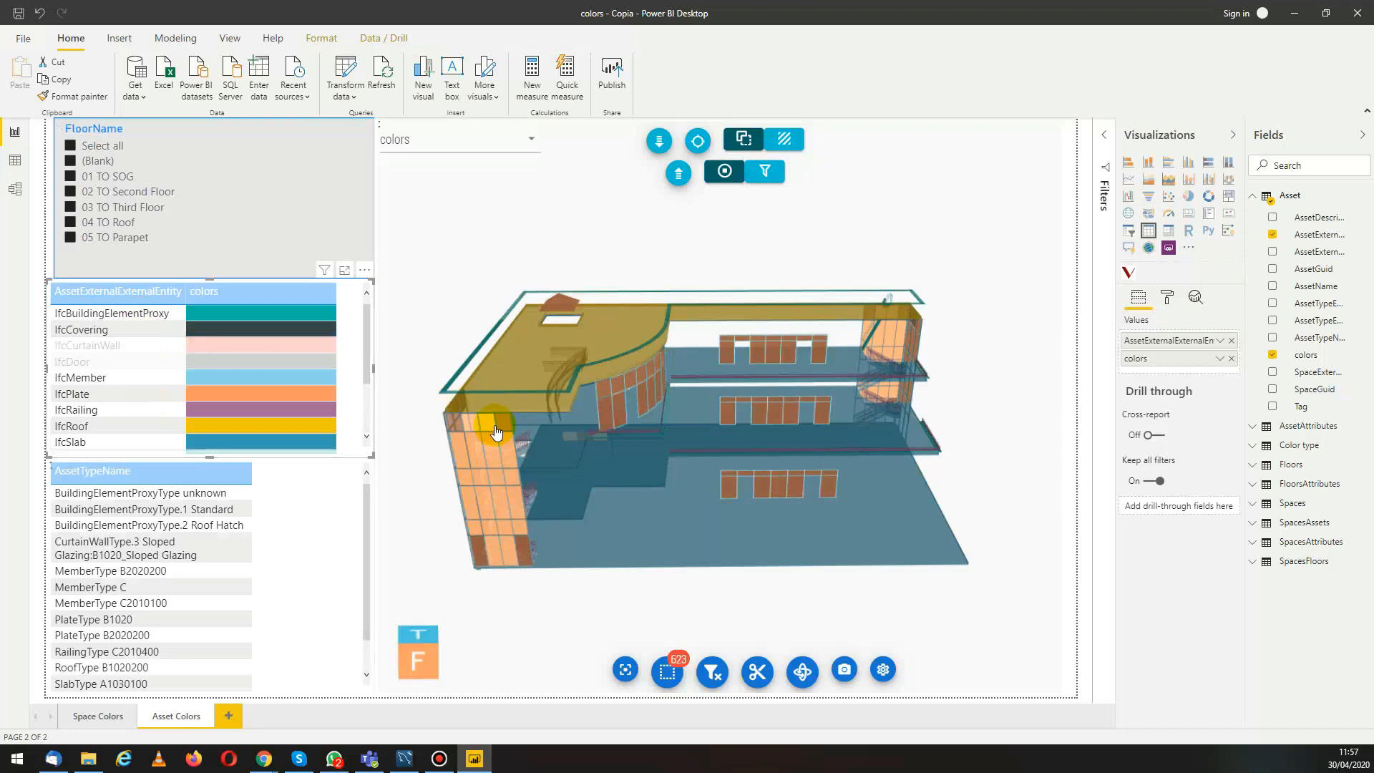